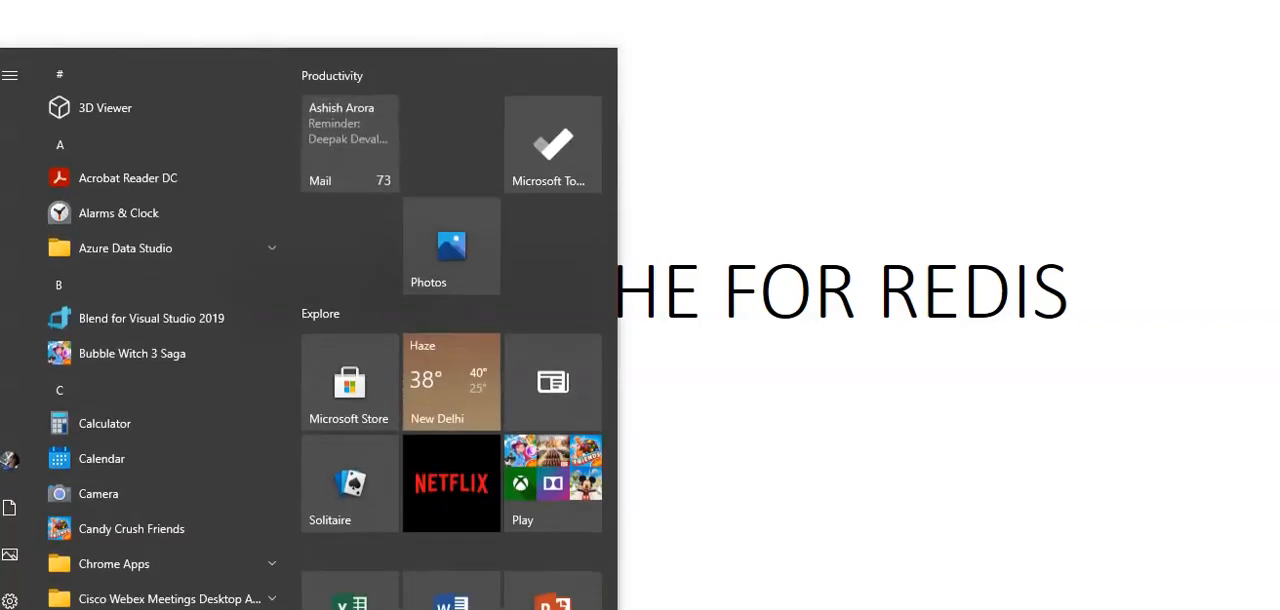
Start a Notepad note with the MESSAGING MOBILE APP heading.
type("notepad")
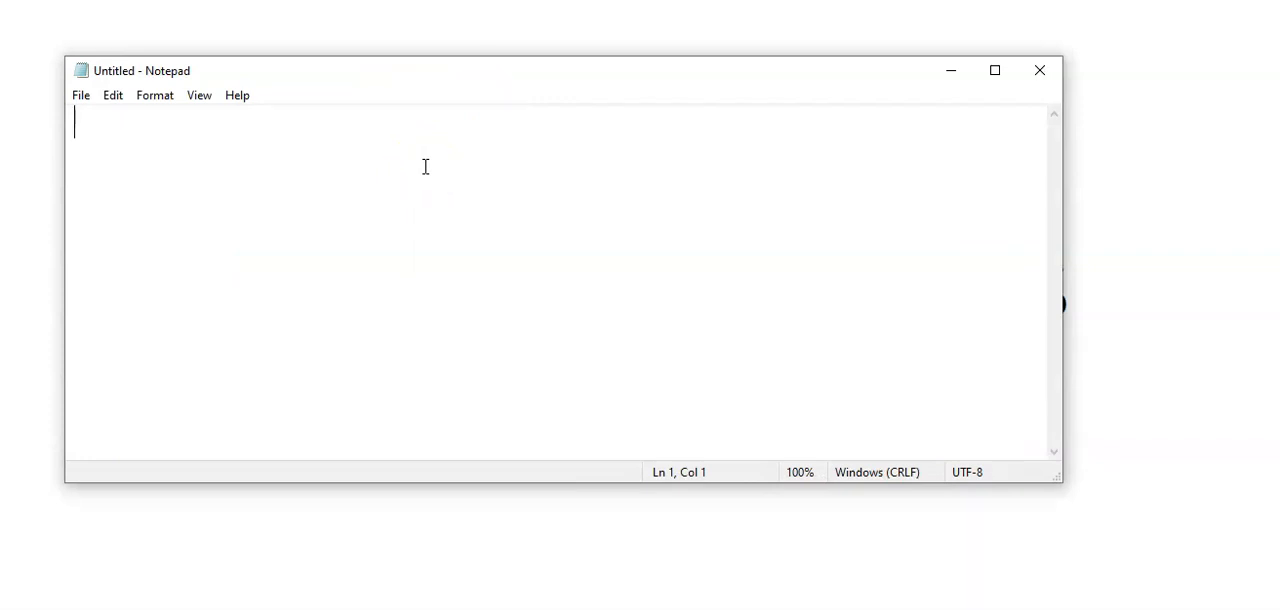
type("N")
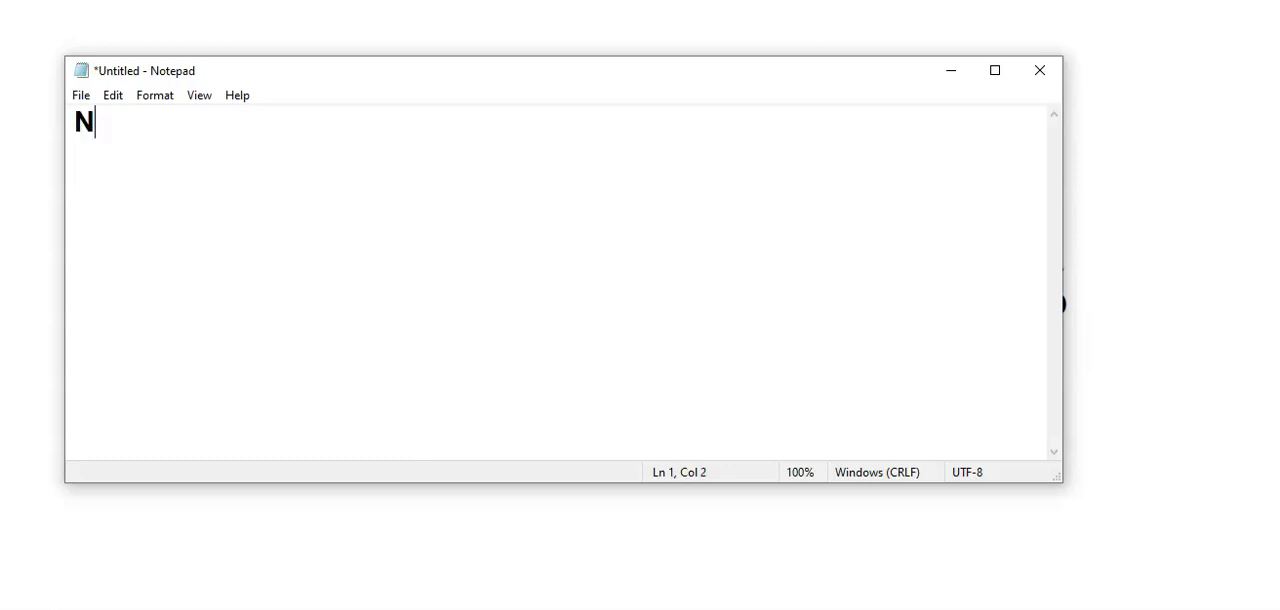
type("ESSAGING")
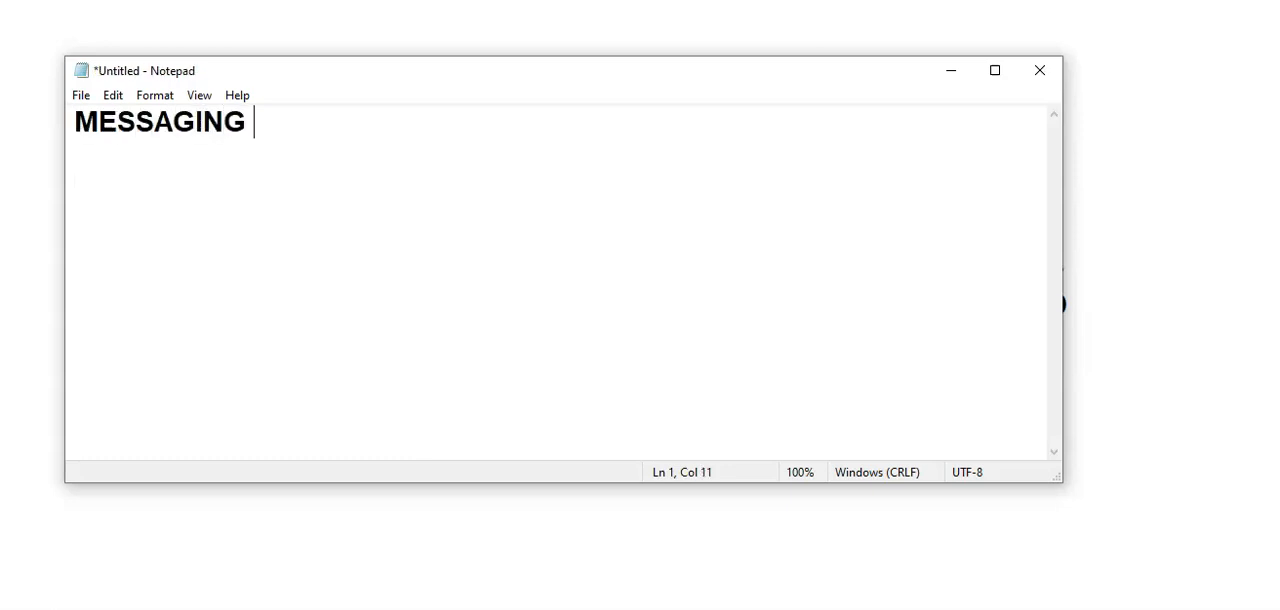
type("MOBILE APP")
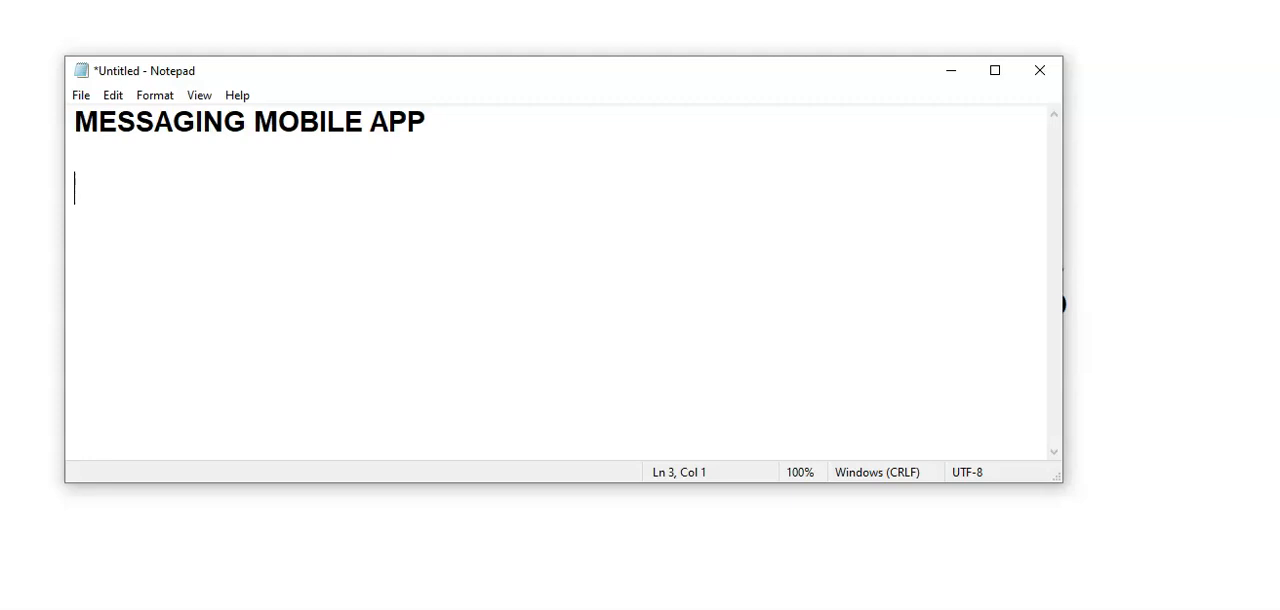
Add the line SEND MESSAGES TO ALL USER ON THE BASIS OF USER DEFINED GROUPS.
type("SEND MESSAGE")
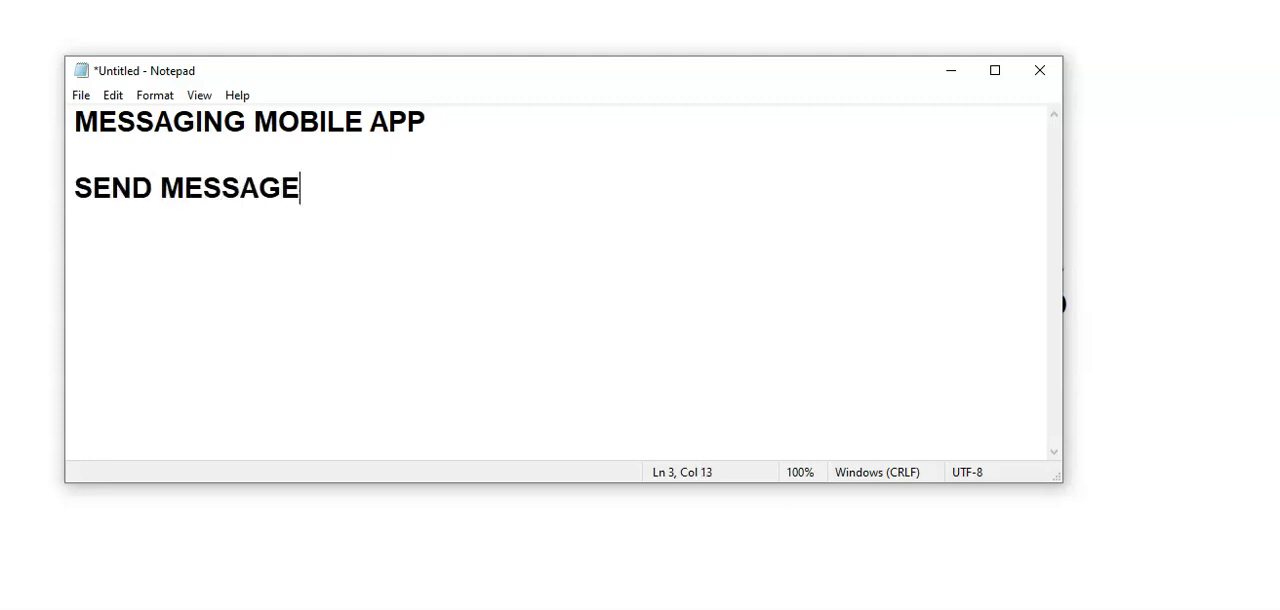
type("S TO ALL")
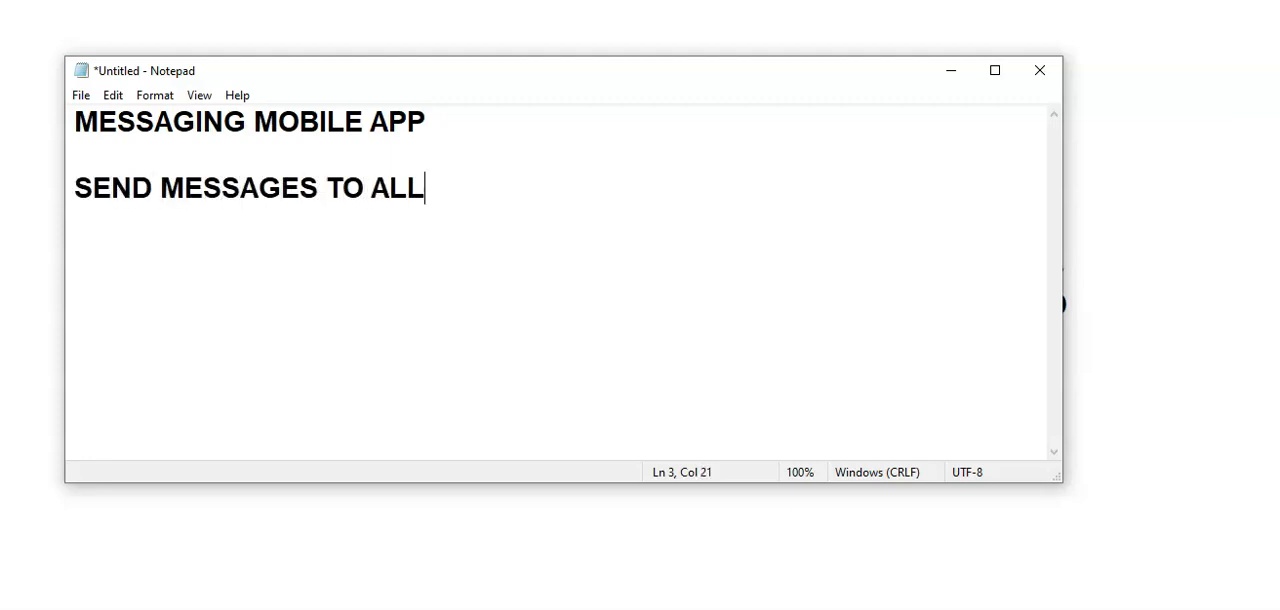
type("USER ON THE BA")
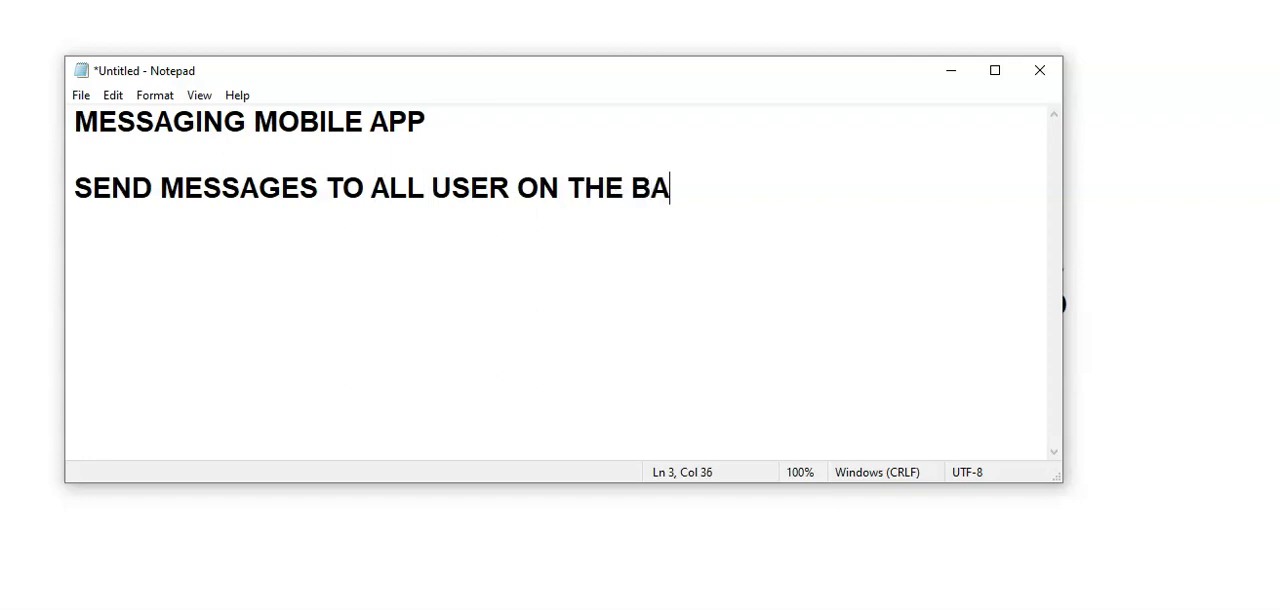
type("SIS OF USER D")
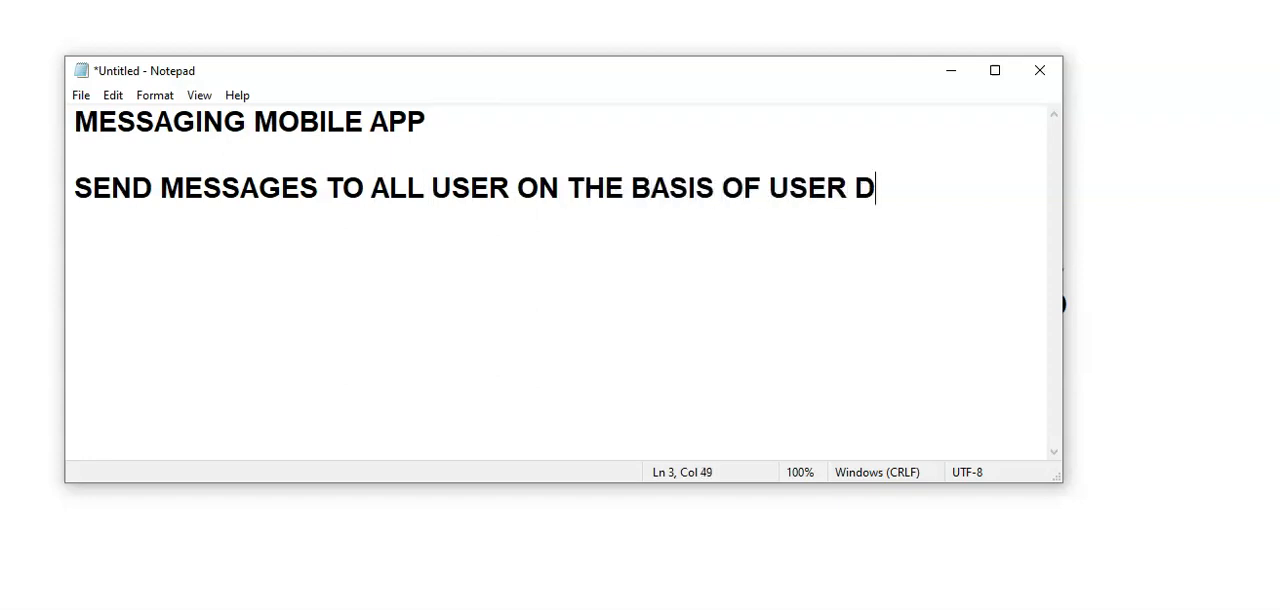
type("EFINED GROUPS")
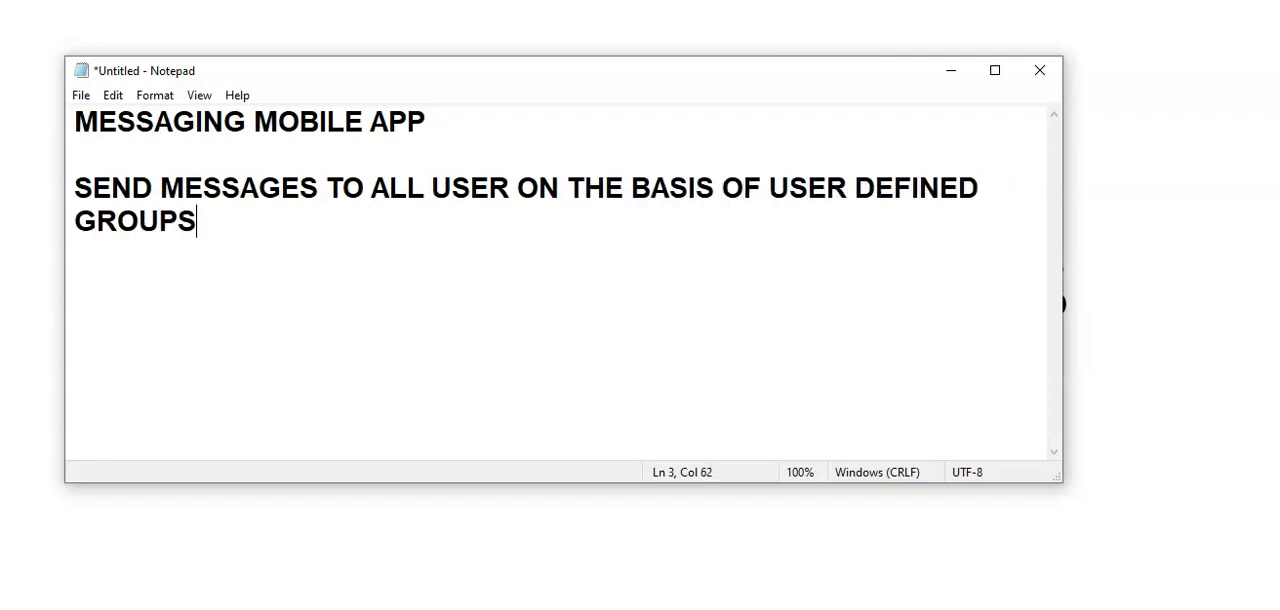
key("Enter")
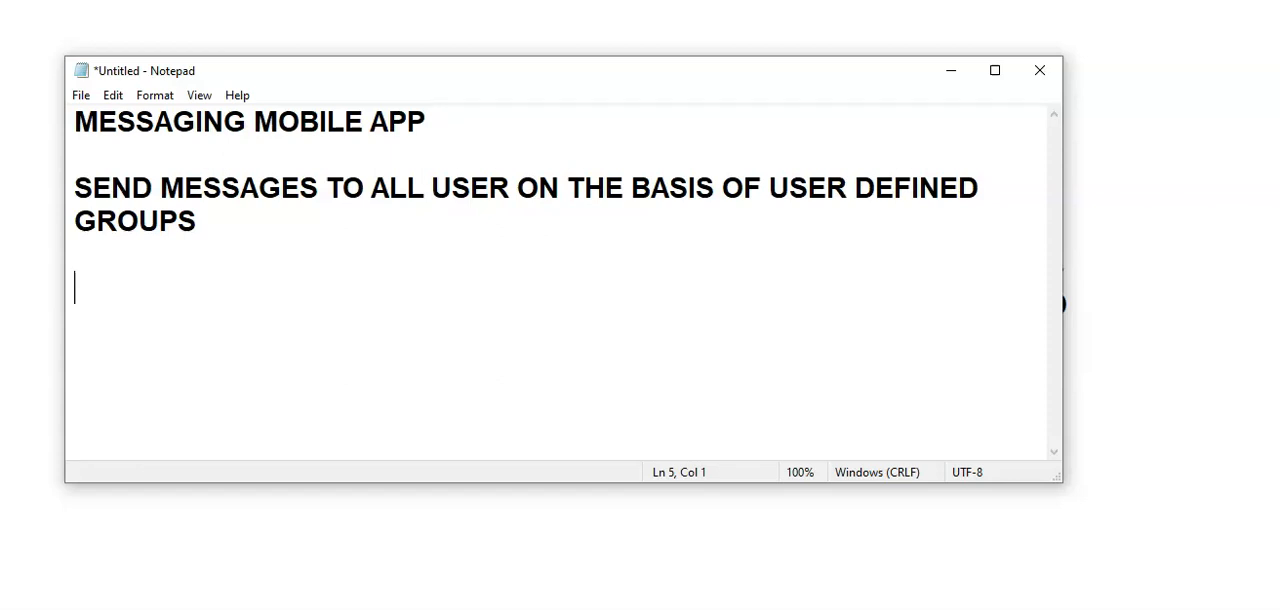
Add the line WE WILL STORE USERNAME, EMAIL & PASSWORD.
type("WE WILL")
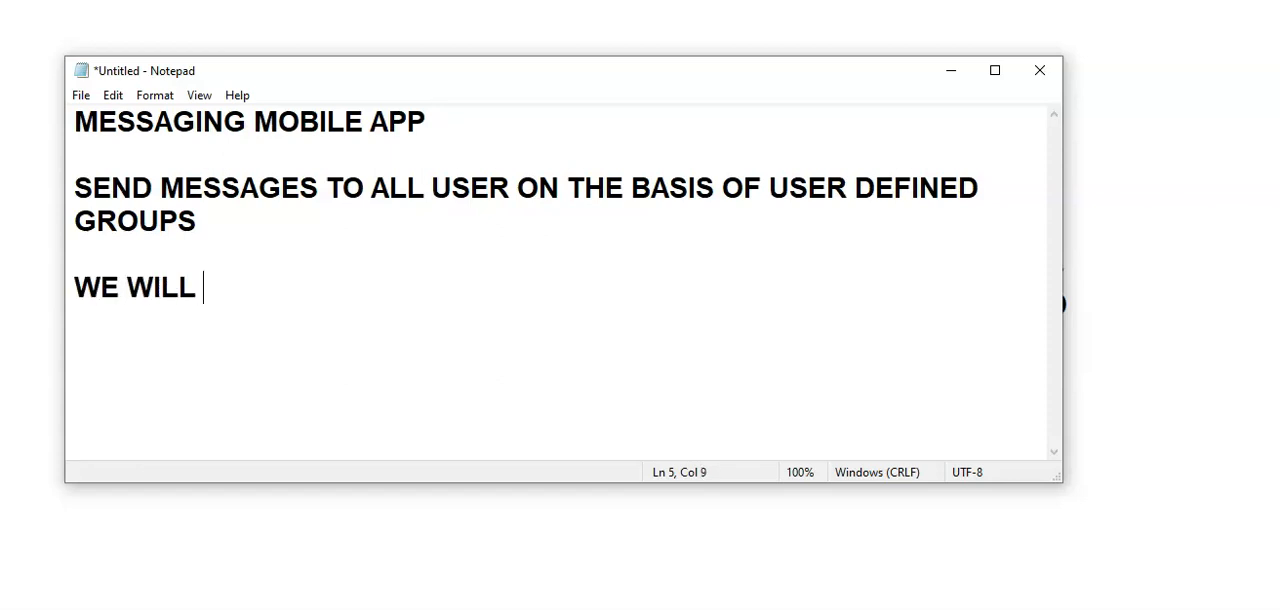
type("STORE USERNAME")
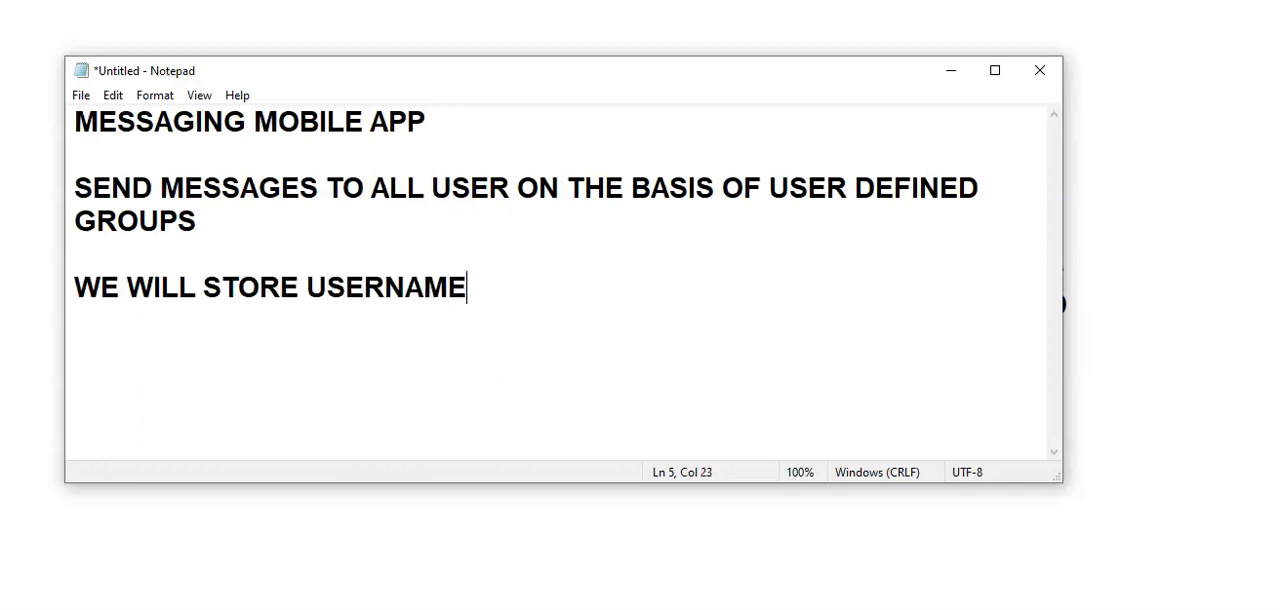
type(", EMAIL")
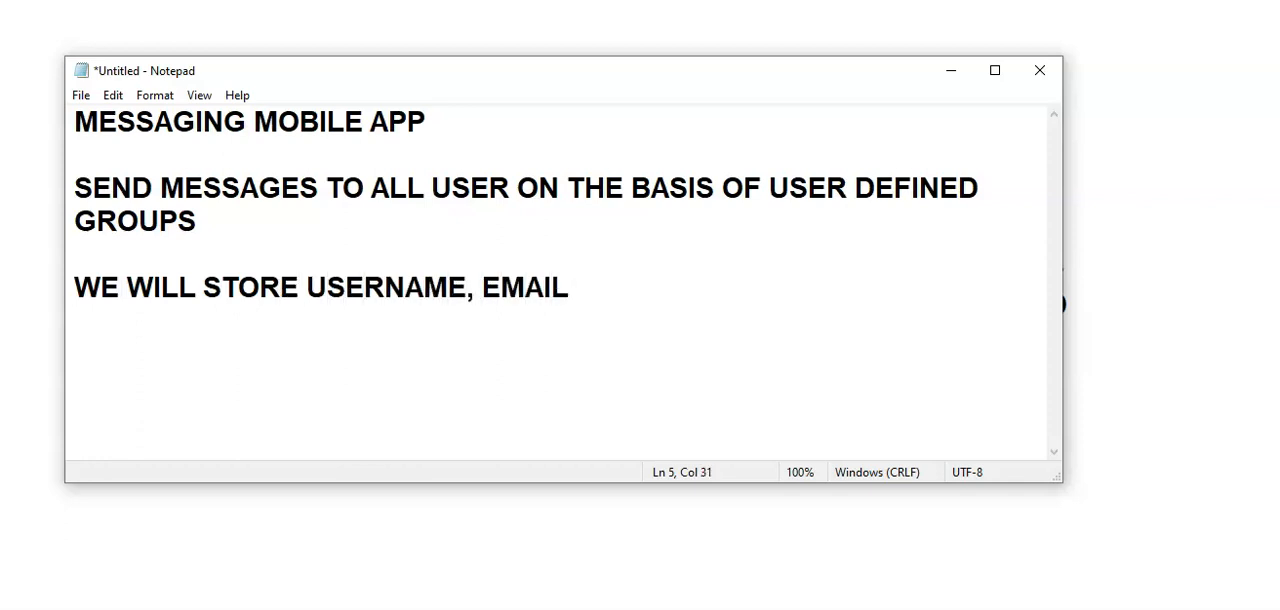
type("& PASSWORD.")
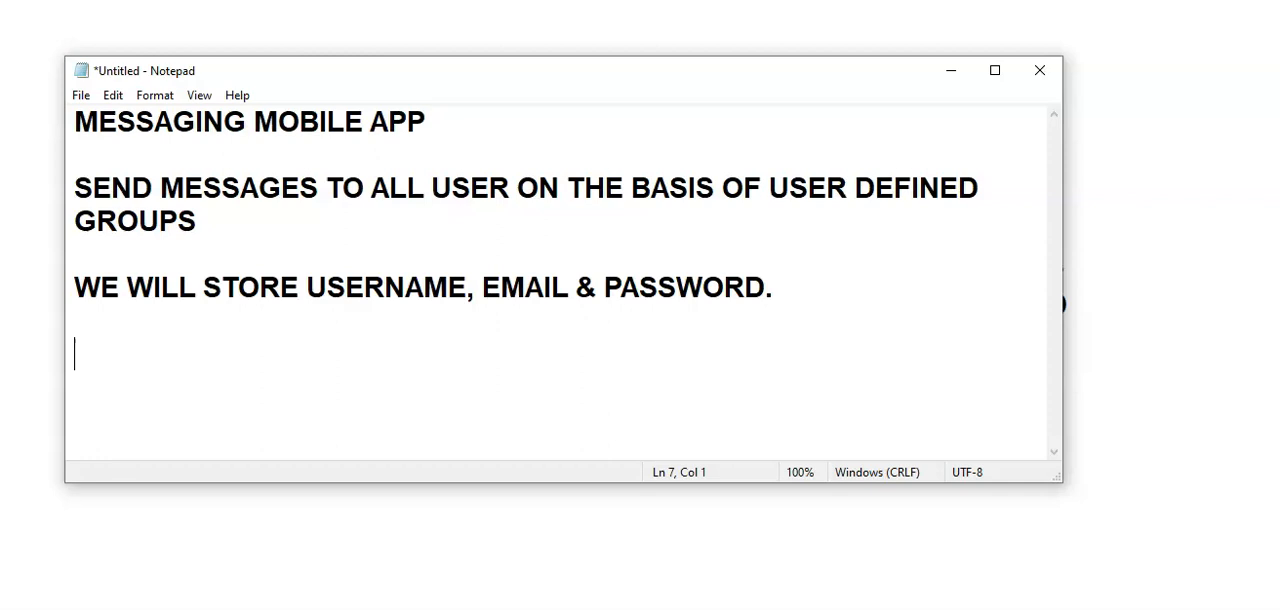
Add the line TRANSCATIONS IN AZURE CACHE FOR REDIS, correcting the AZYREW typo.
type("TRANSC")
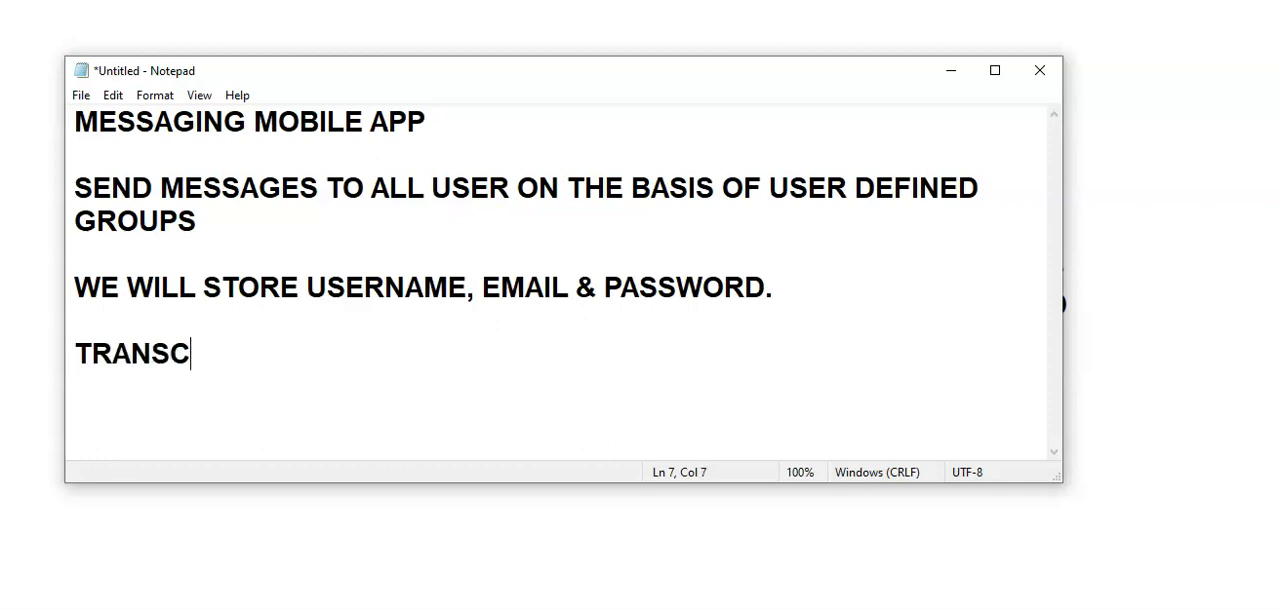
type("ATIONS IN AZYREW")
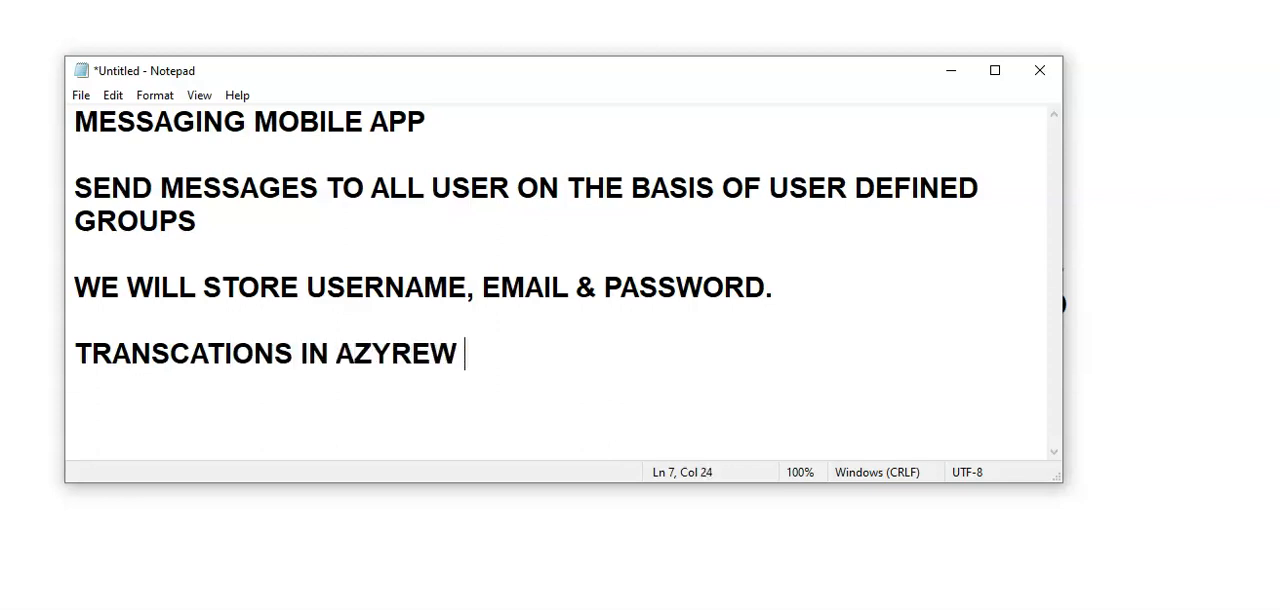
key("backspace")
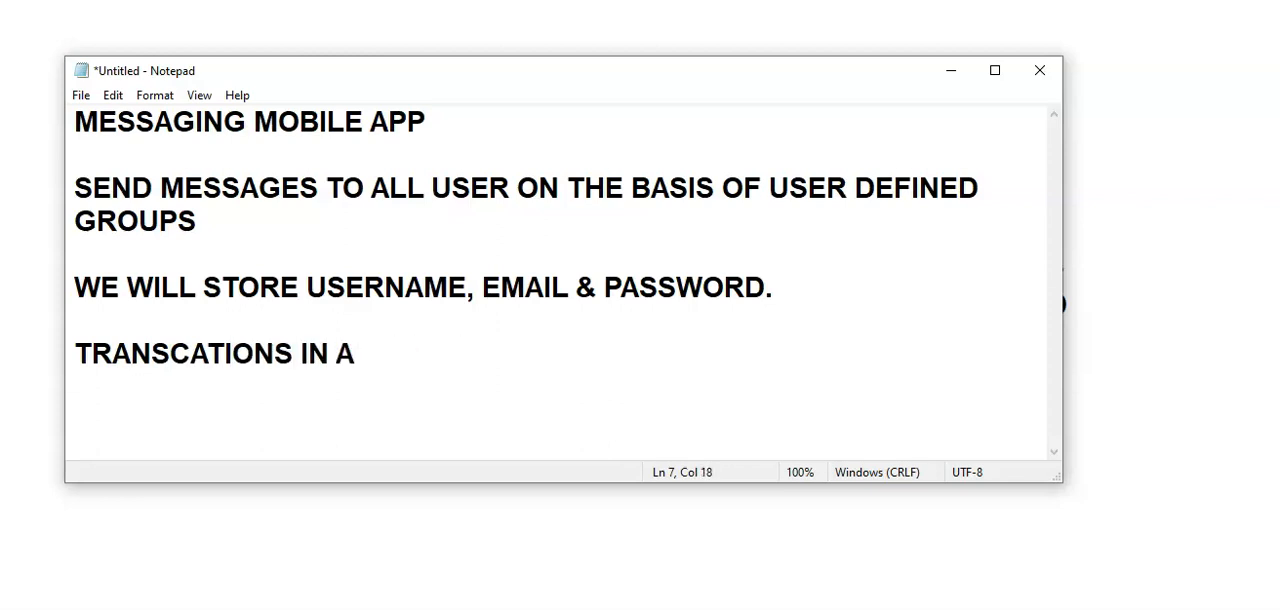
type("ZURE C")
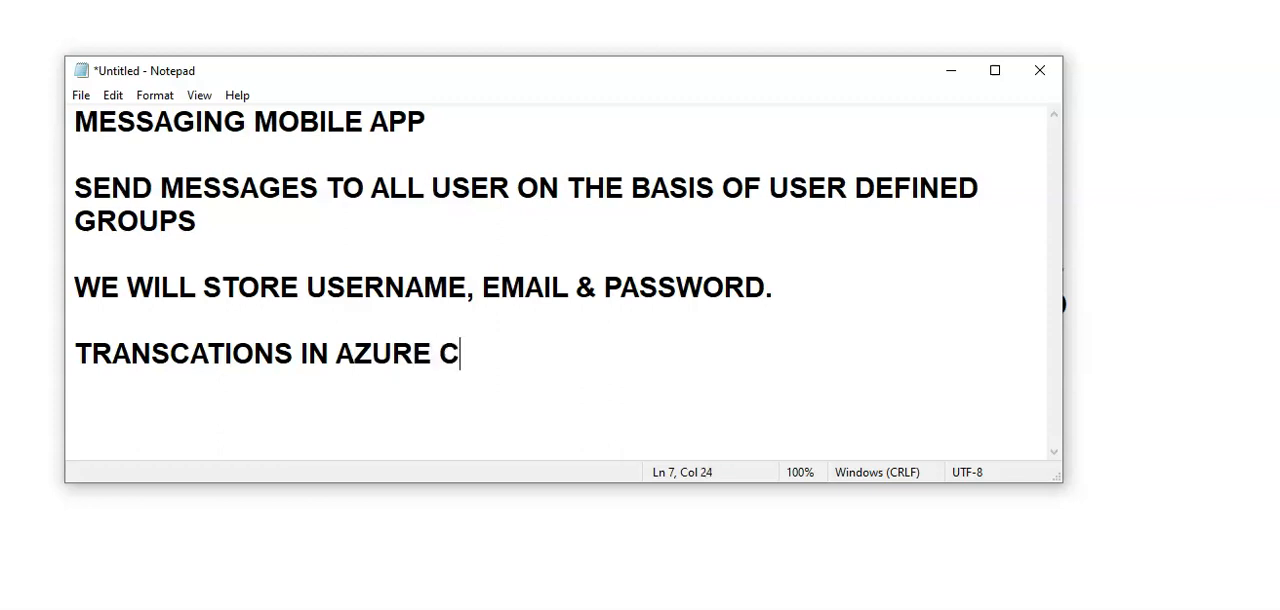
type("ACHE FOR RED")
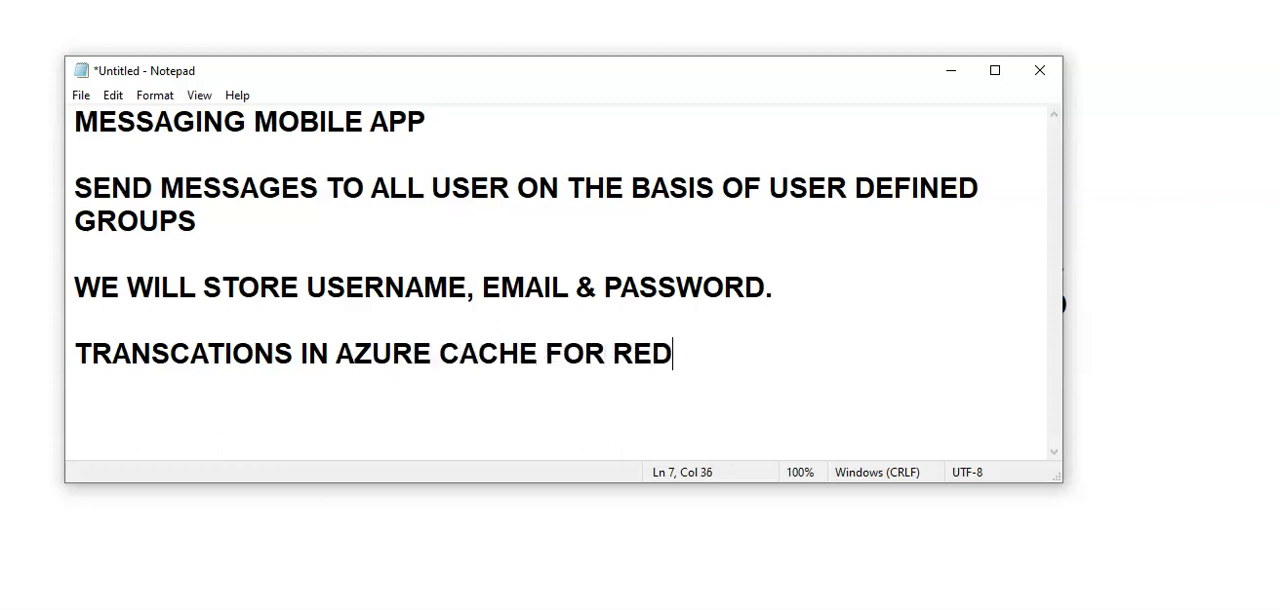
type("IS")
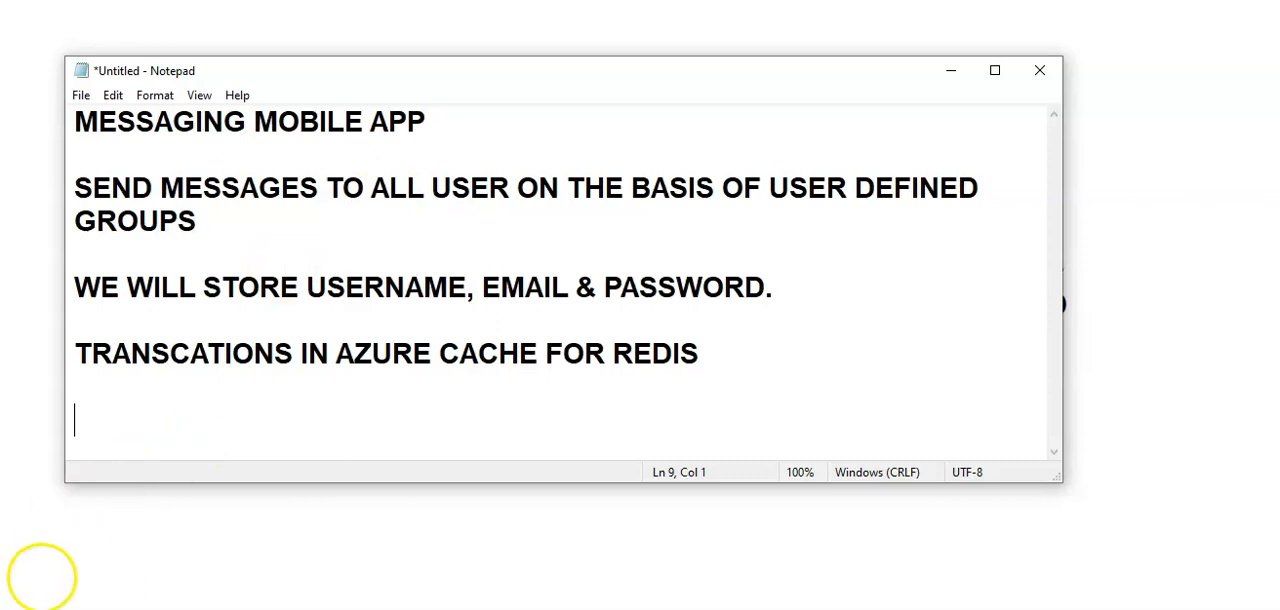
mouse_move(518, 352)
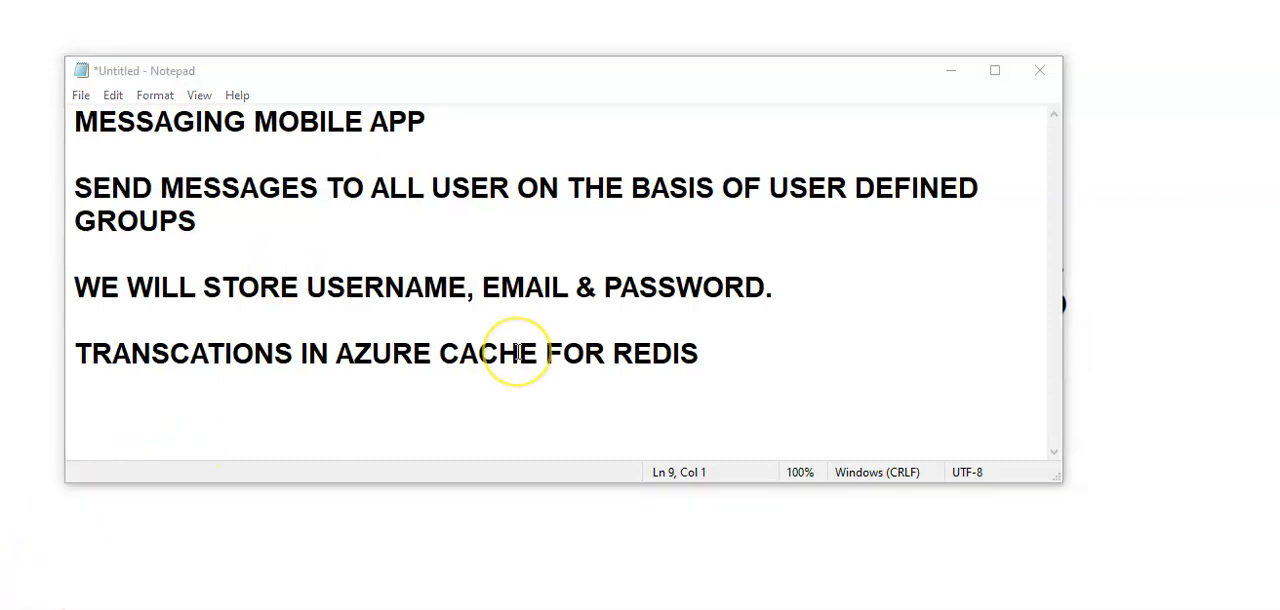
mouse_move(516, 352)
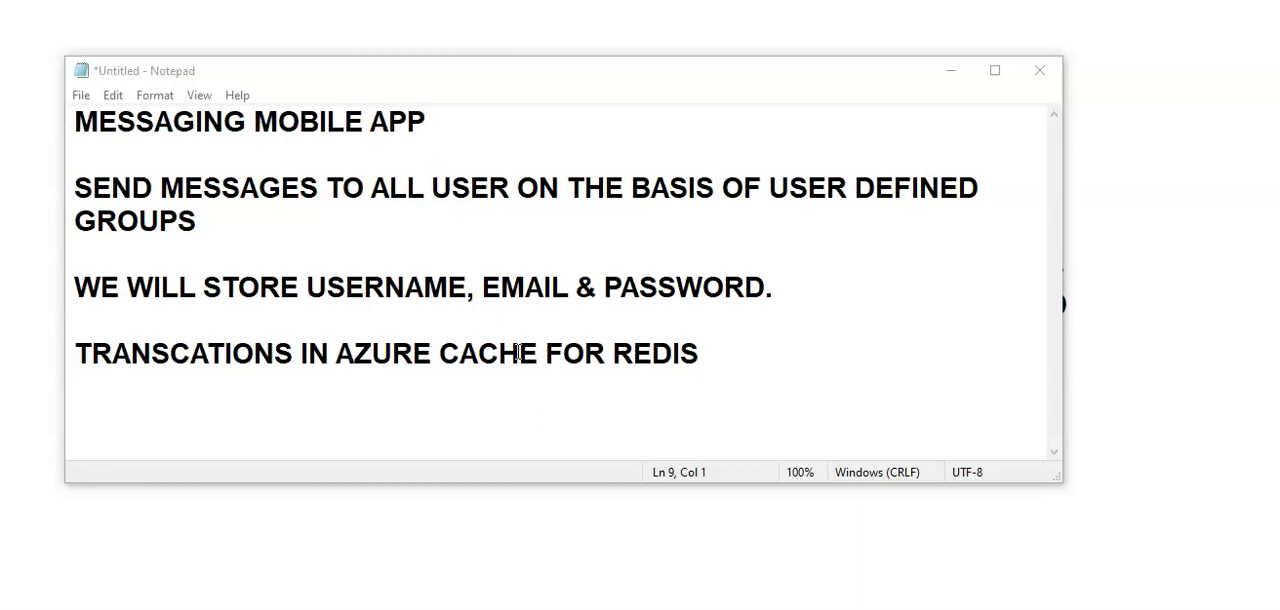
mouse_move(98, 590)
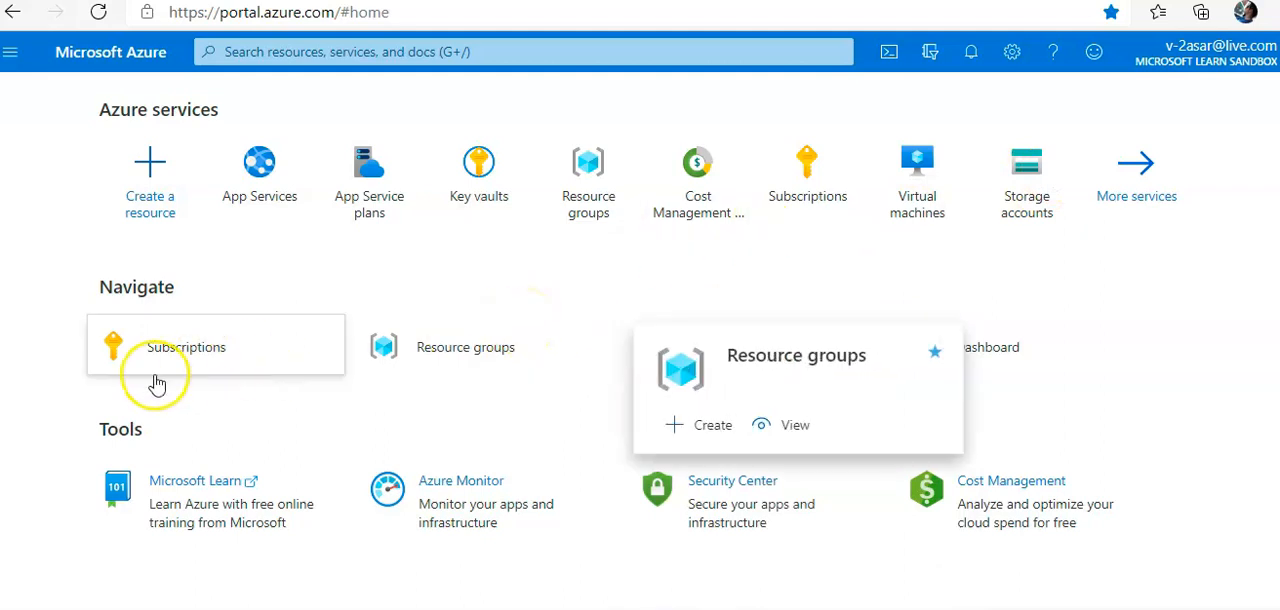
mouse_move(336, 416)
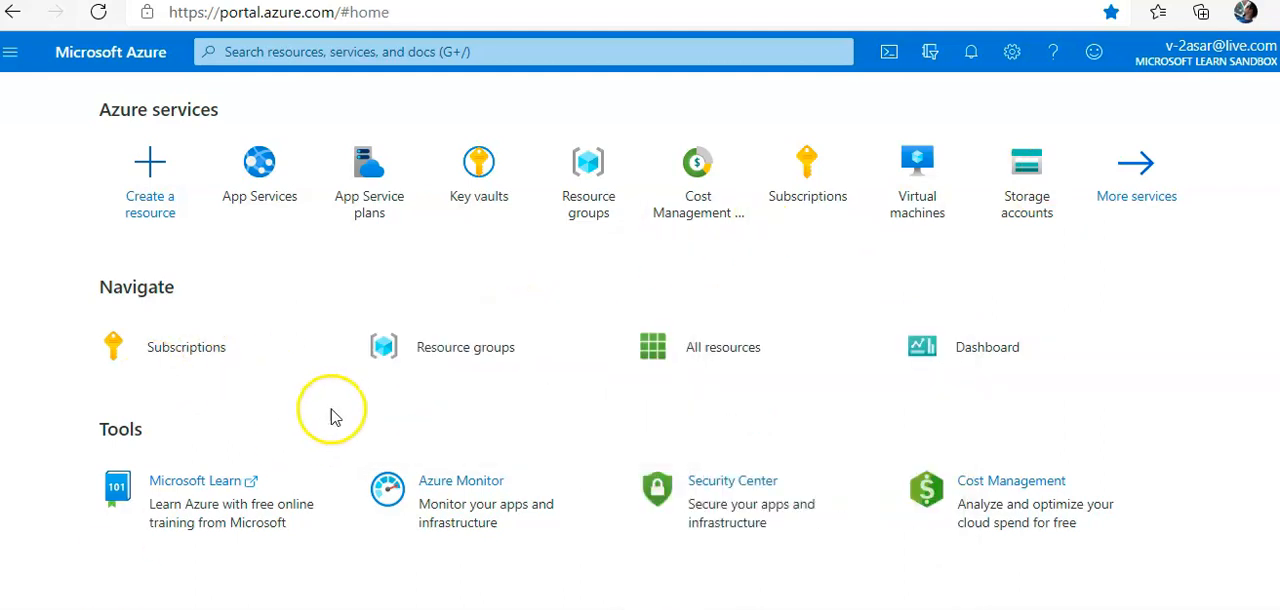
mouse_move(338, 412)
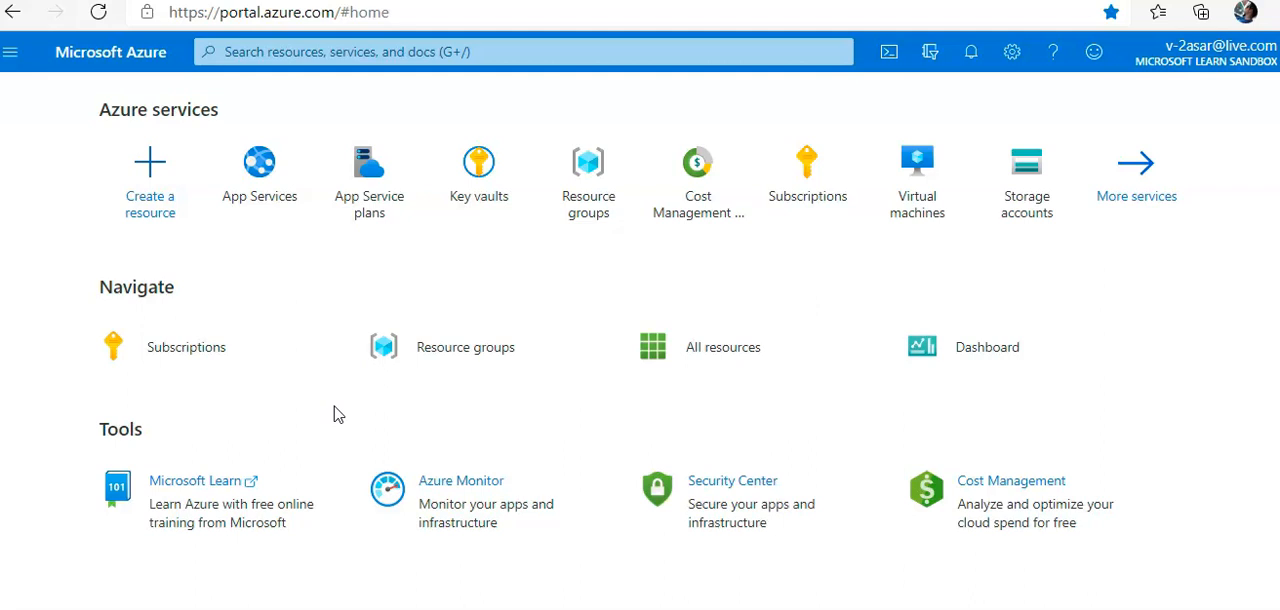
mouse_move(884, 78)
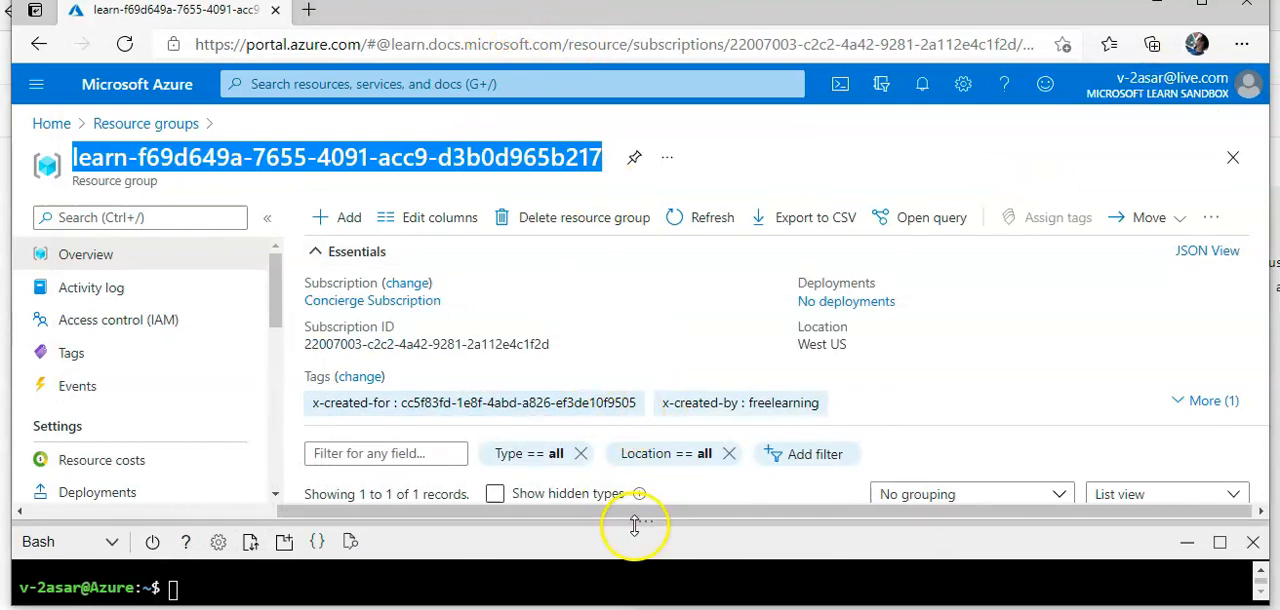
Enlarge the terminal and run the multi-line az redis create command for a Basic C0 cache.
left_click_drag(634, 524, 660, 288)
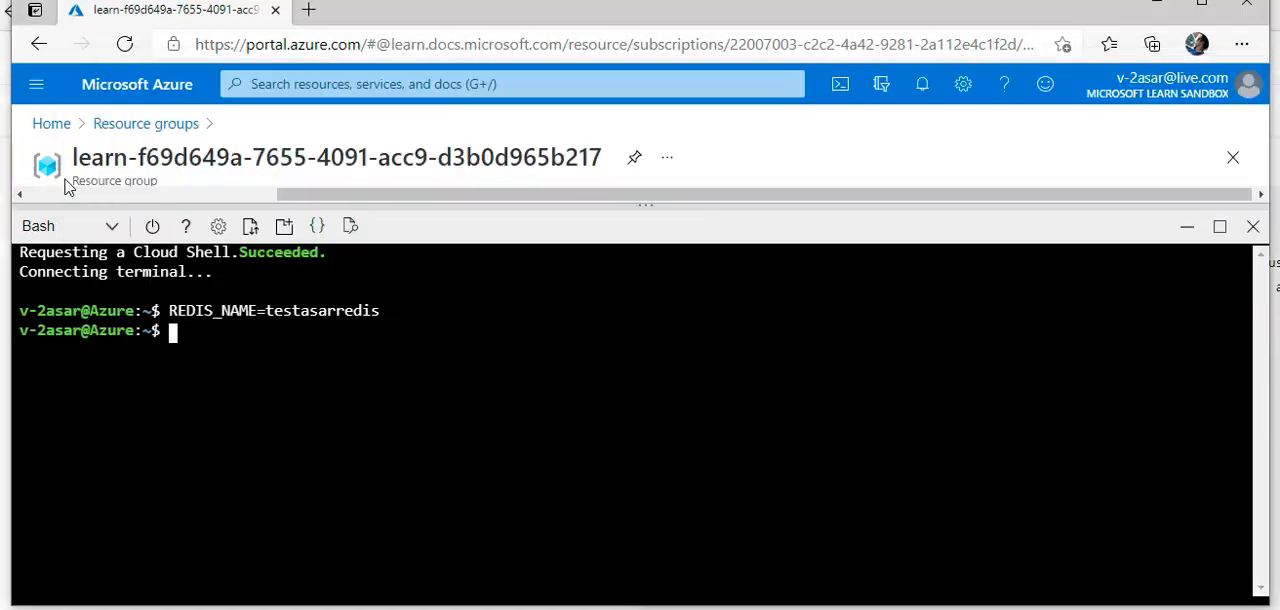
type("az redis create \\")
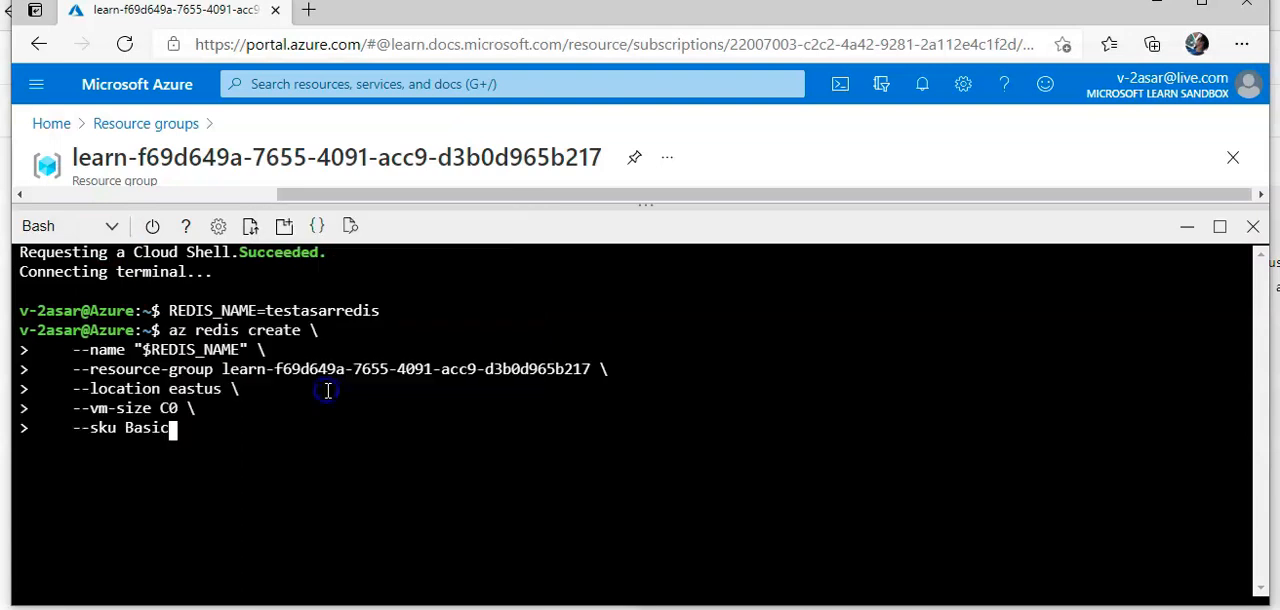
left_click(364, 368)
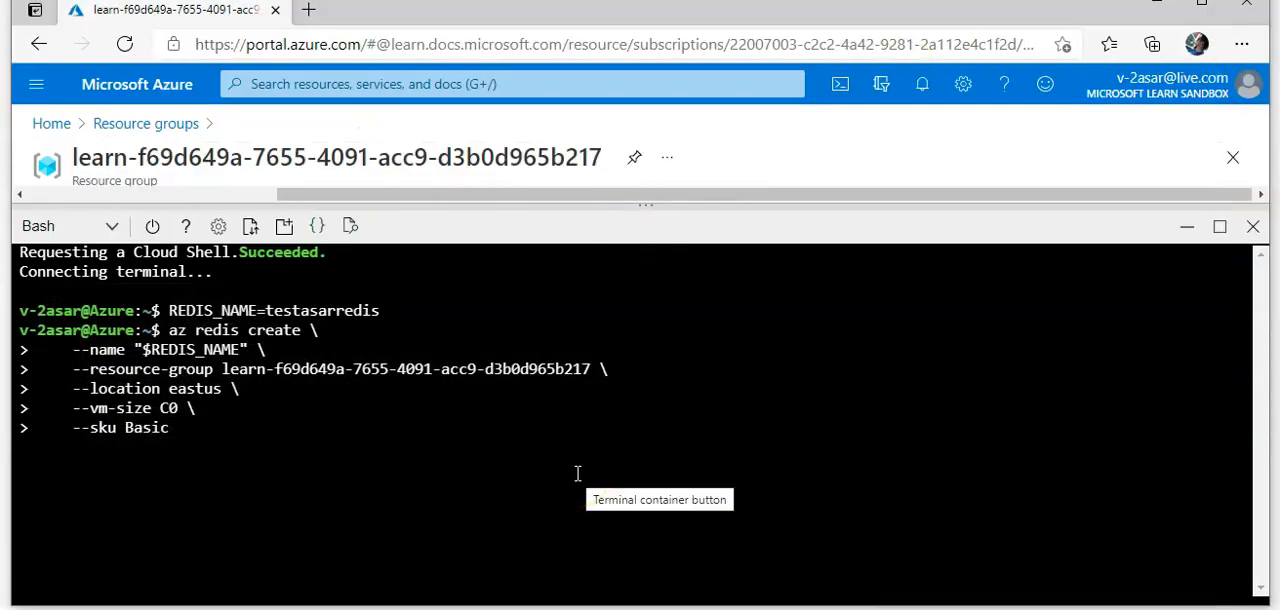
key("Return")
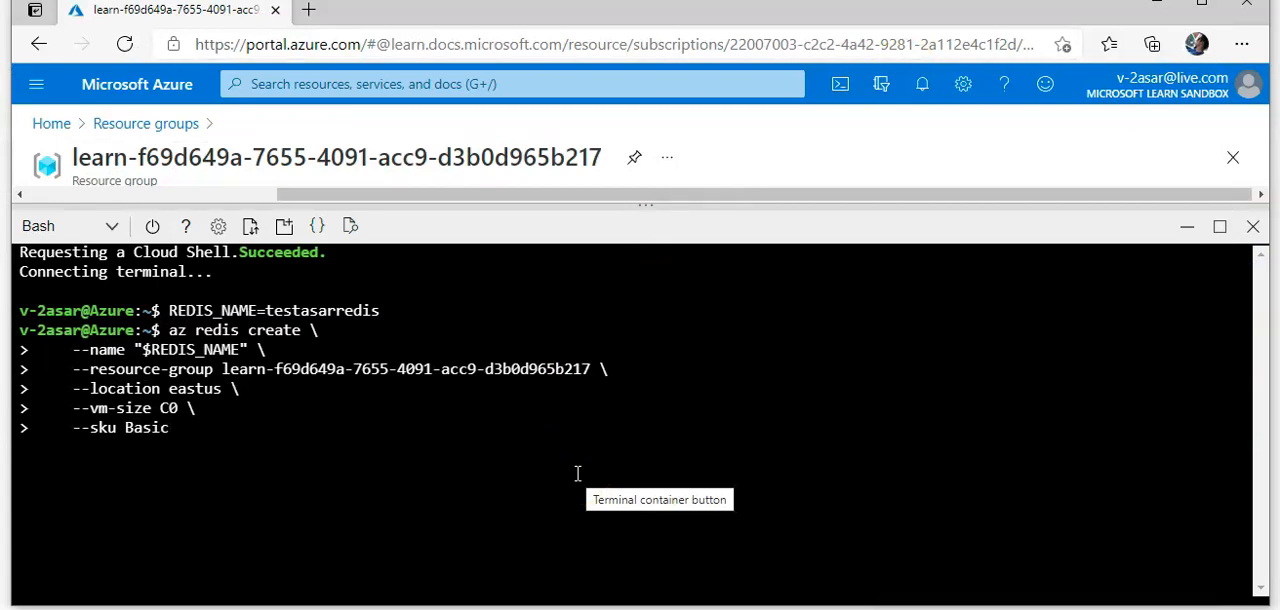
key("Return")
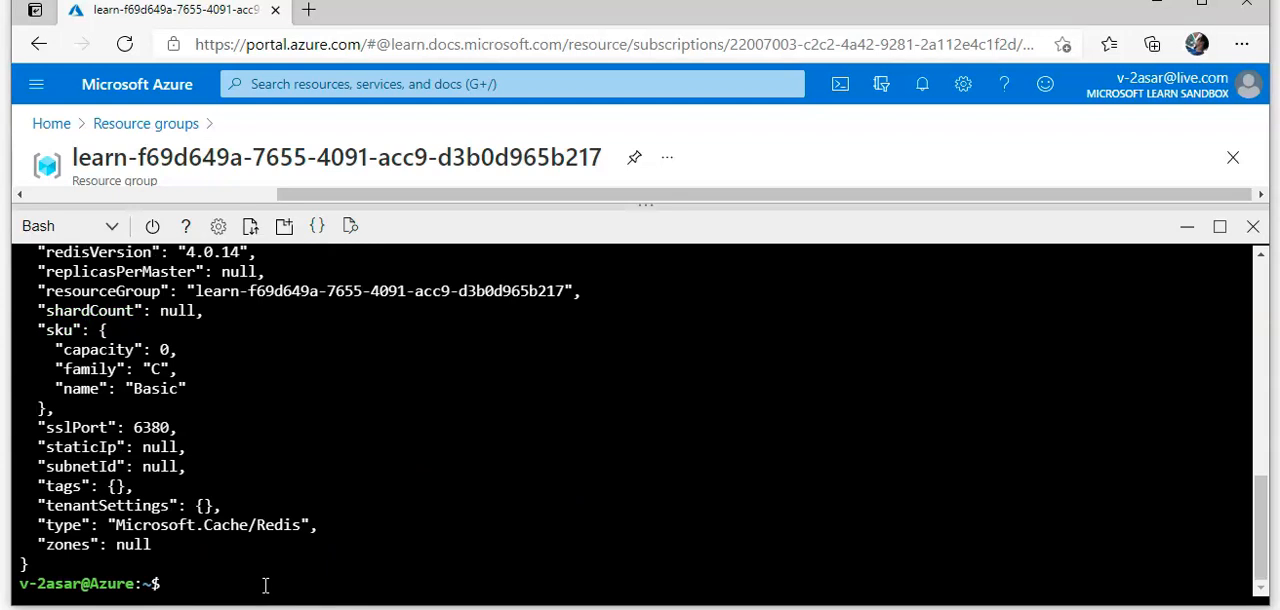
Create a .NET console app with dotnet new console --name RedisData.
type("cd ~")
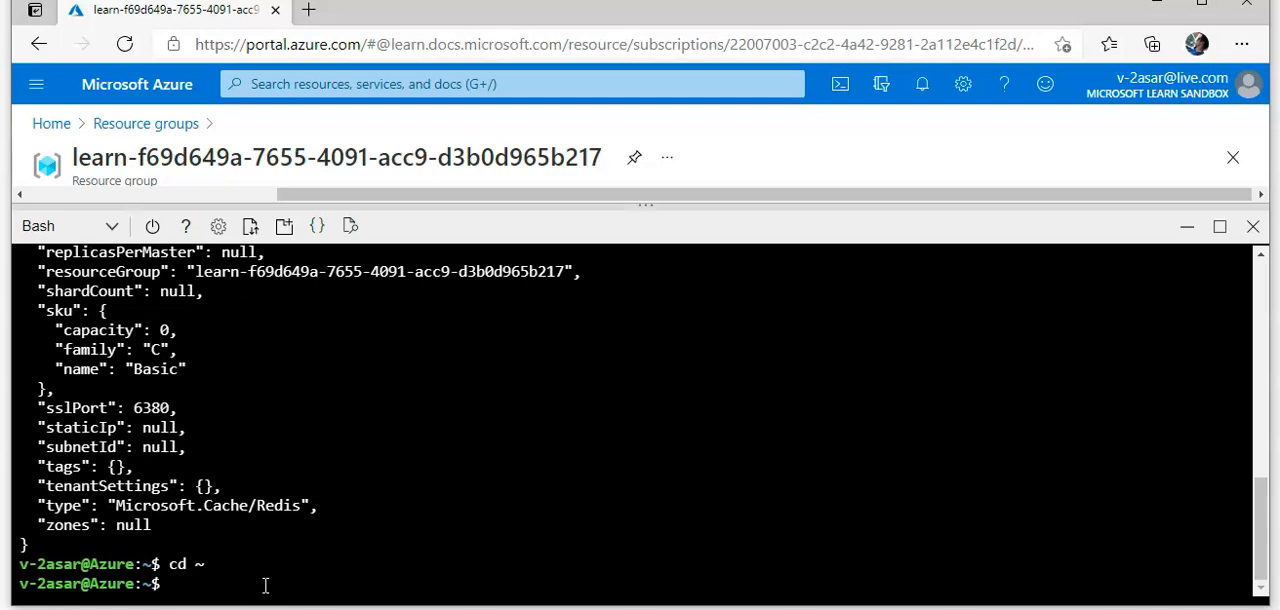
type("doen")
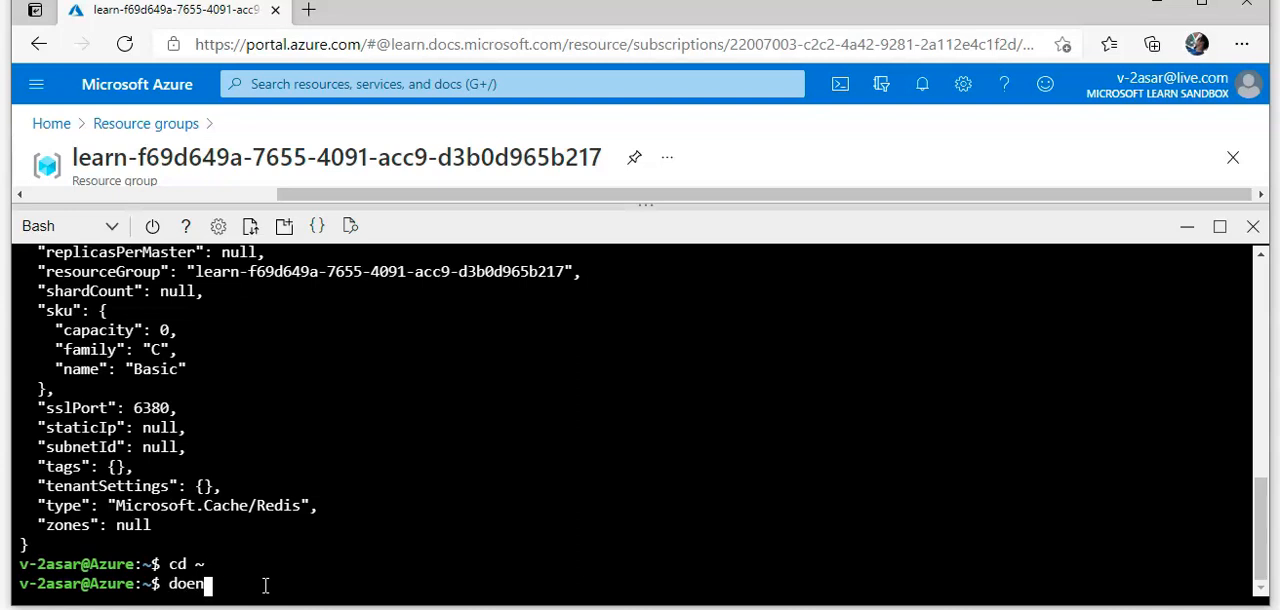
type("et new console")
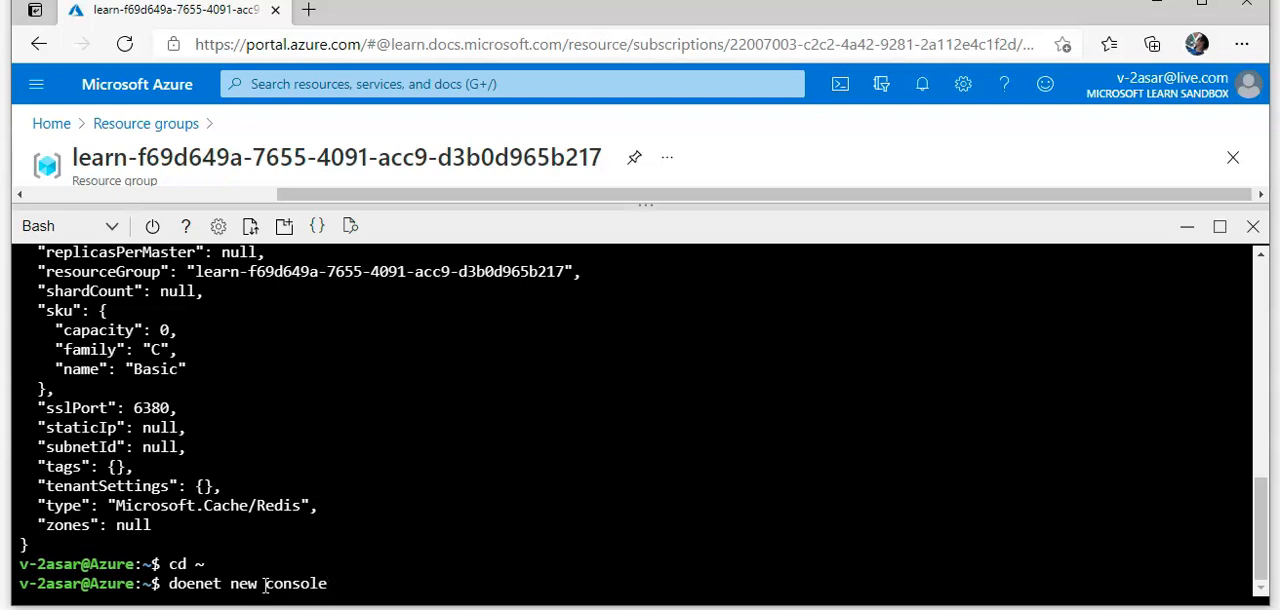
type("--name")
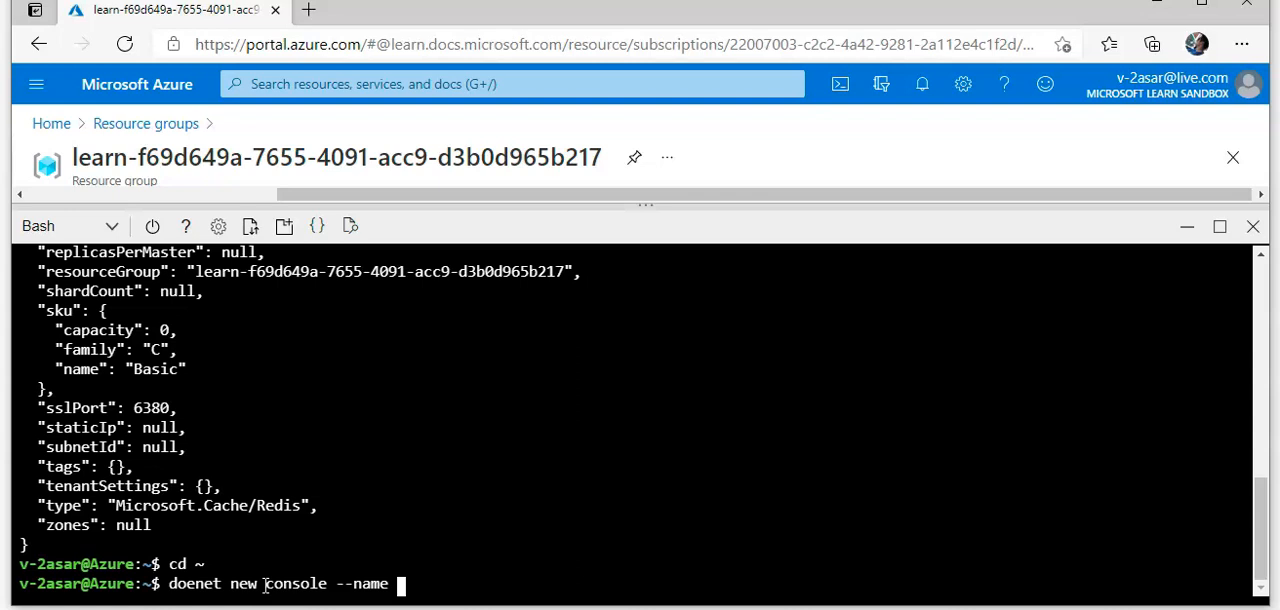
type("RedisDa")
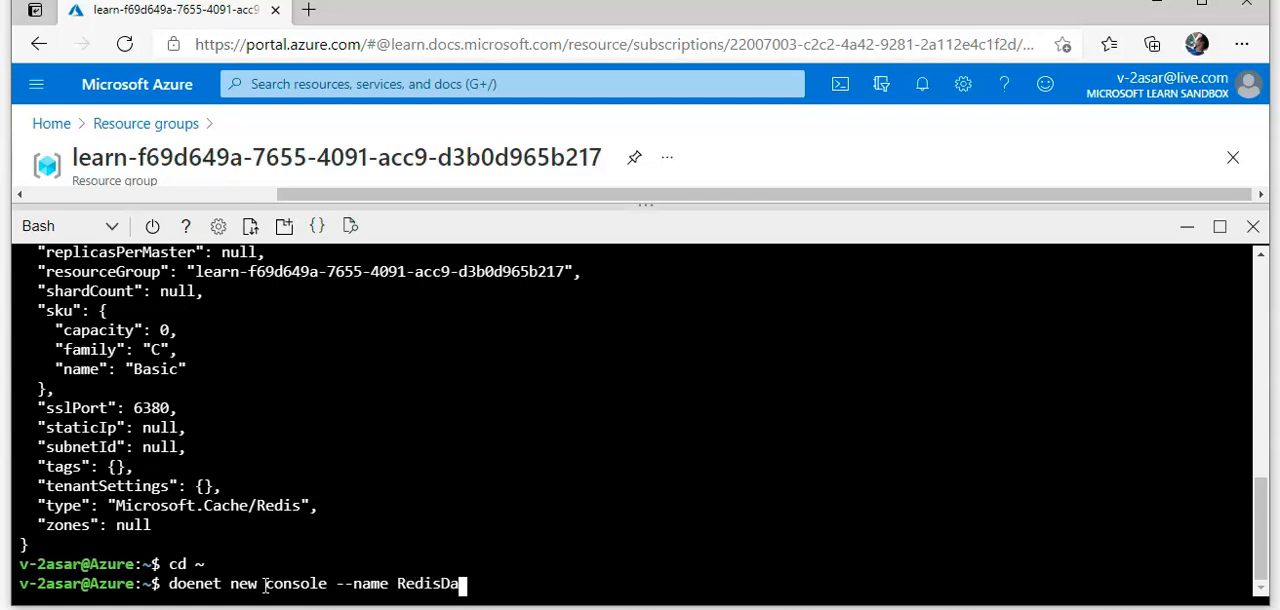
key("Return")
type("dotnet new console --name RedisData")
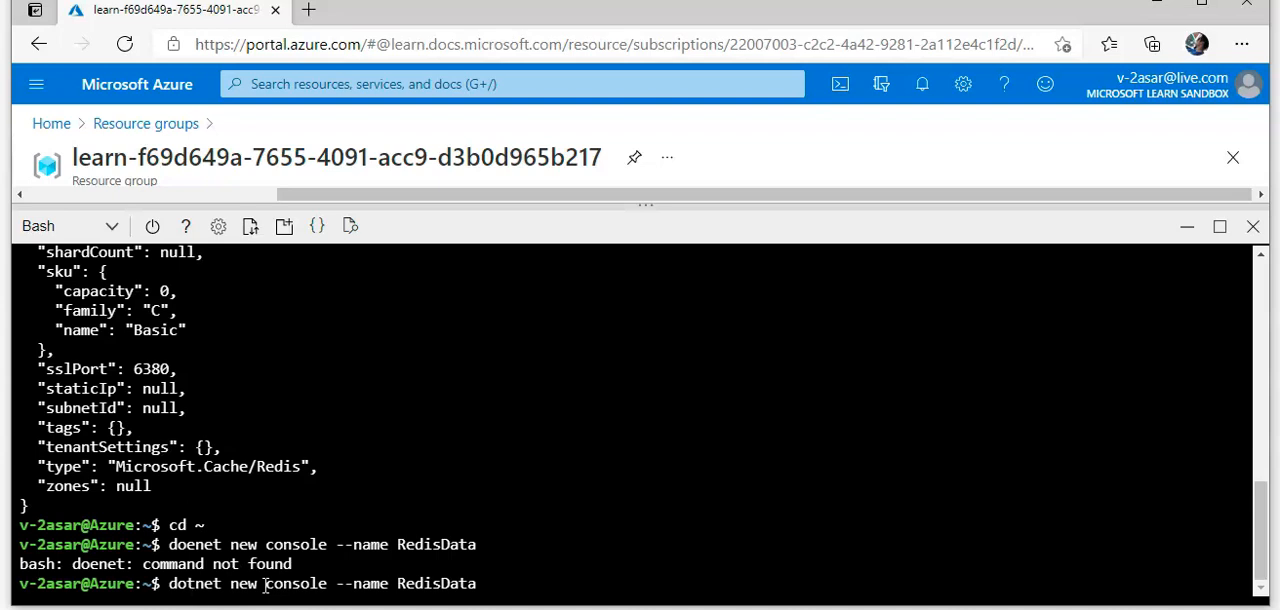
key("Return")
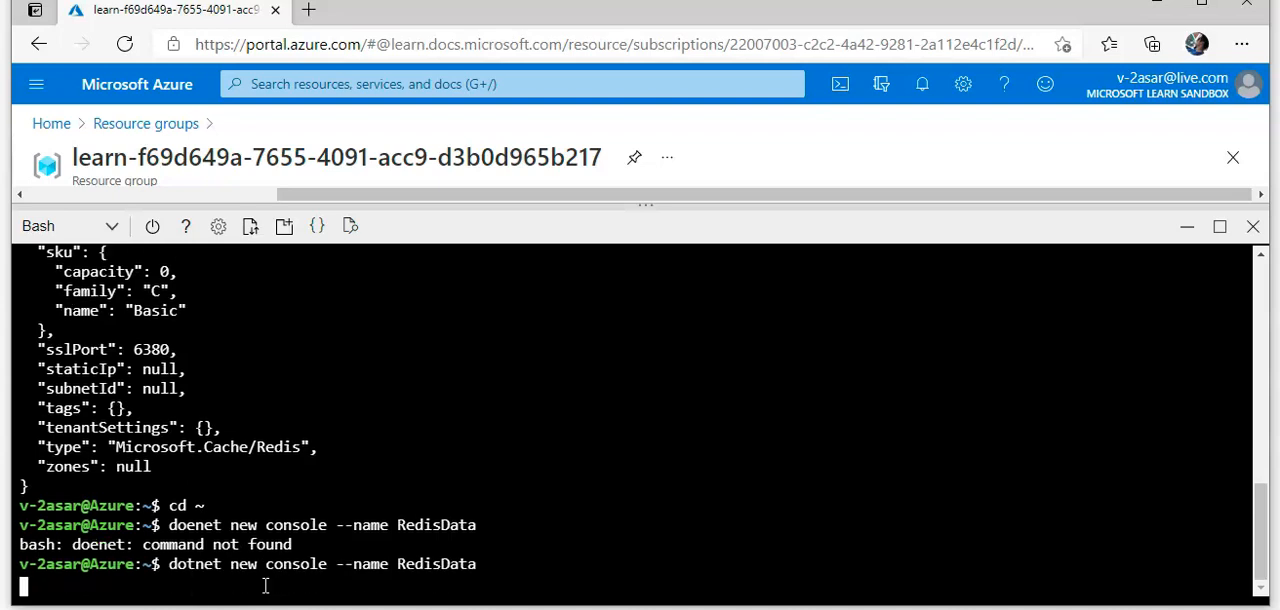
key("Return")
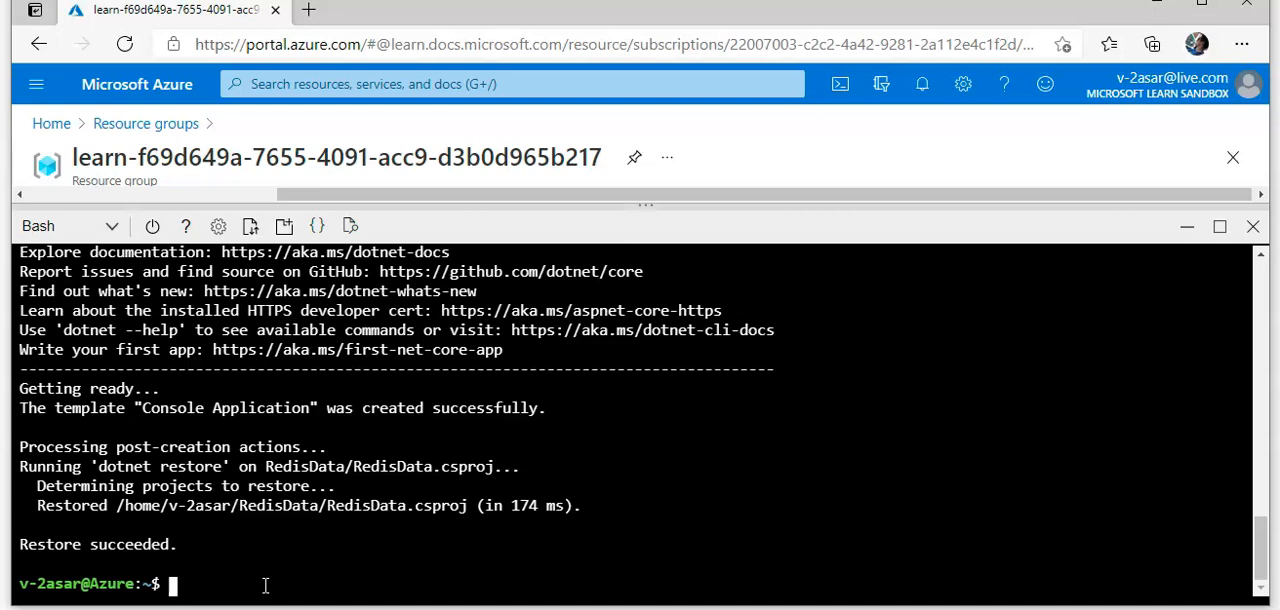
Enter the RedisData folder and run it with dotnet run to print Hello World!
type("cd Re")
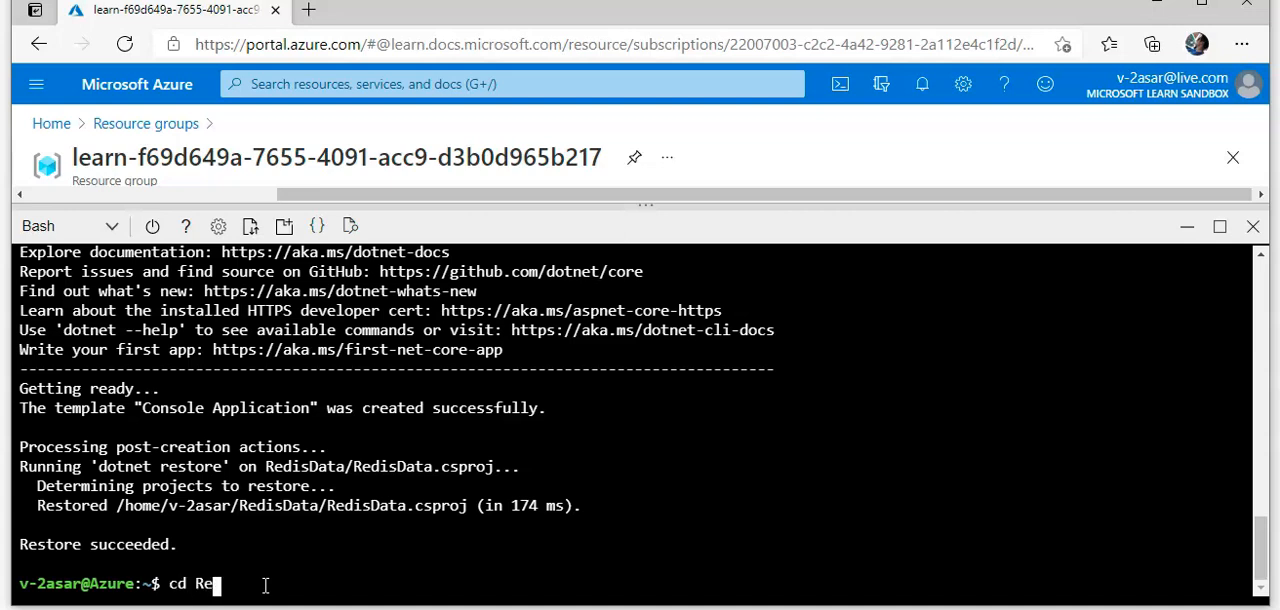
key("Return")
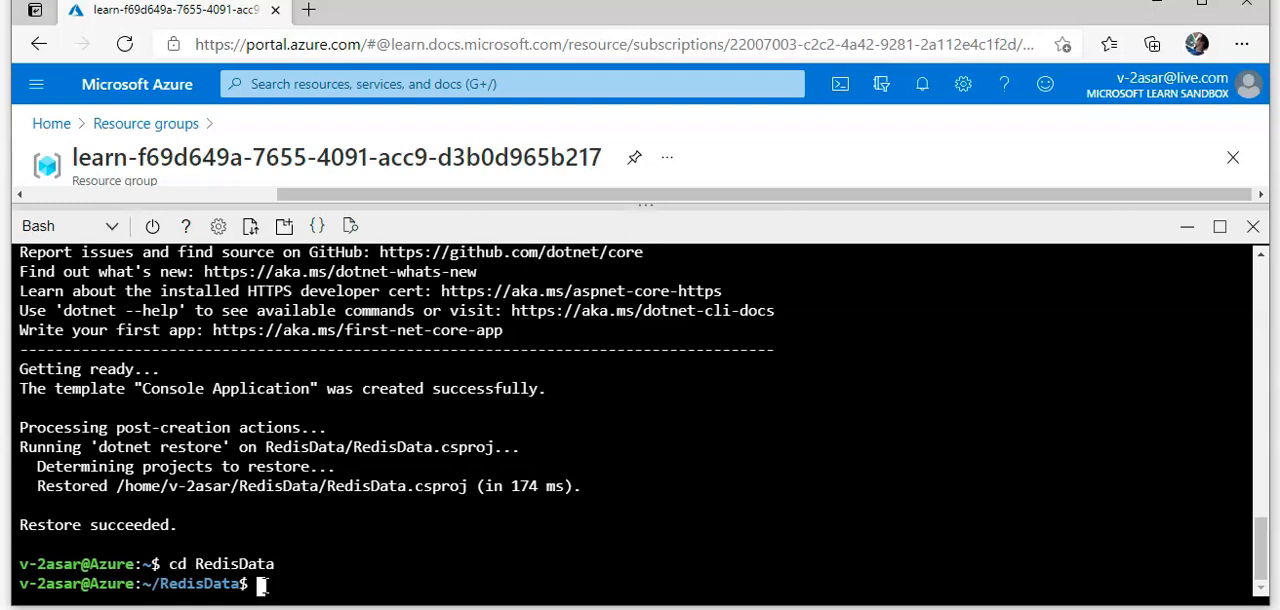
type("d")
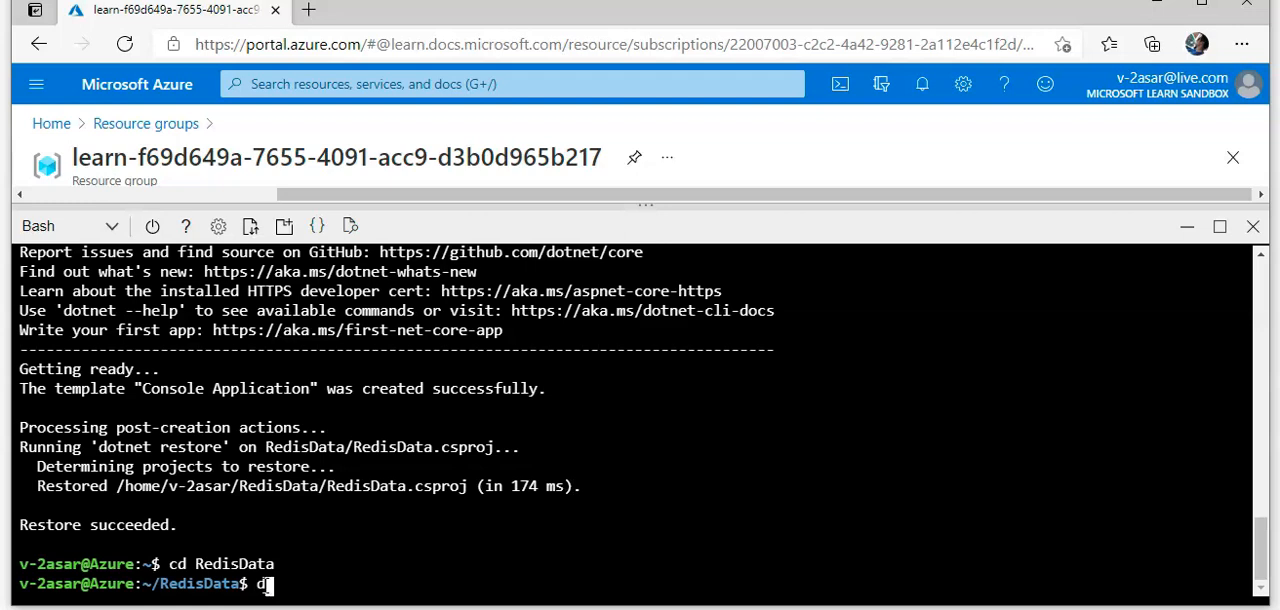
type("otnet run")
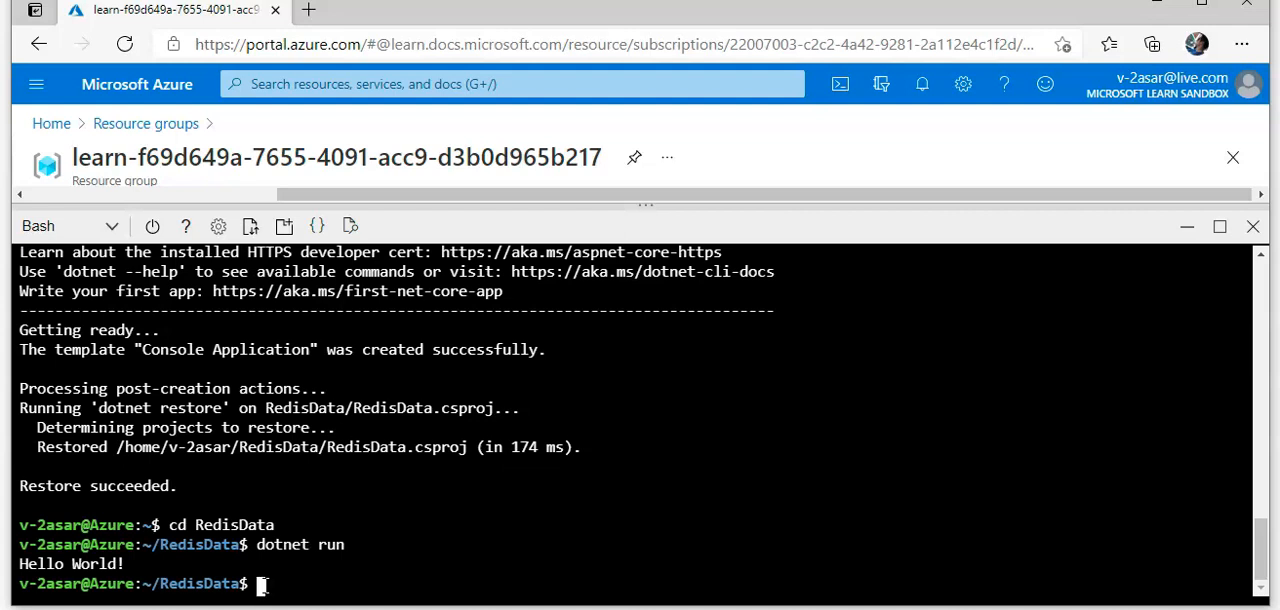
Run dotnet add package ServiceStack.Redis to add the Redis client to the project.
type("dot")
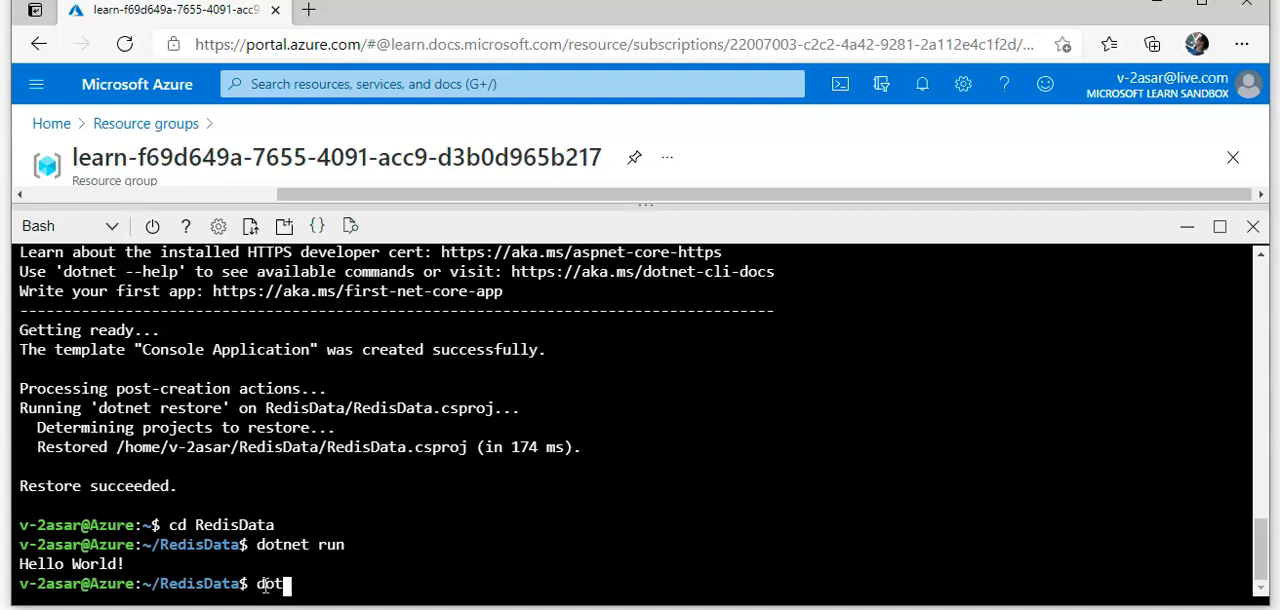
type("netn a")
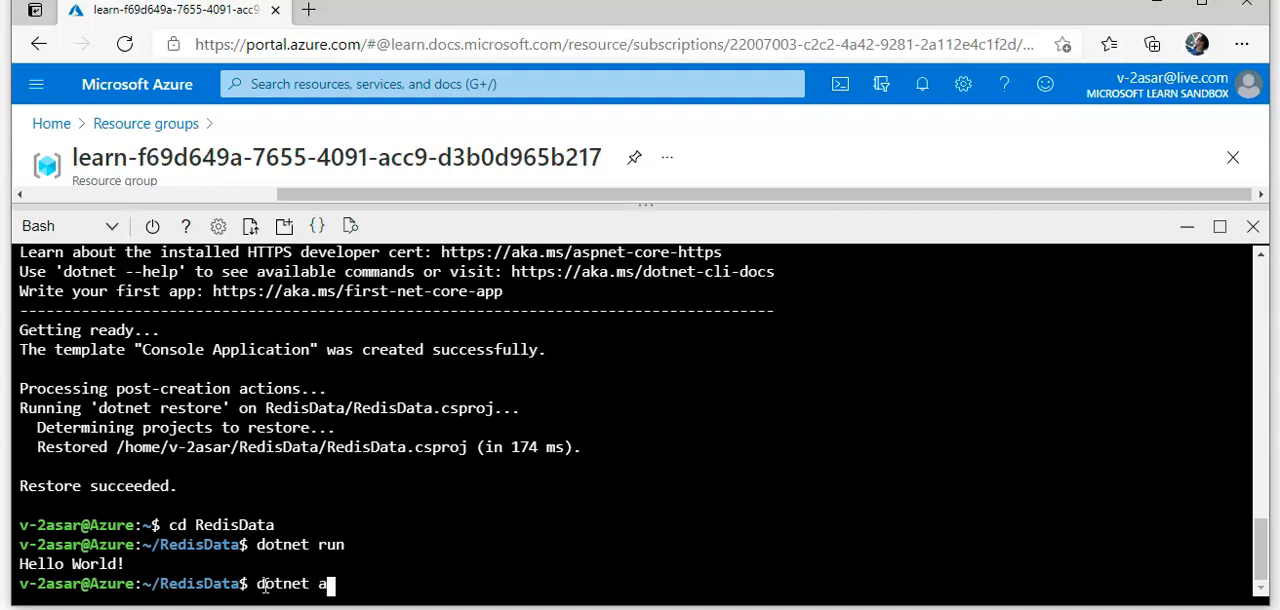
type("dd package")
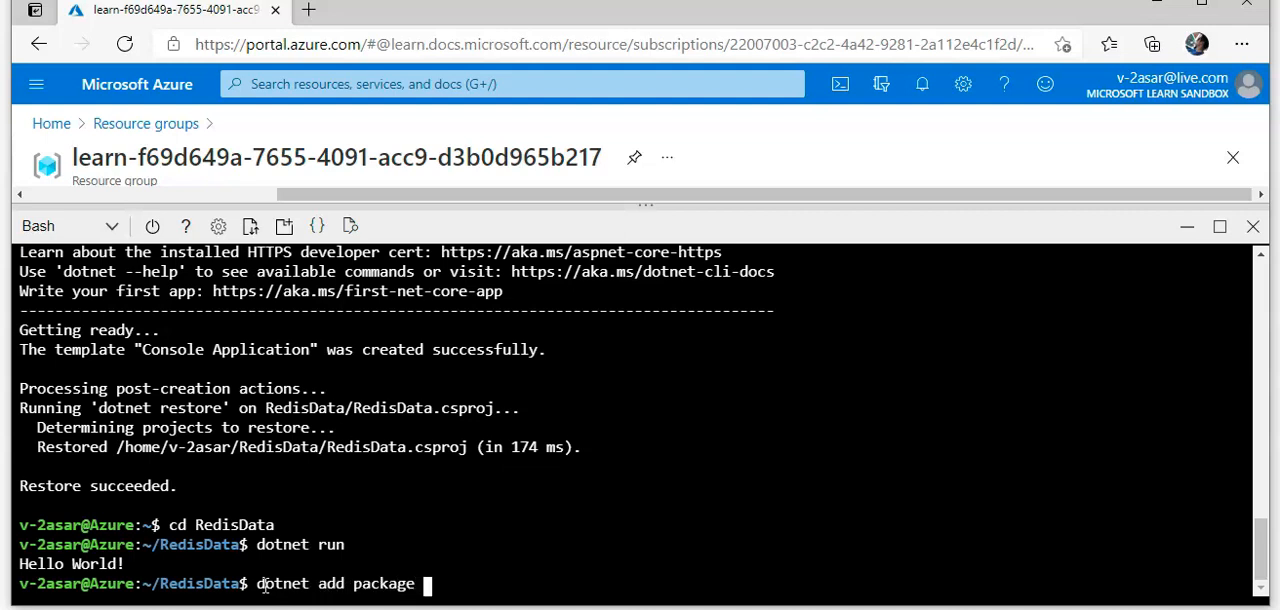
type("S")
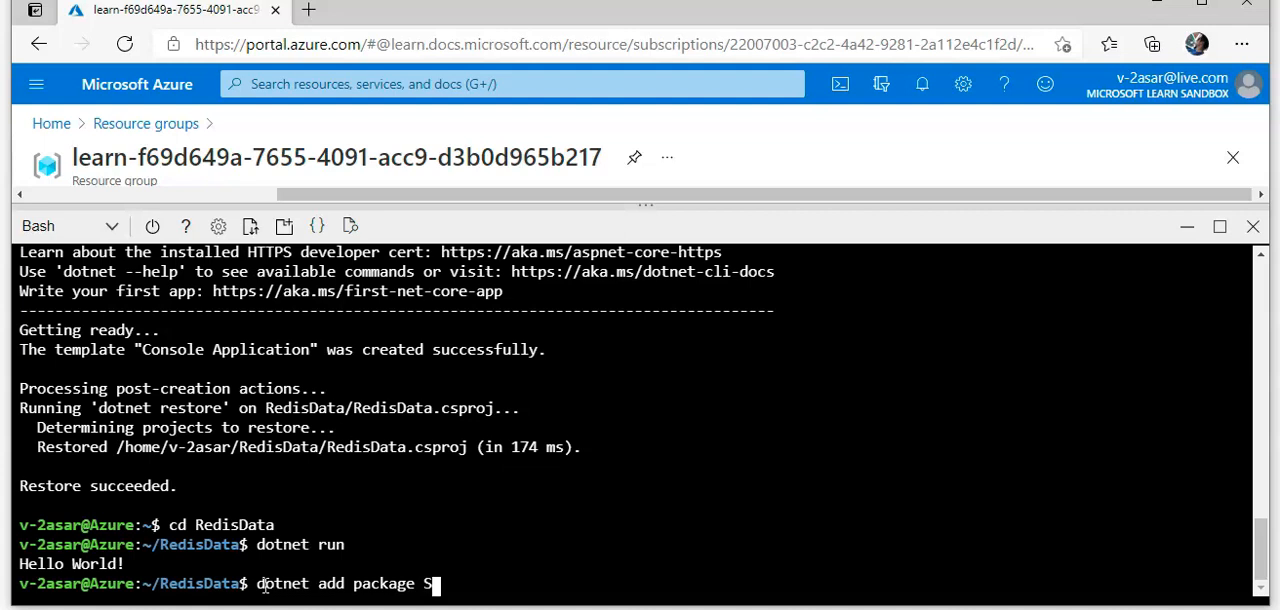
type("erviceStack.Re")
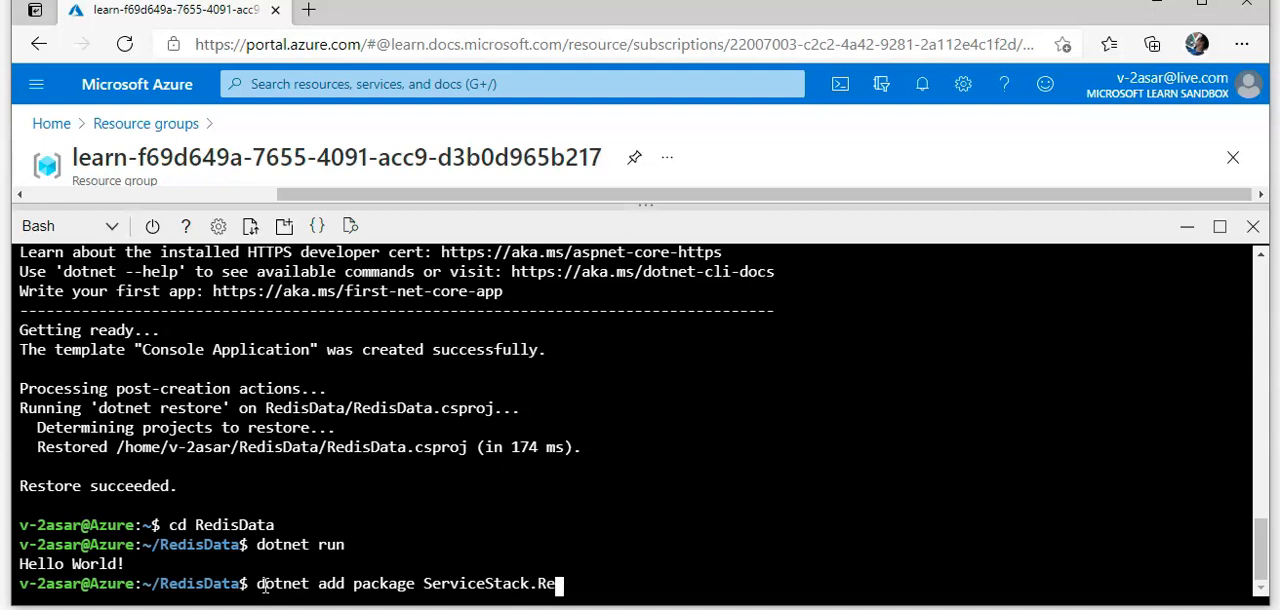
key("Return")
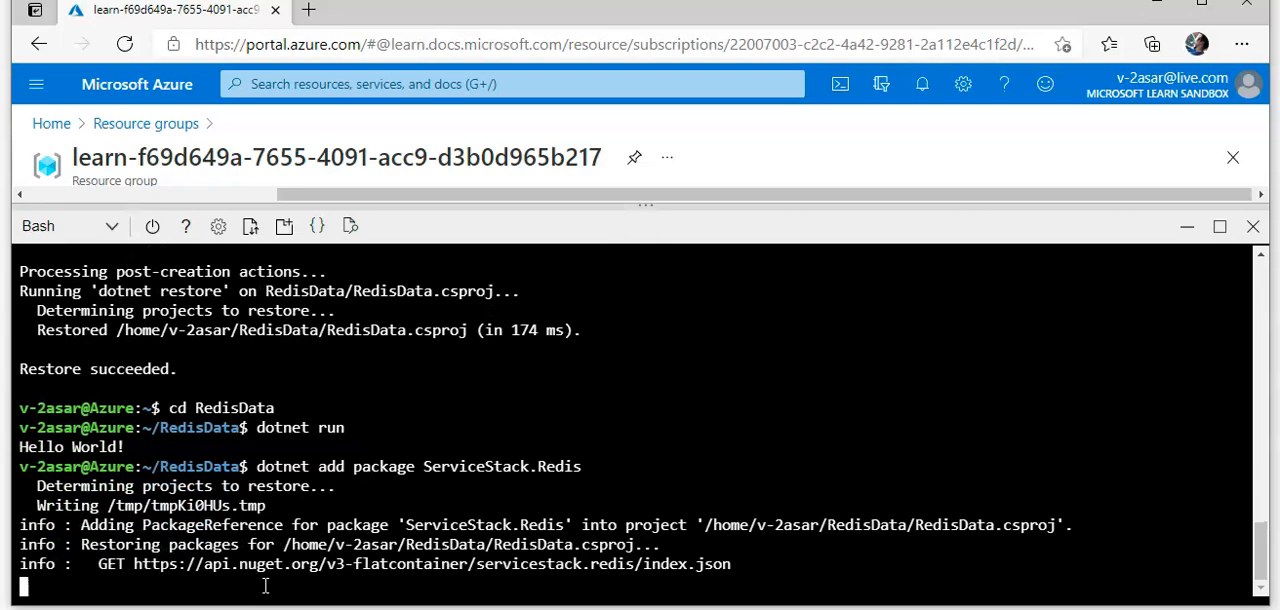
scroll("down", 3)
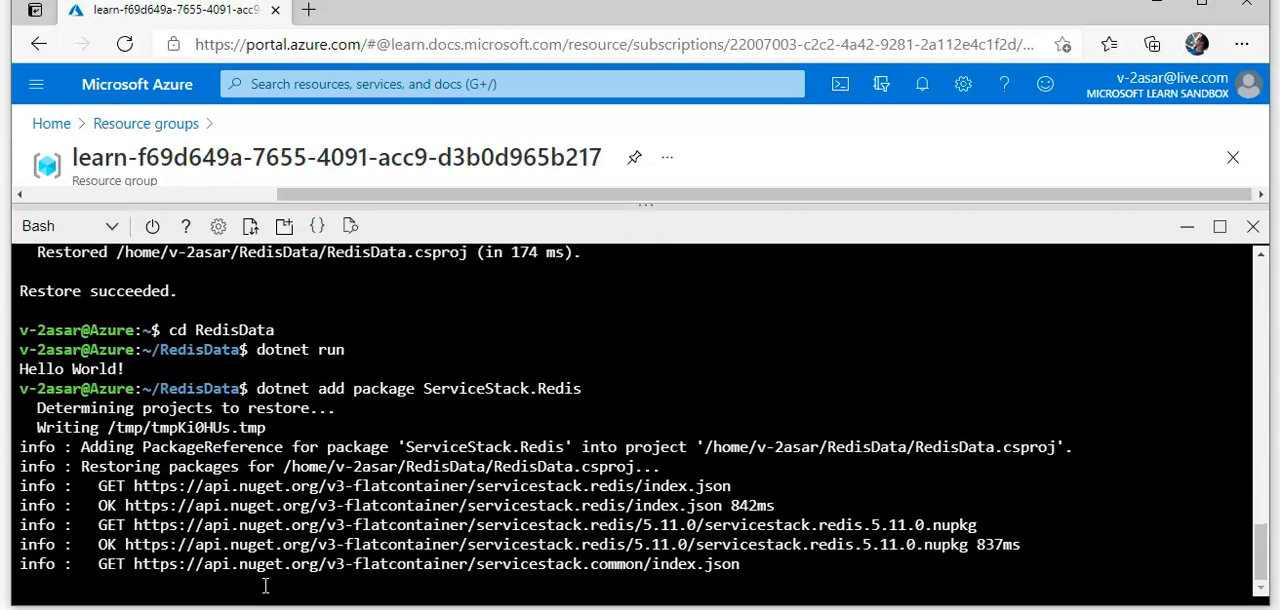
scroll("down", 3)
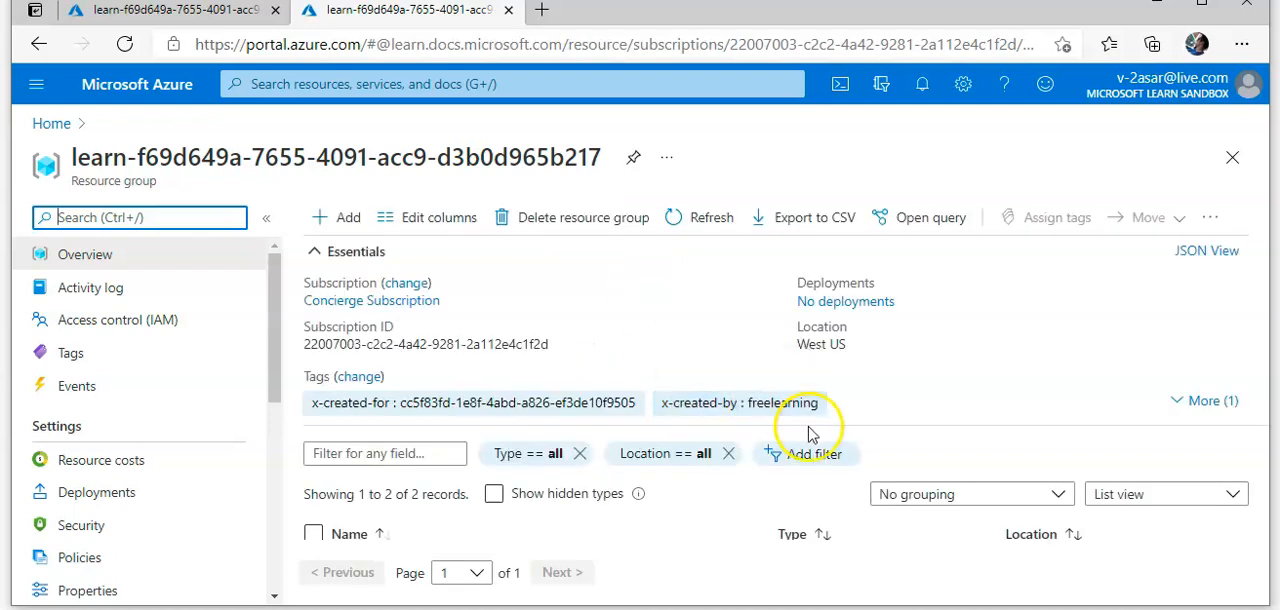
mouse_move(1084, 318)
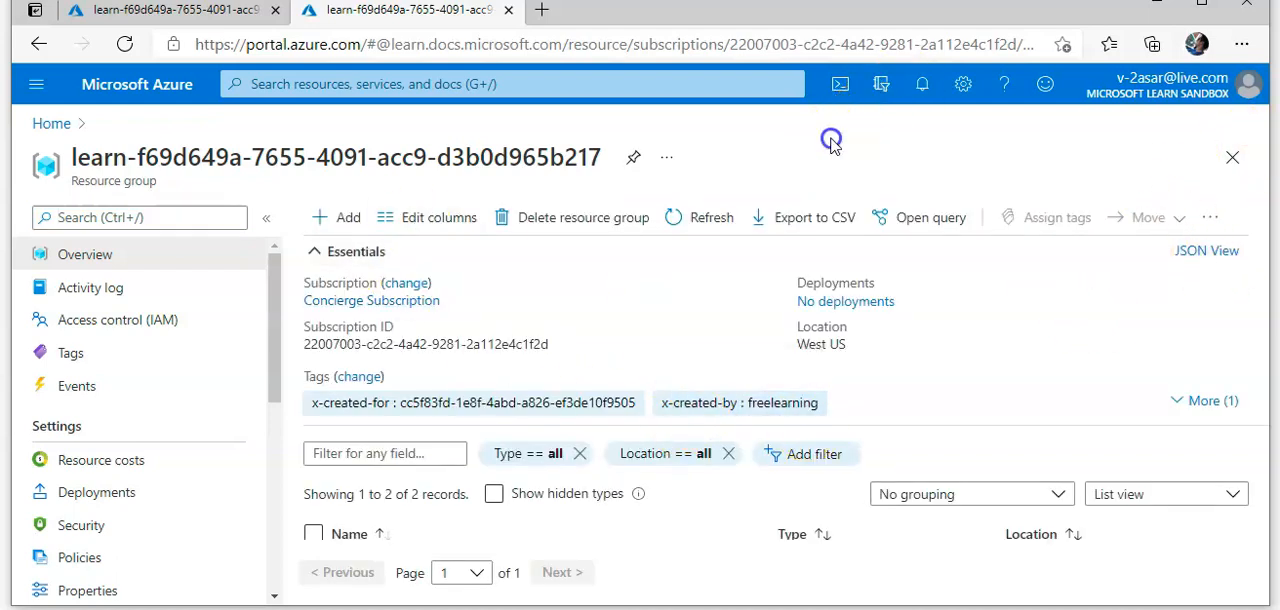
Navigate from the resource group to the testasarredis cache, view its Access keys and Overview.
left_click(96, 492)
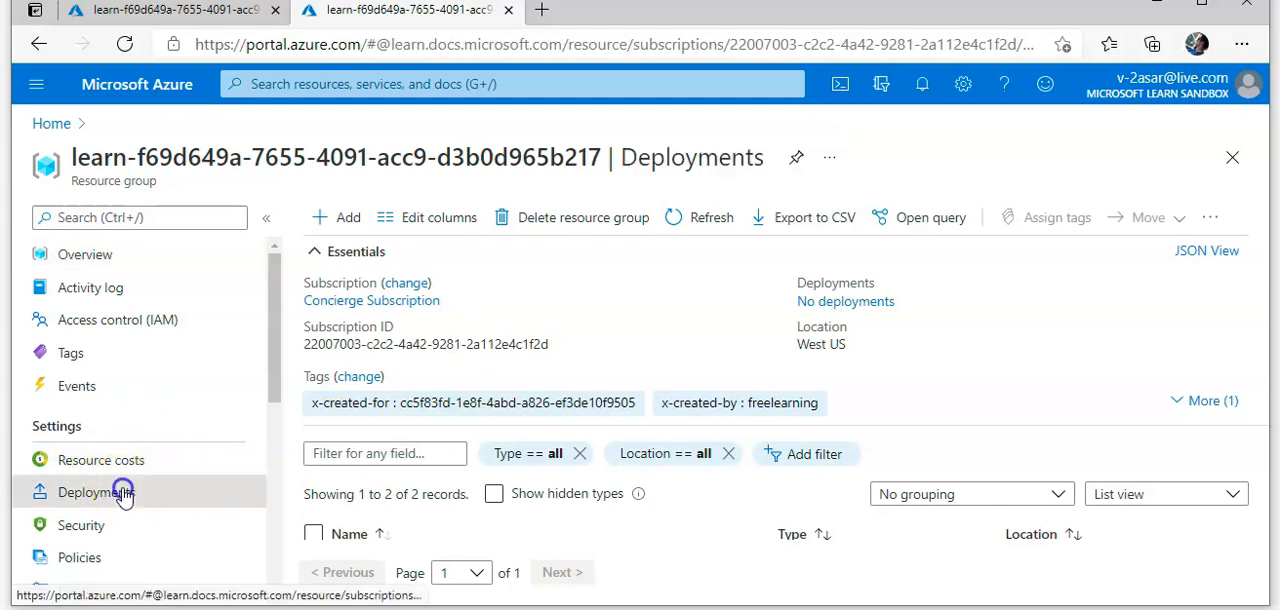
left_click(96, 492)
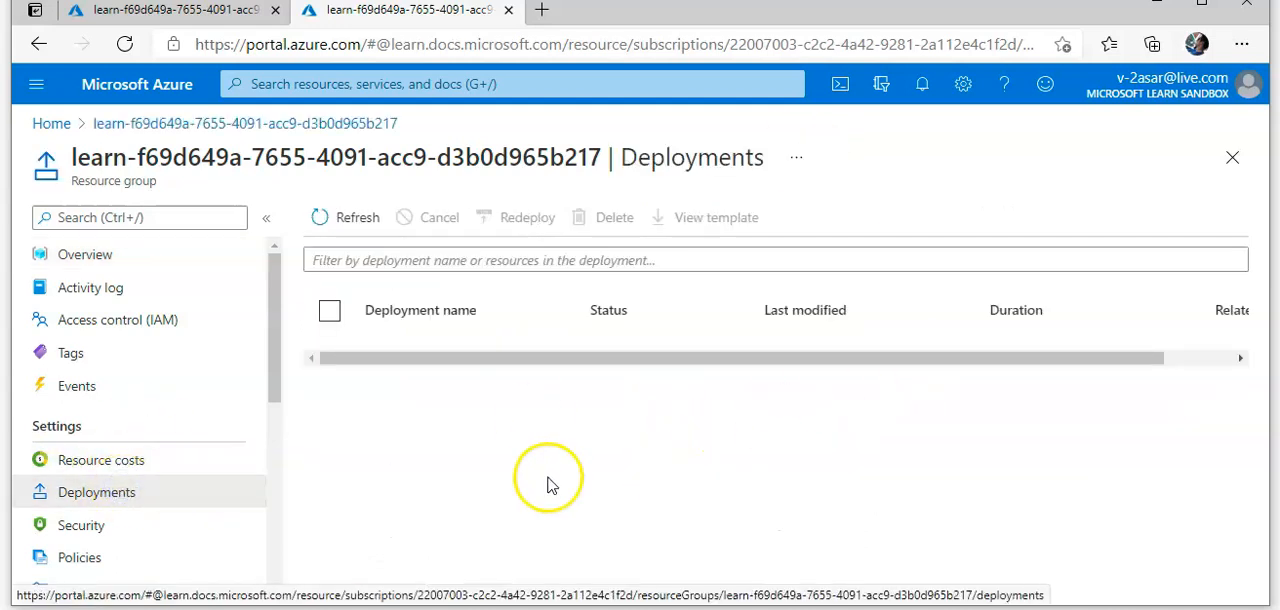
left_click(344, 216)
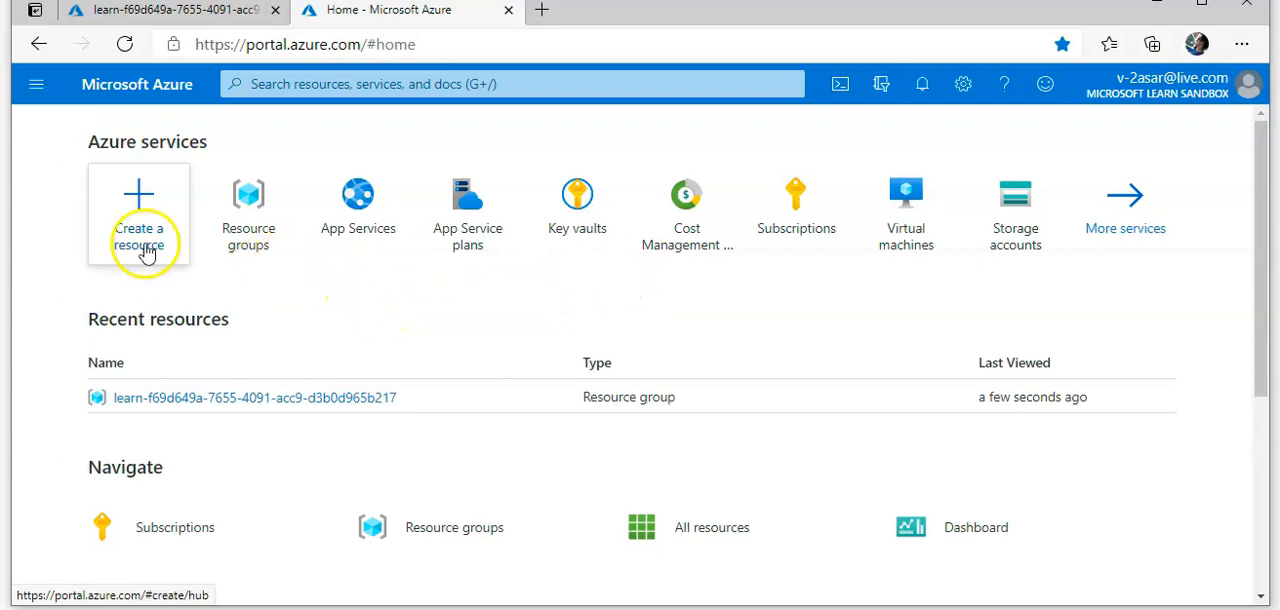
left_click(252, 396)
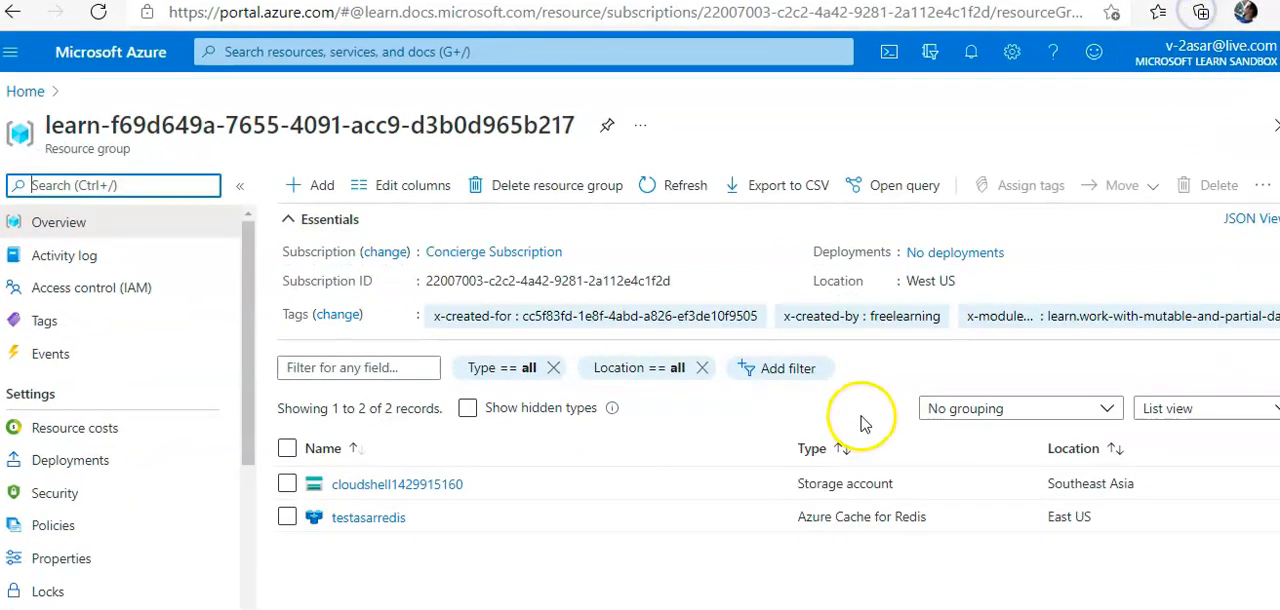
mouse_move(368, 516)
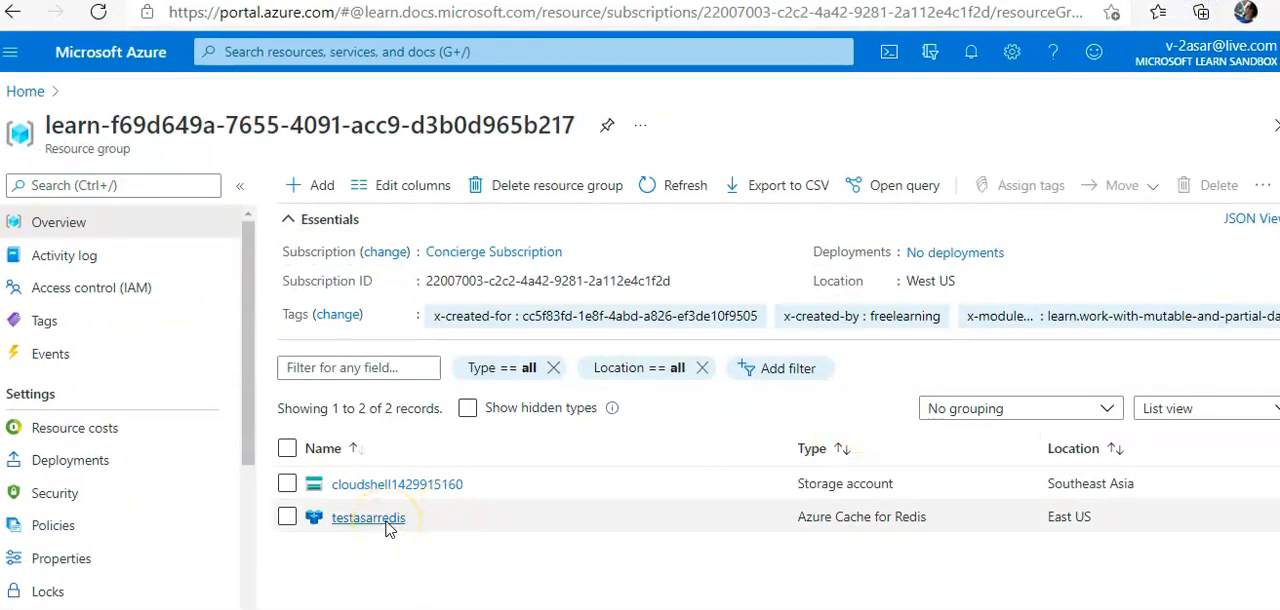
left_click(368, 516)
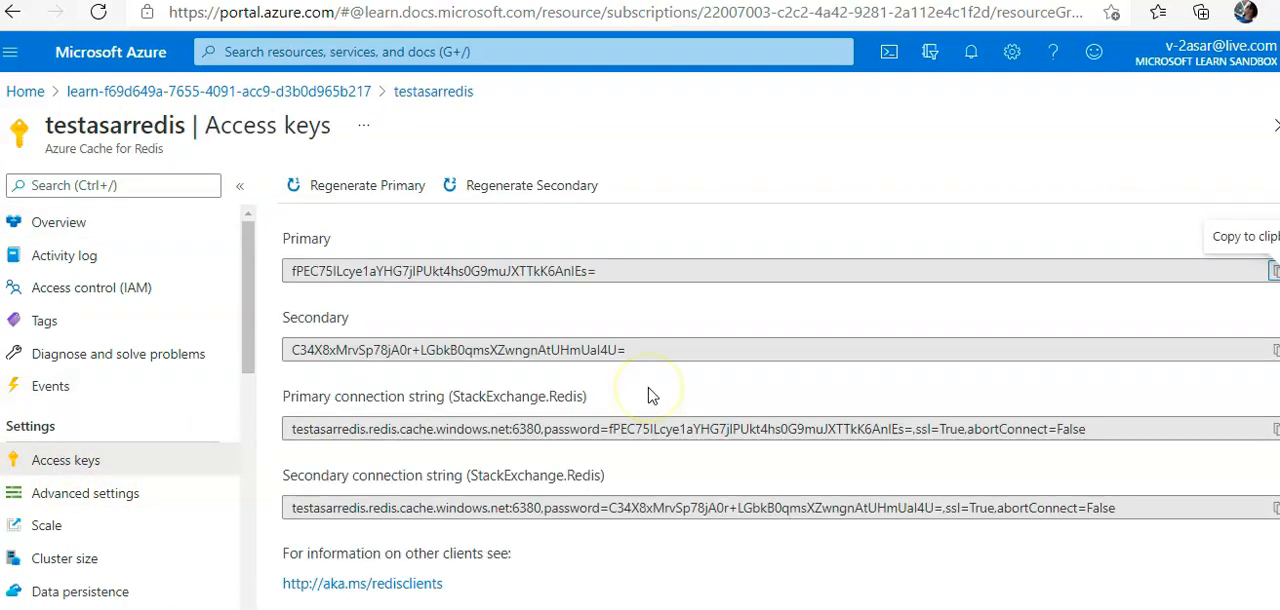
mouse_move(516, 402)
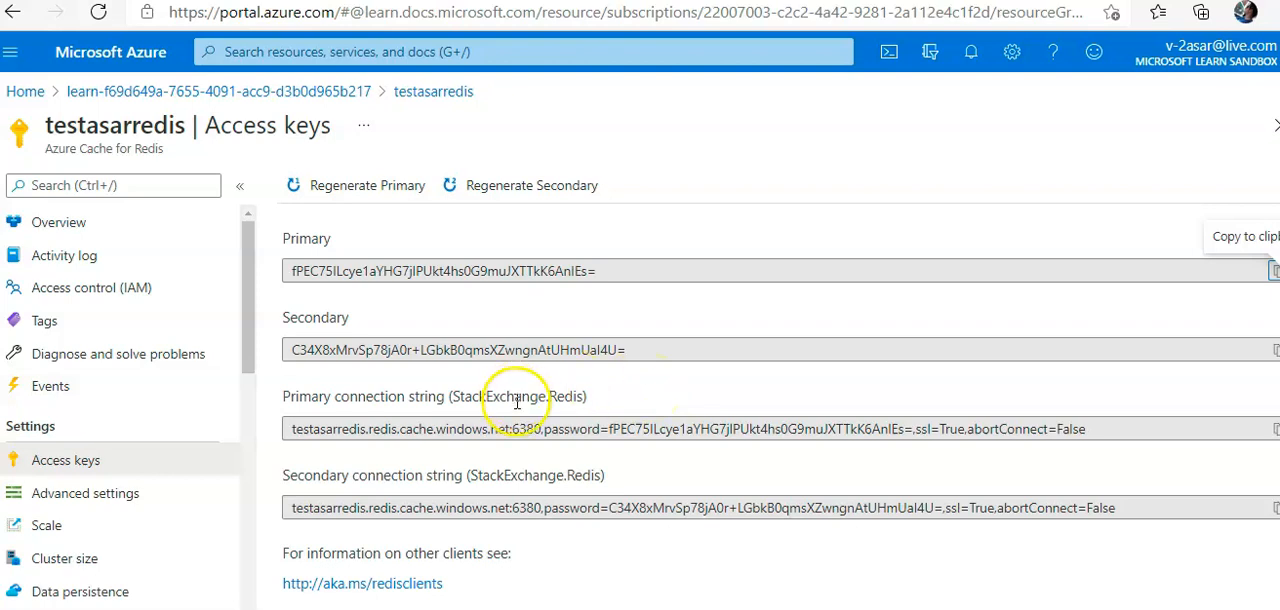
mouse_move(532, 476)
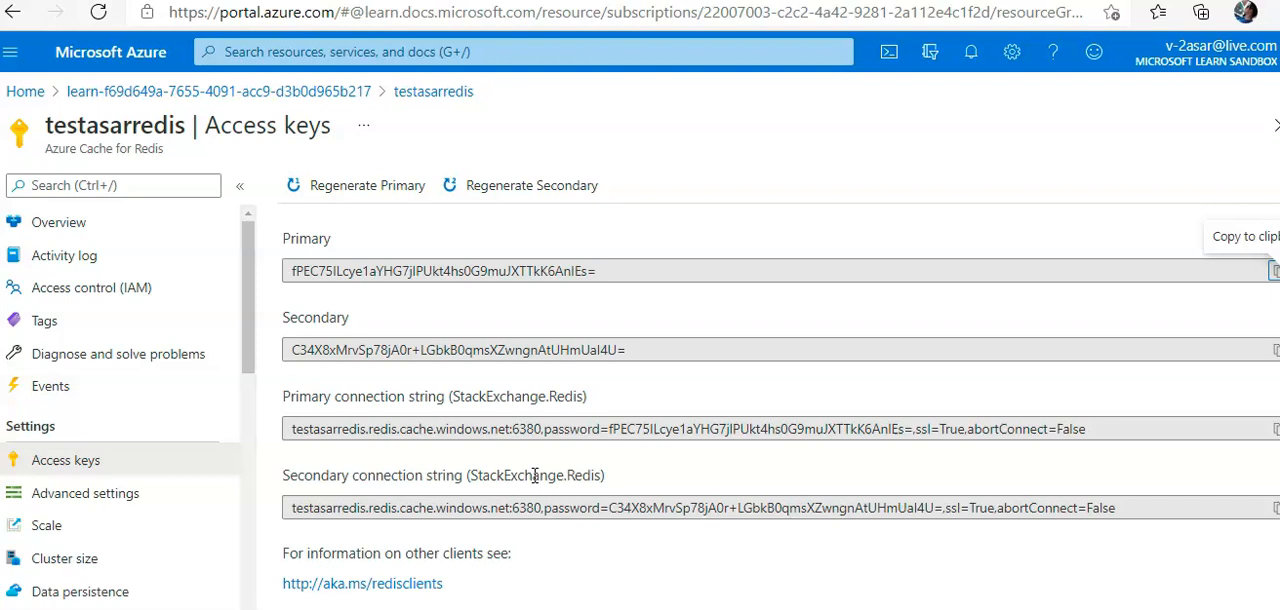
left_click(58, 222)
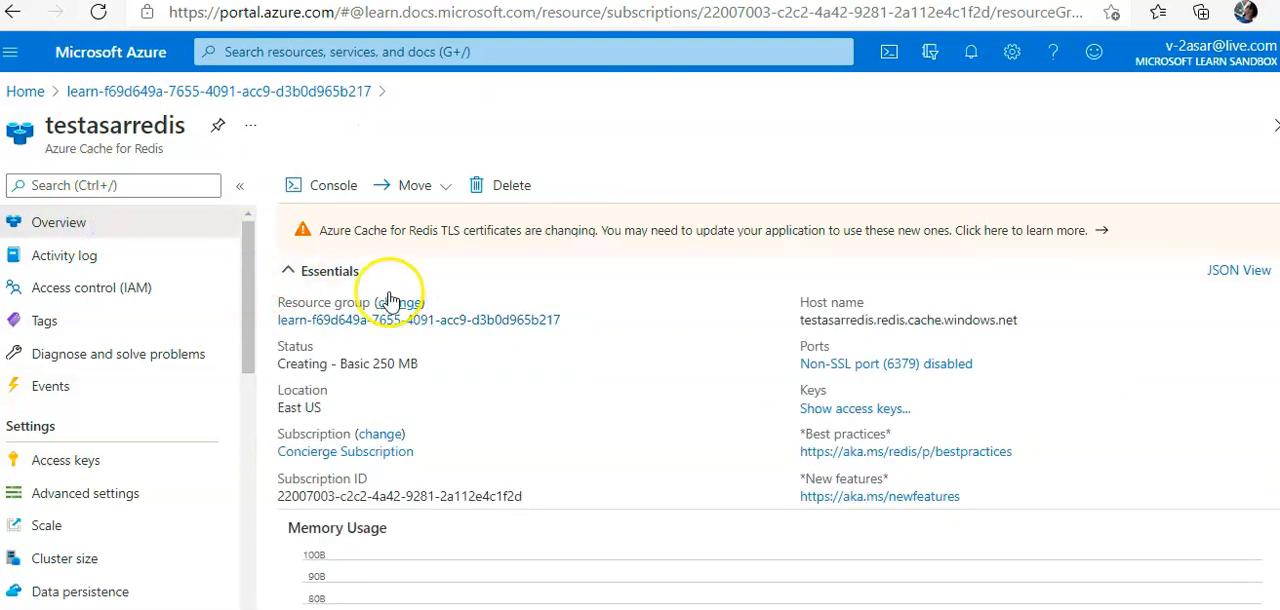
Note the host name testasarredis.redis.cache.windows.net and copy the primary connection string into Notepad.
left_click(1028, 324)
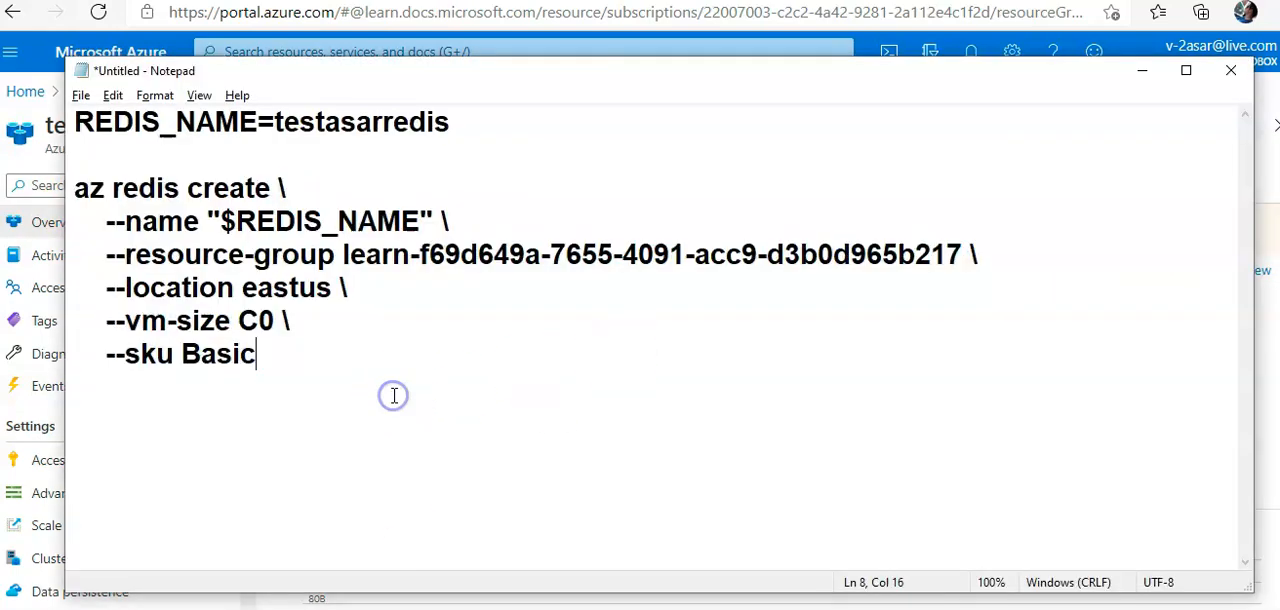
type("testasarredis.redis.cache.windows.net")
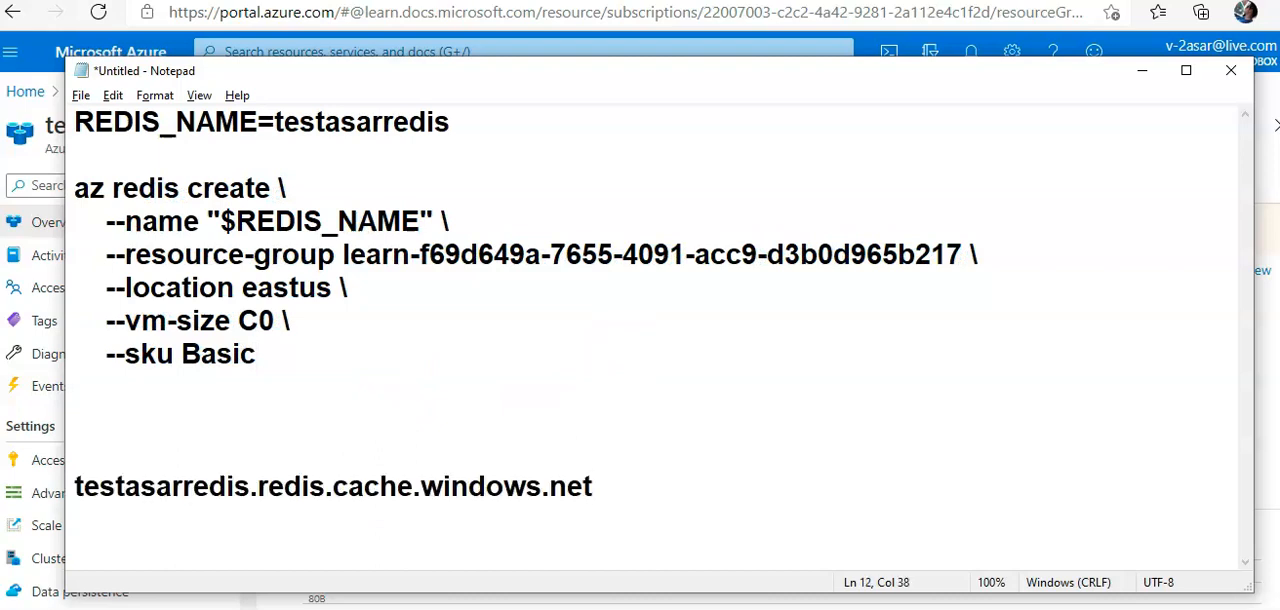
mouse_move(216, 38)
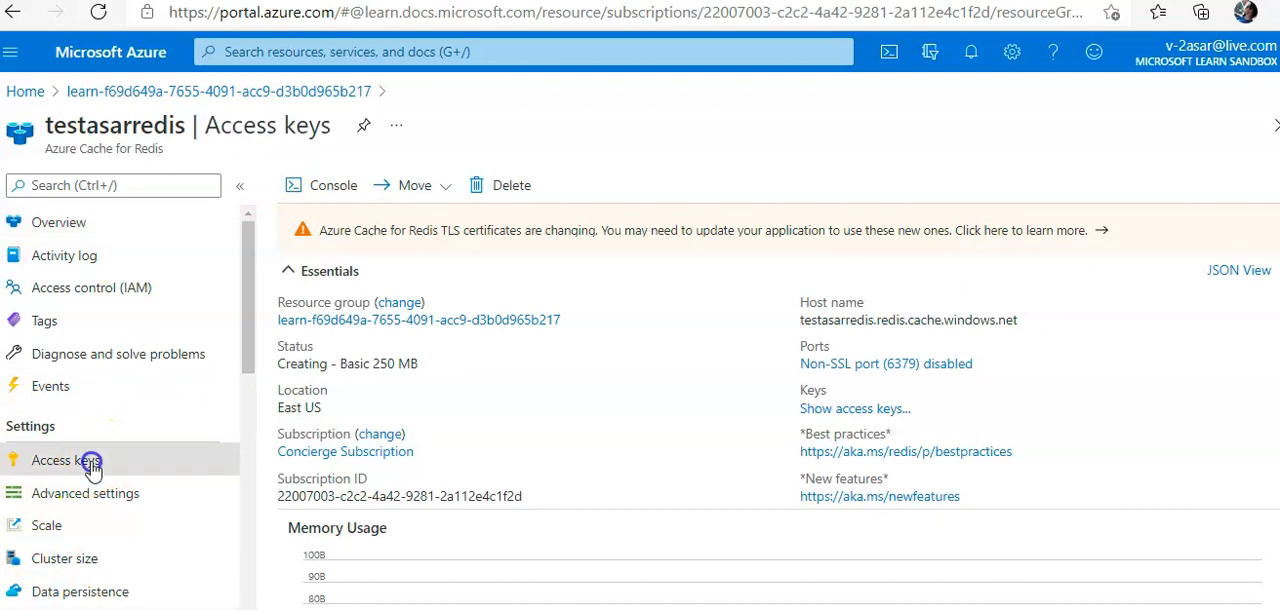
left_click(64, 460)
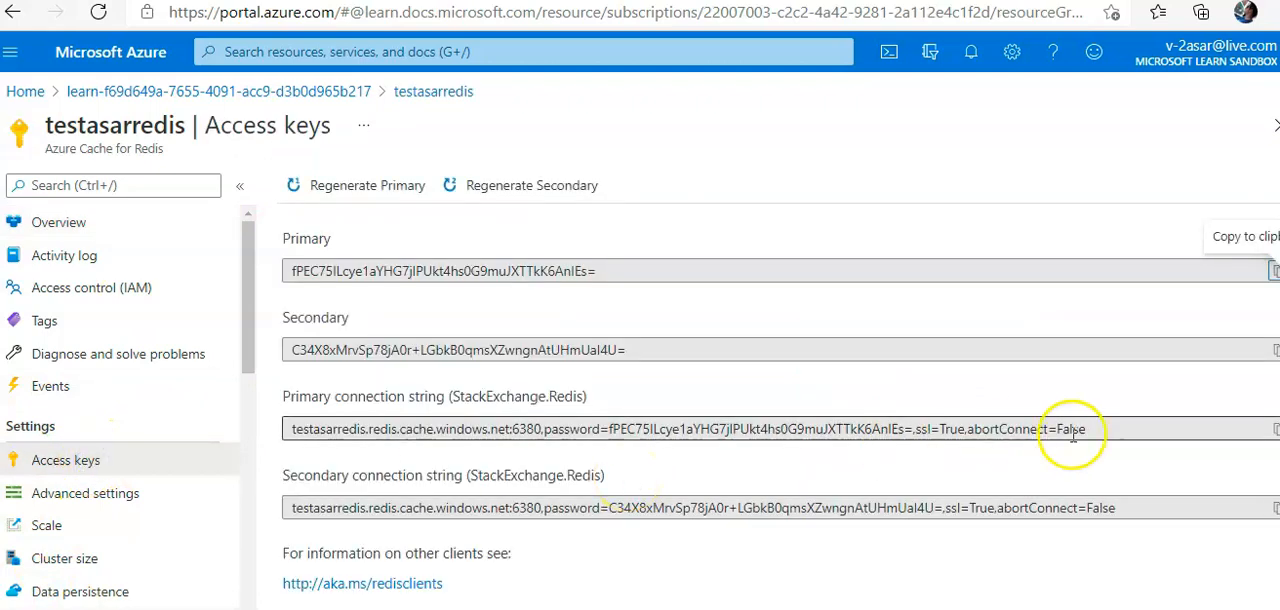
mouse_move(1272, 428)
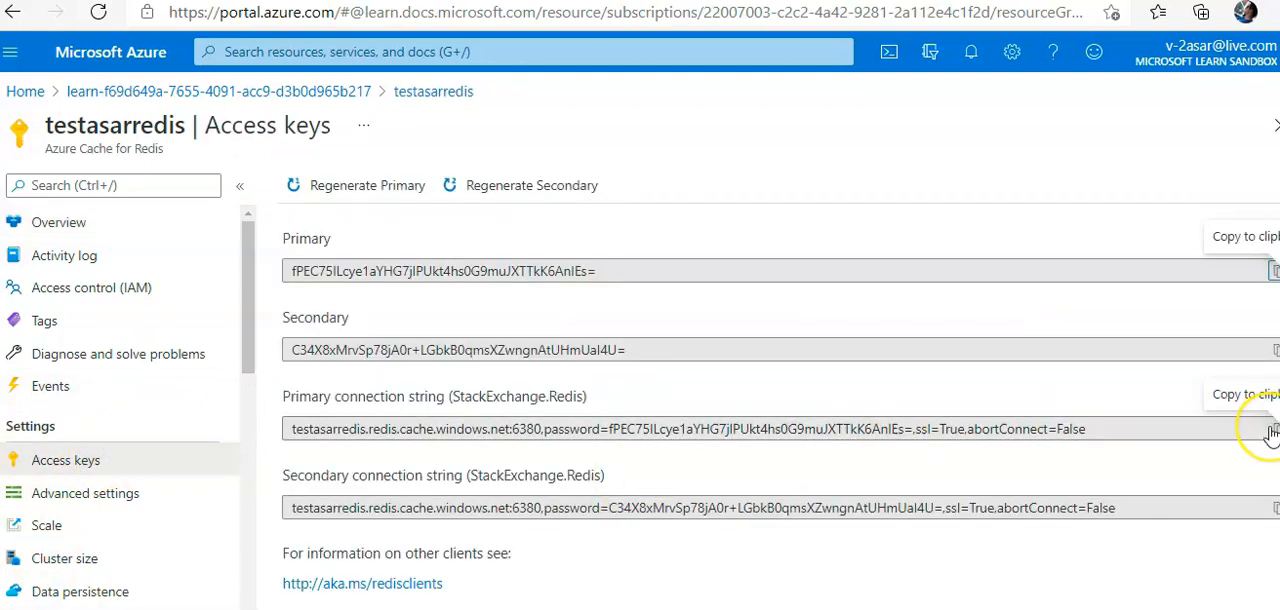
left_click(1272, 428)
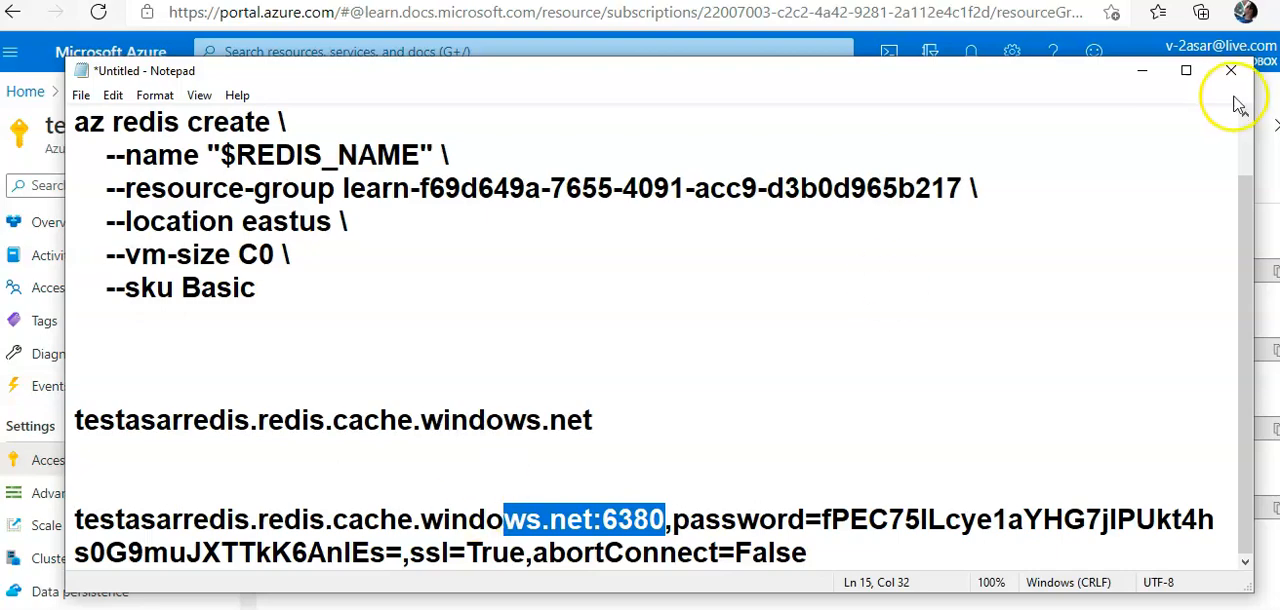
left_click(1232, 70)
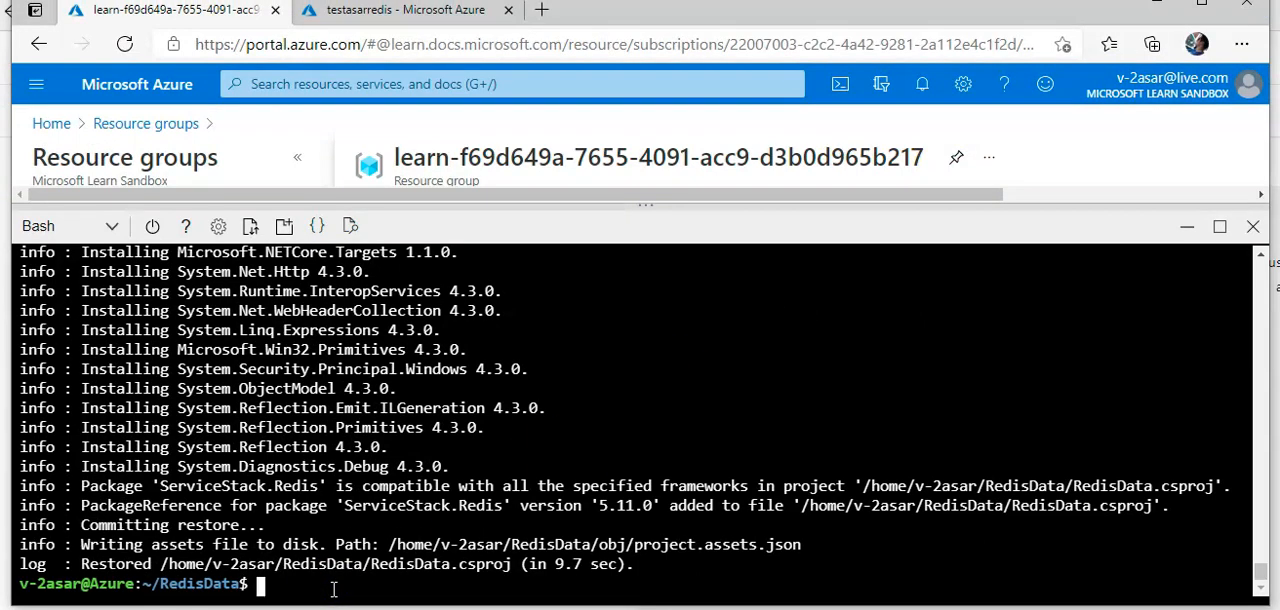
Launch the code editor on the project with code . and load Program.cs.
type("code .")
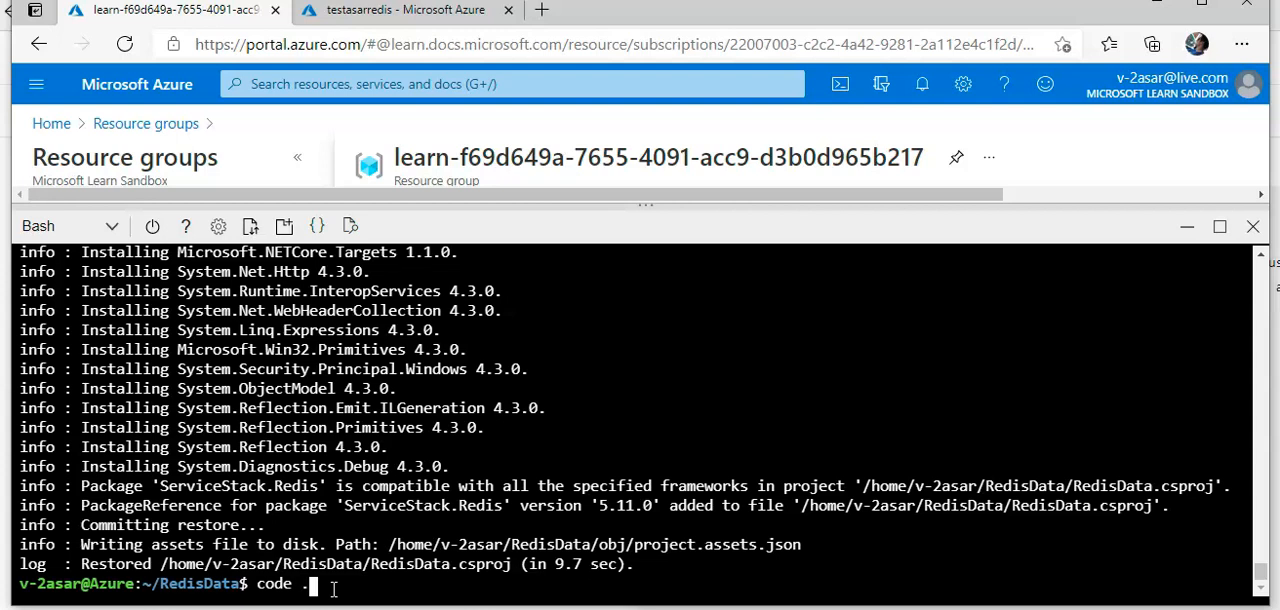
key("Return")
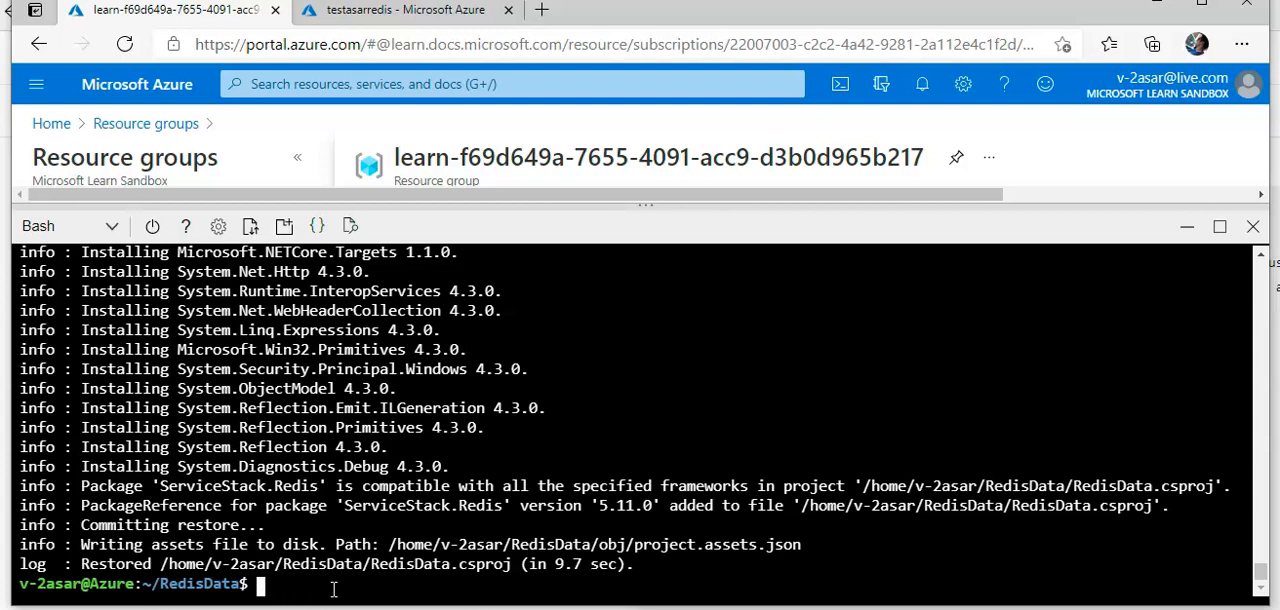
type("code .")
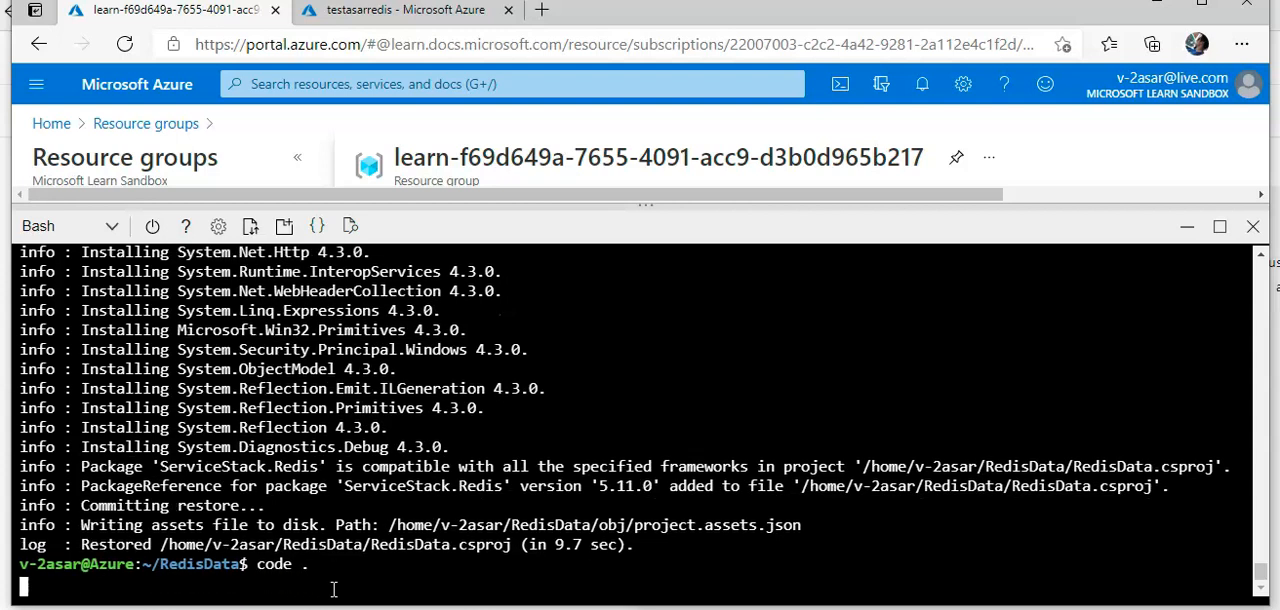
key("Return")
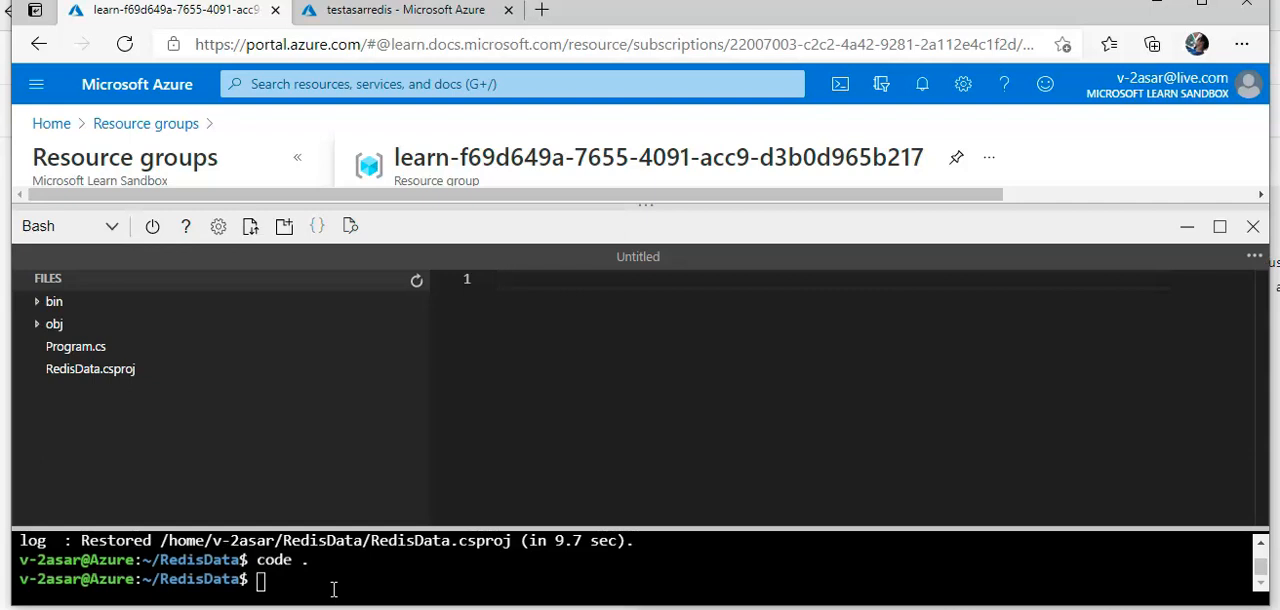
mouse_move(300, 580)
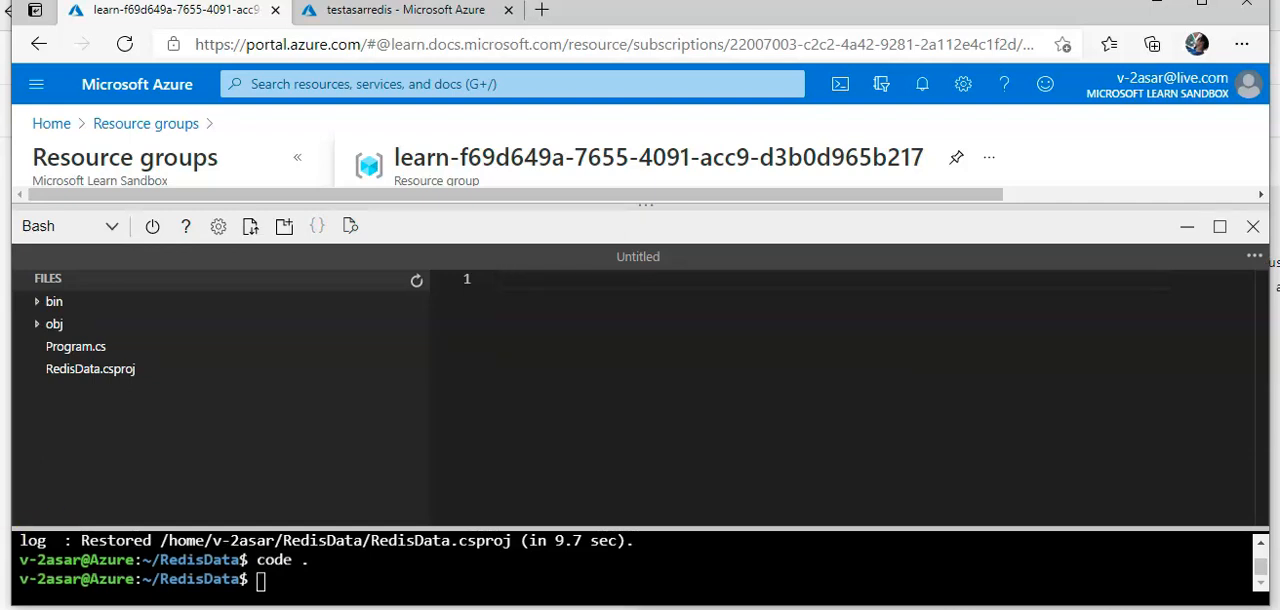
left_click(76, 346)
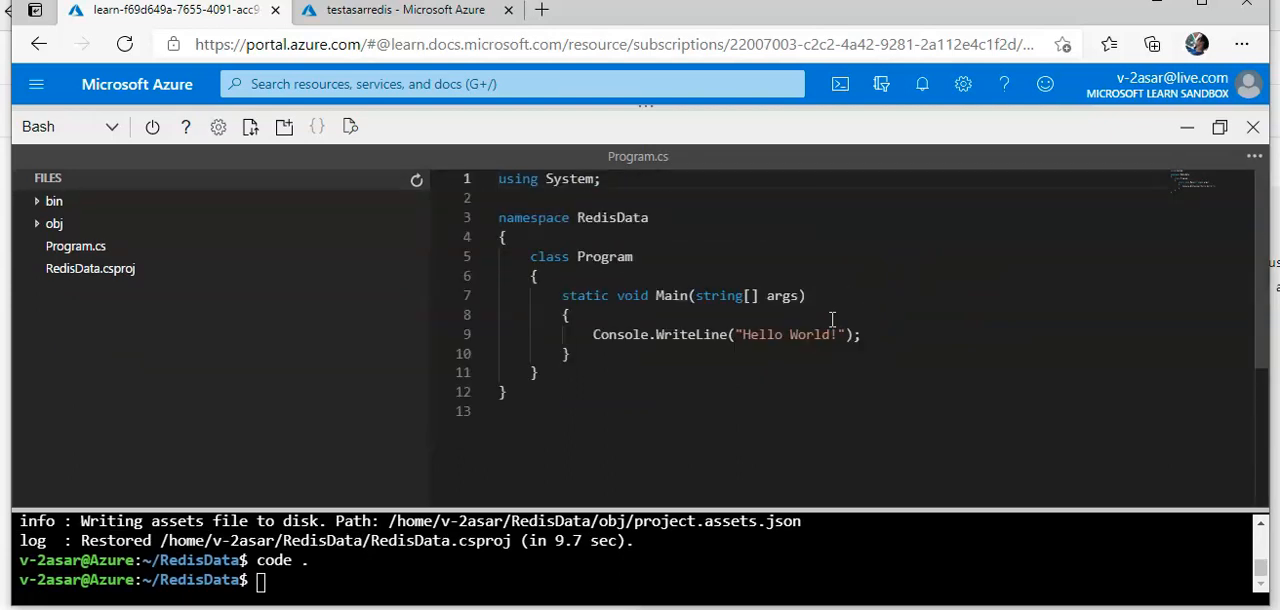
mouse_move(858, 384)
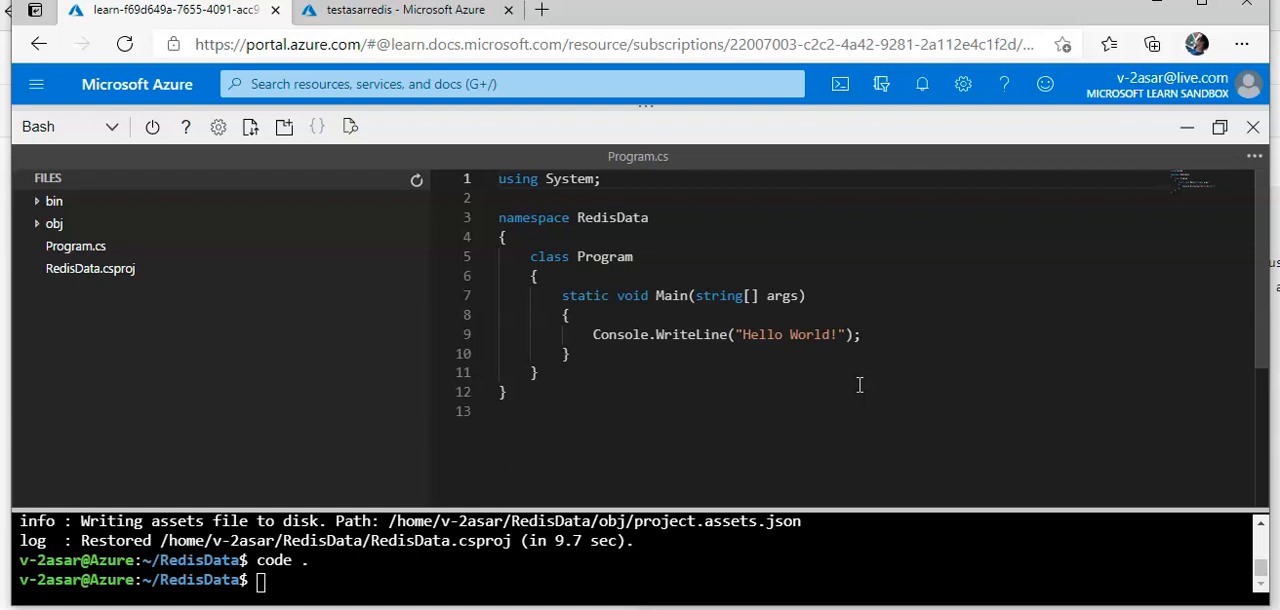
mouse_move(864, 380)
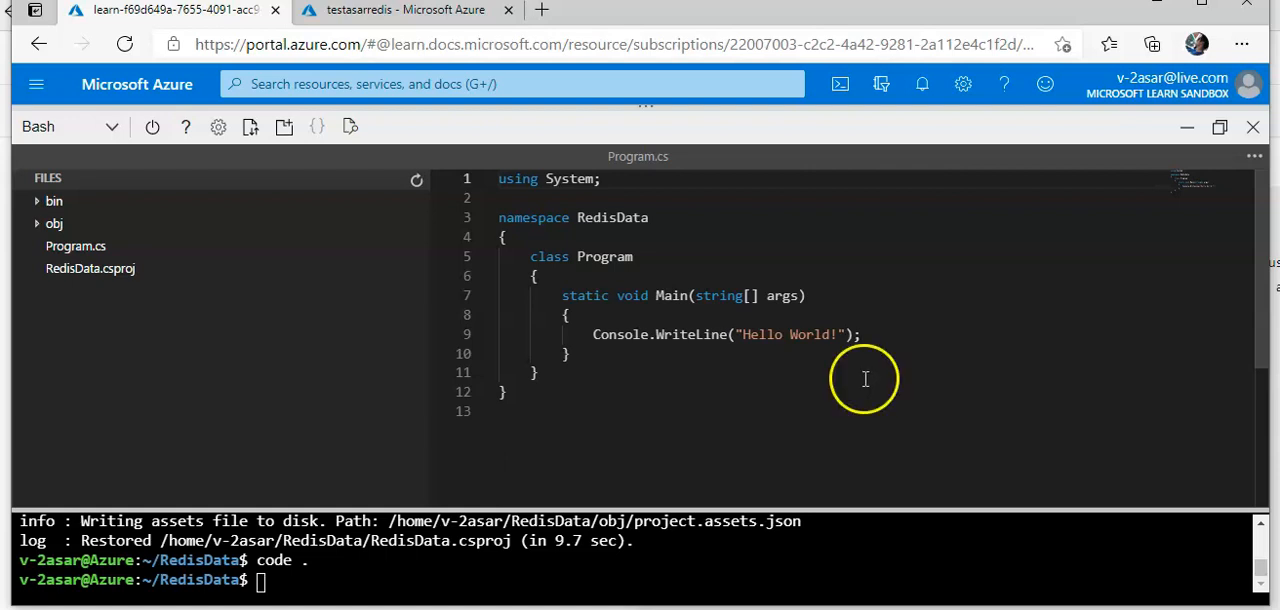
mouse_move(872, 304)
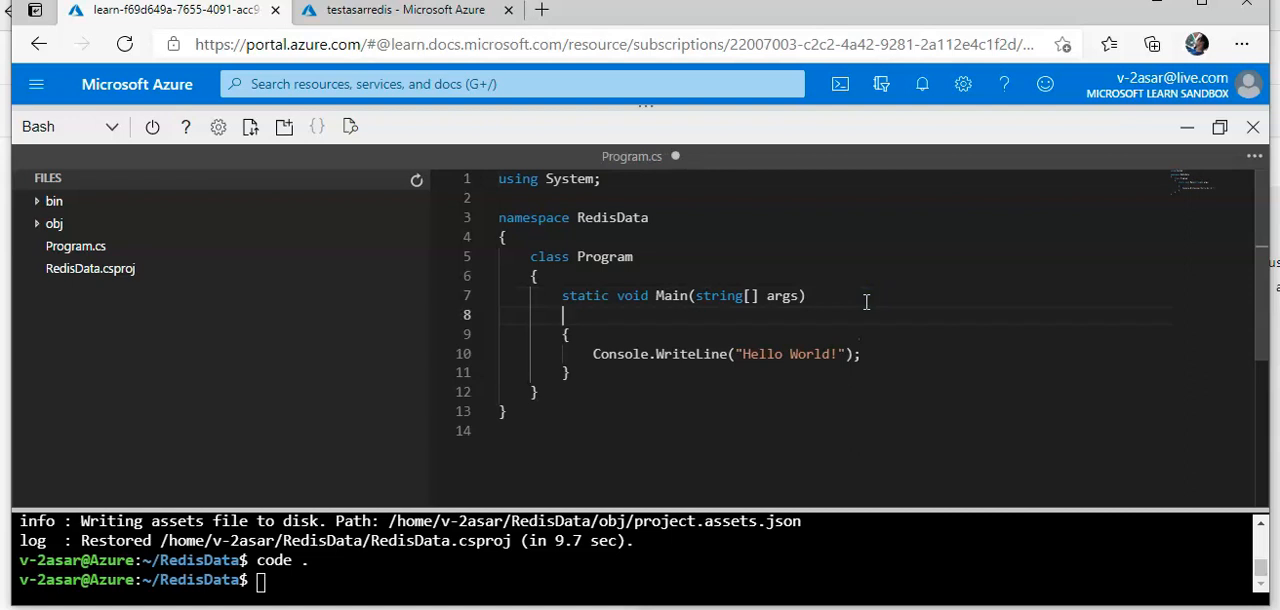
Add a static string redisConnectionString field holding the pasted connection string.
type("static string")
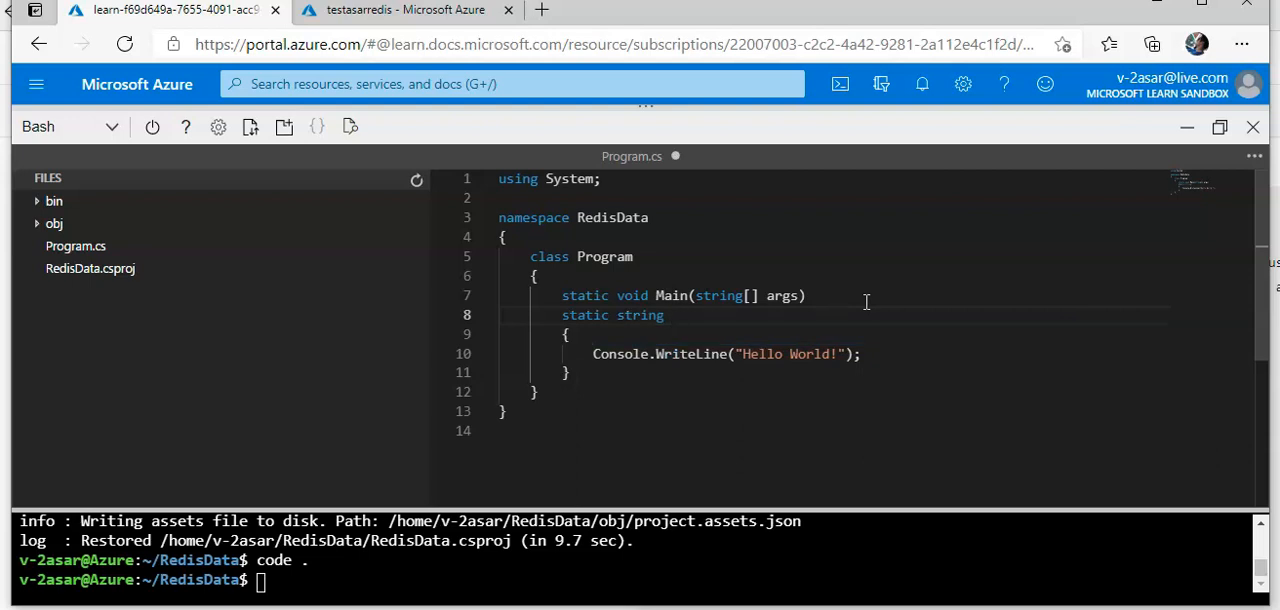
type("redis")
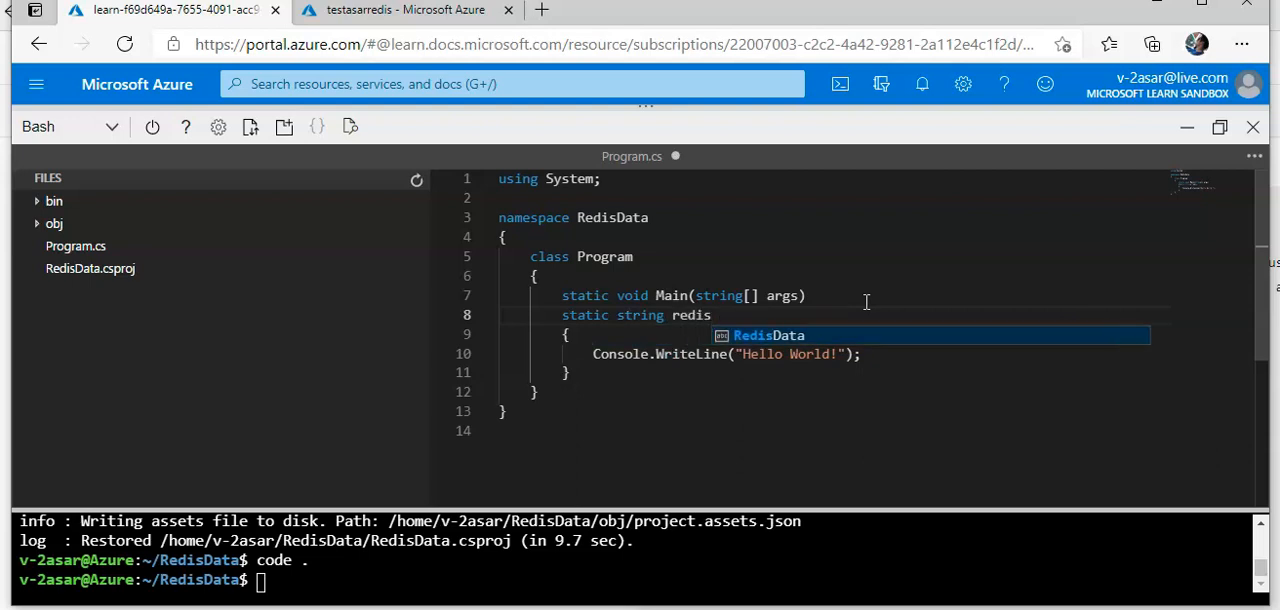
type("Con")
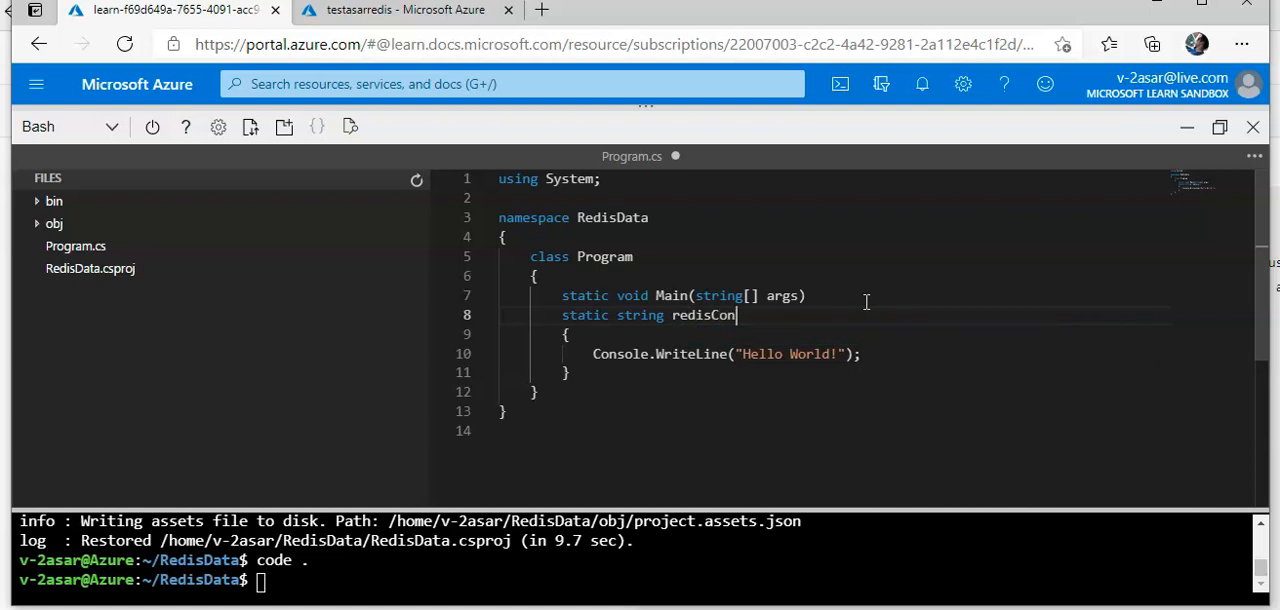
type("nec")
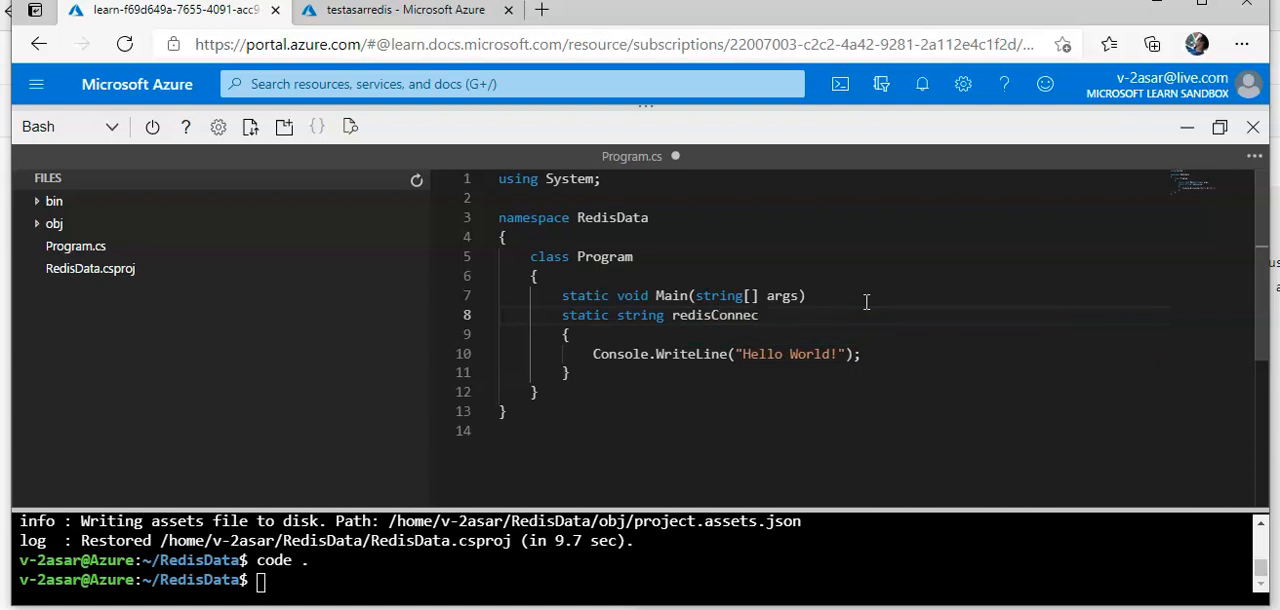
type("tion")
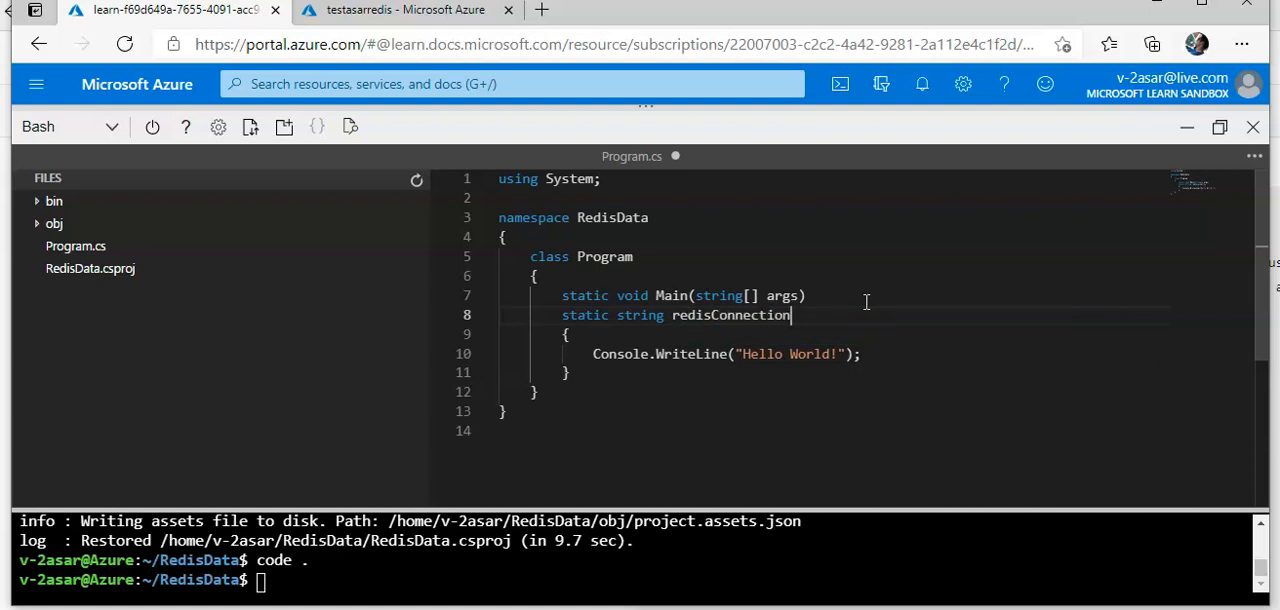
type("String =")
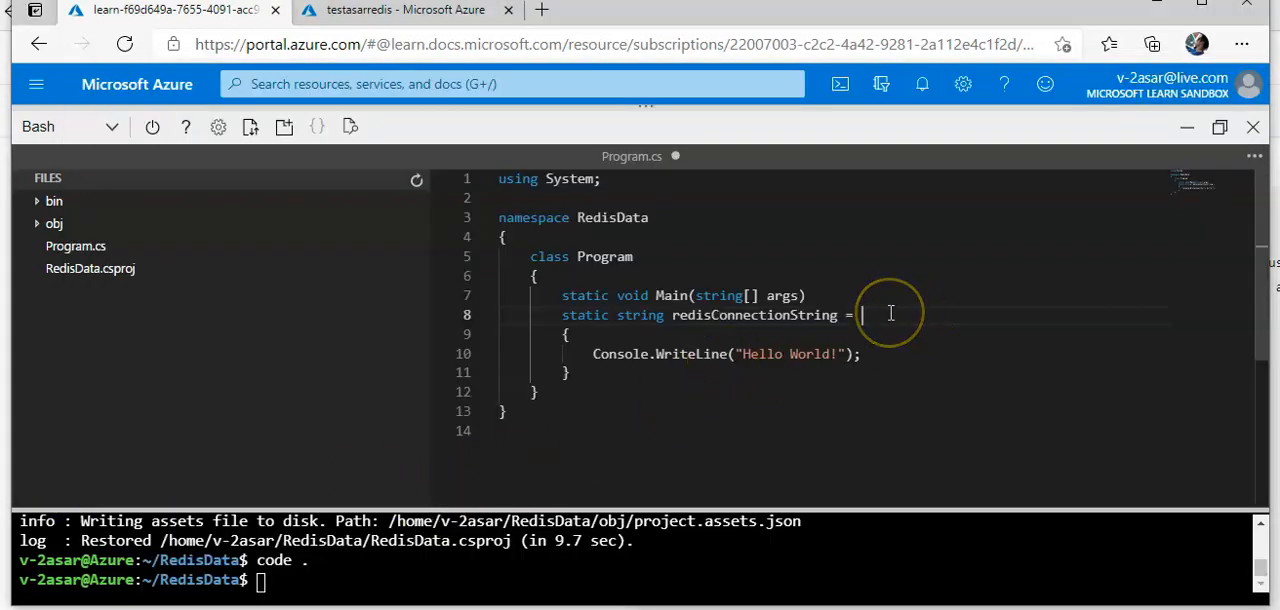
right_click(884, 316)
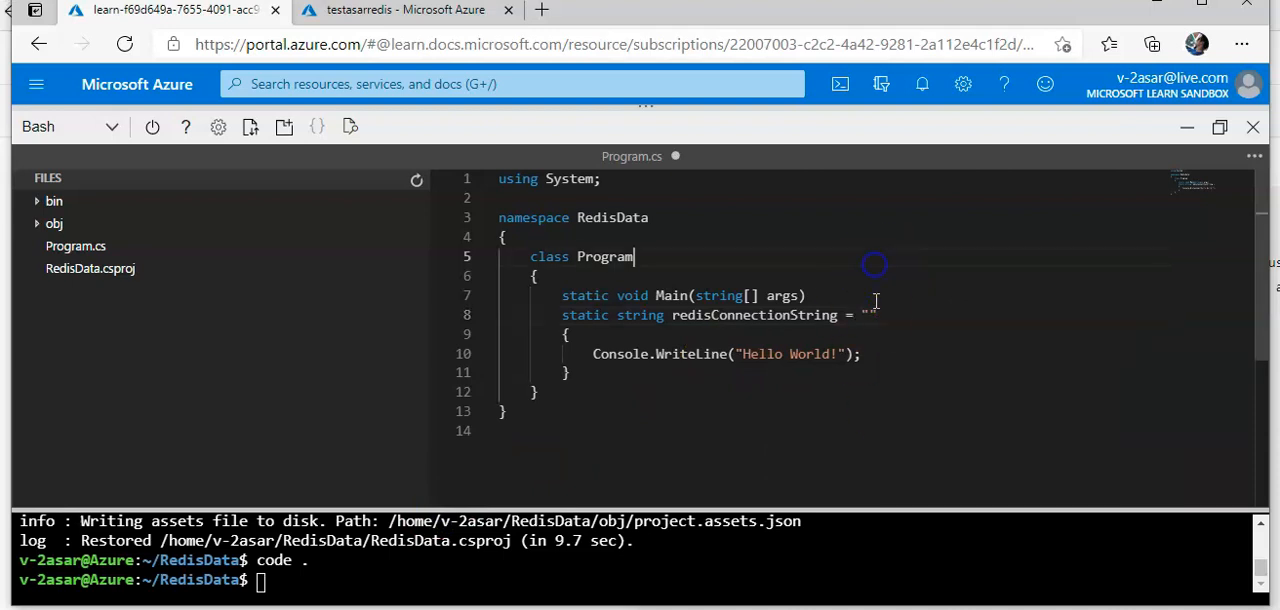
right_click(866, 314)
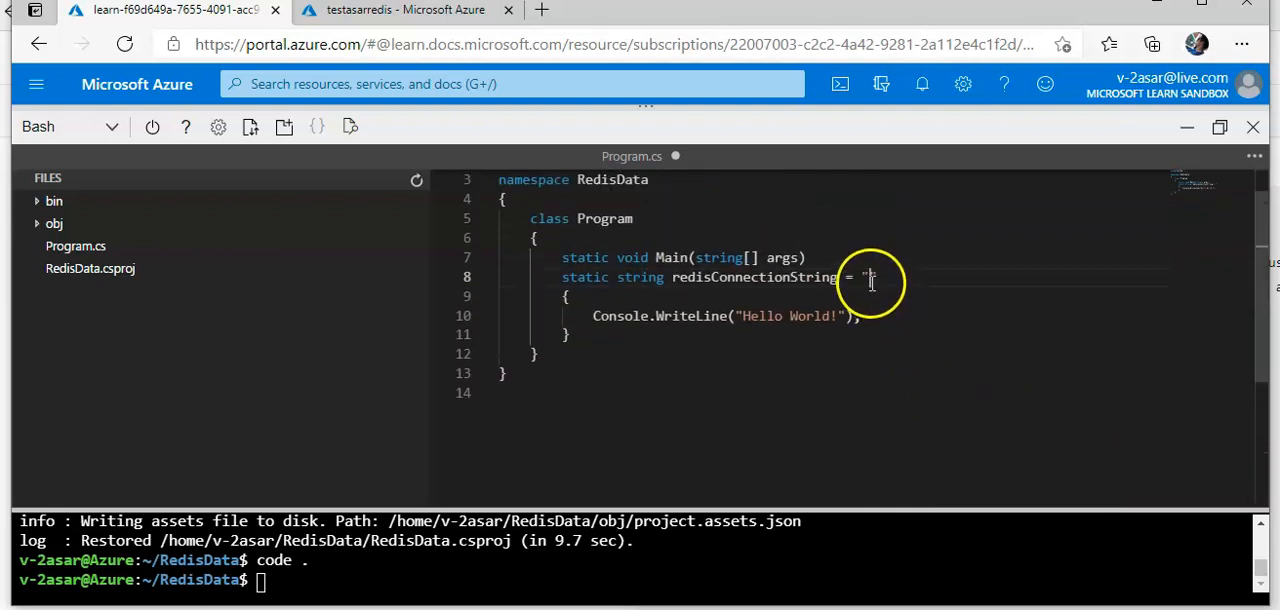
left_click(764, 424)
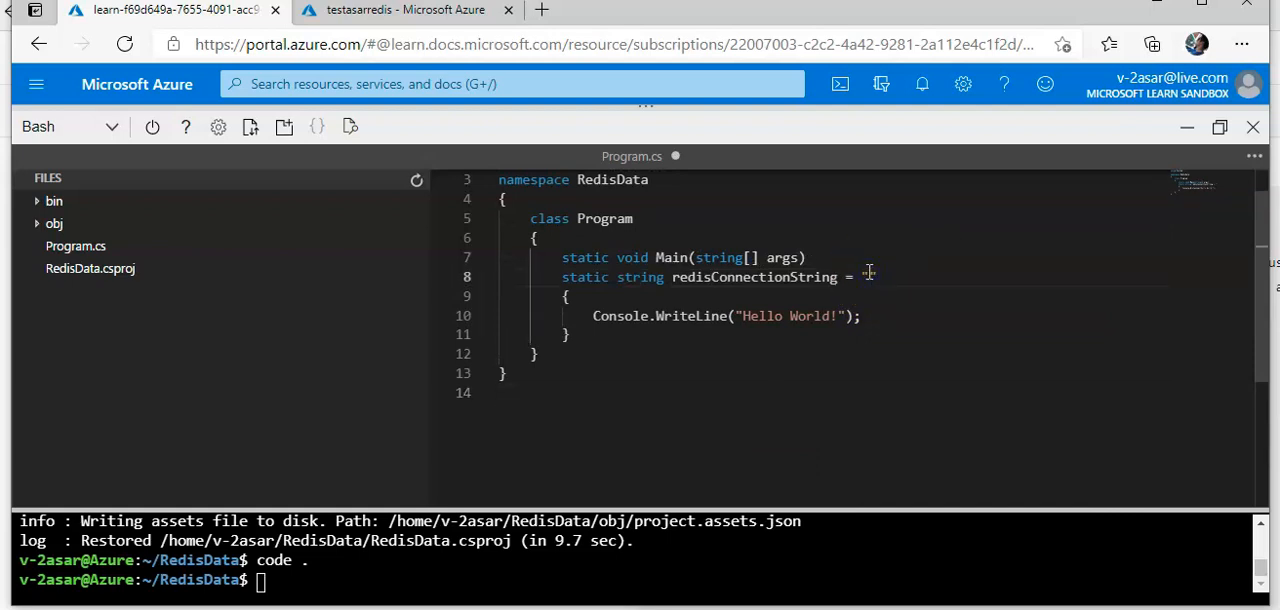
Add the using ServiceStack.Redis; directive below using System.
scroll("right", 3)
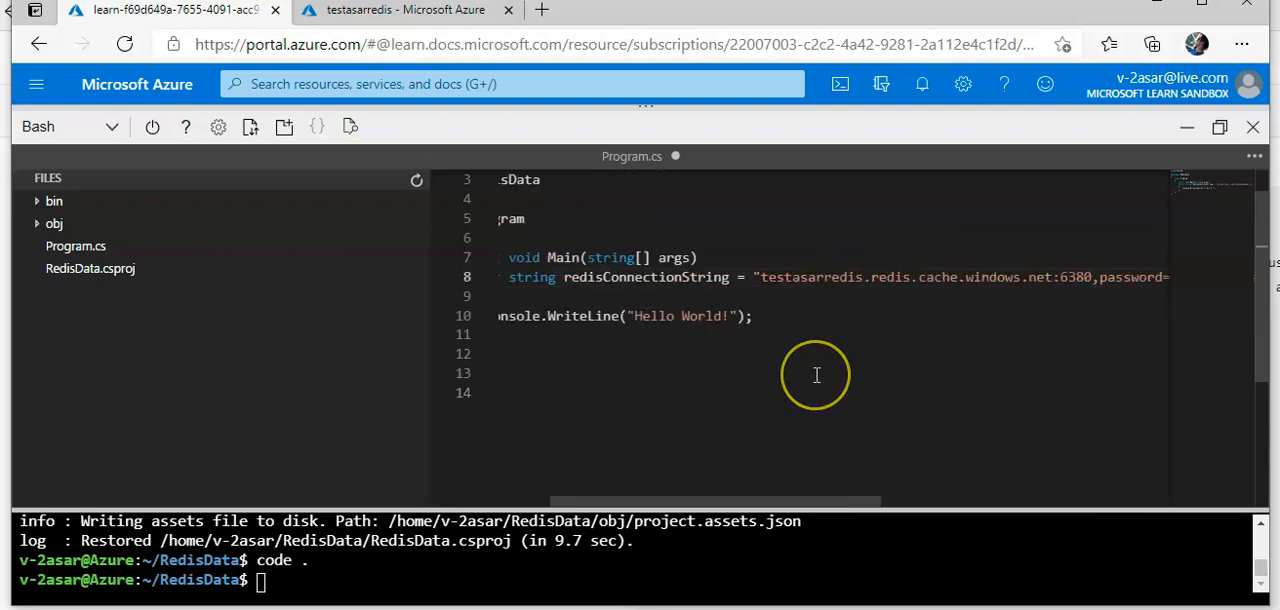
left_click(1254, 156)
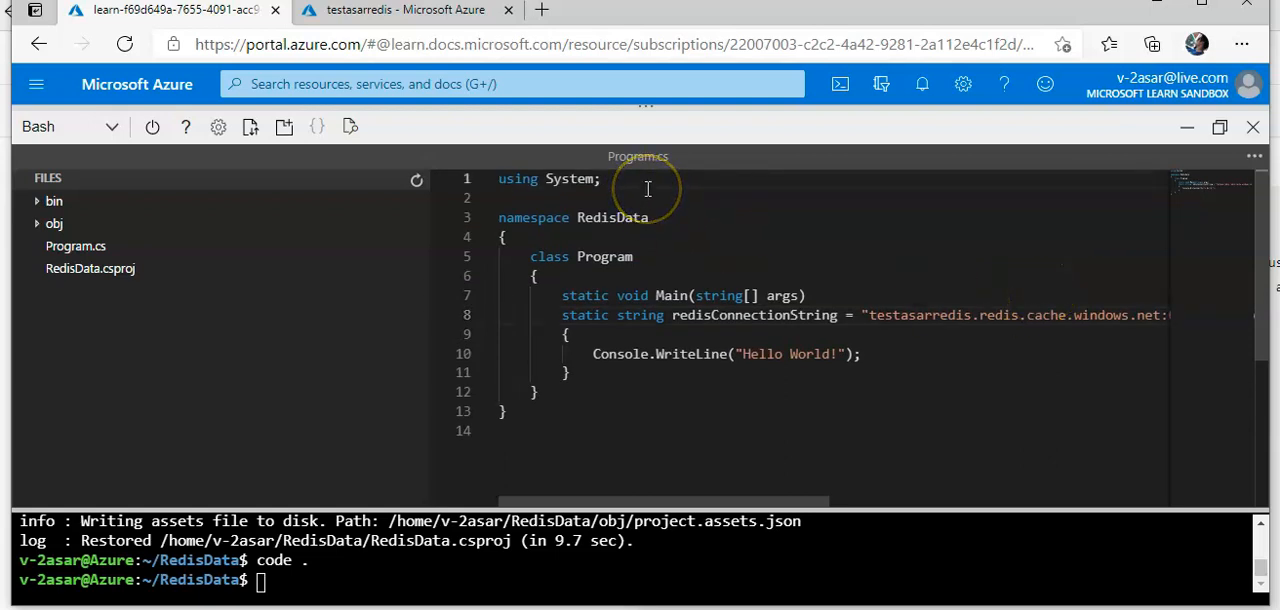
type("using")
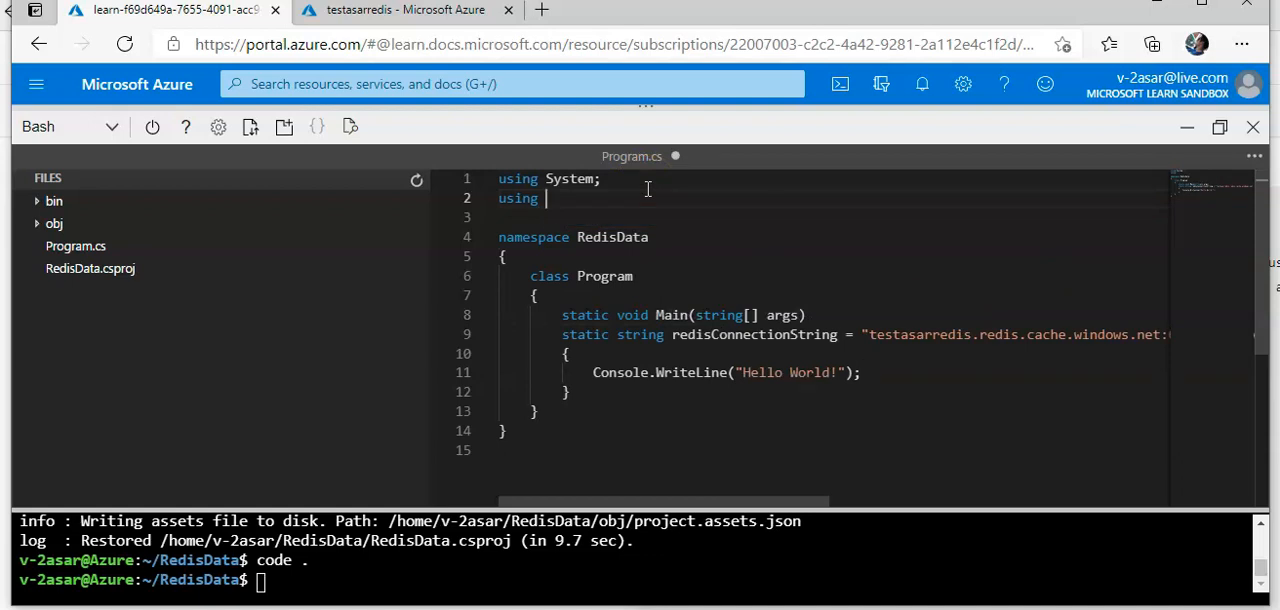
type("Serv")
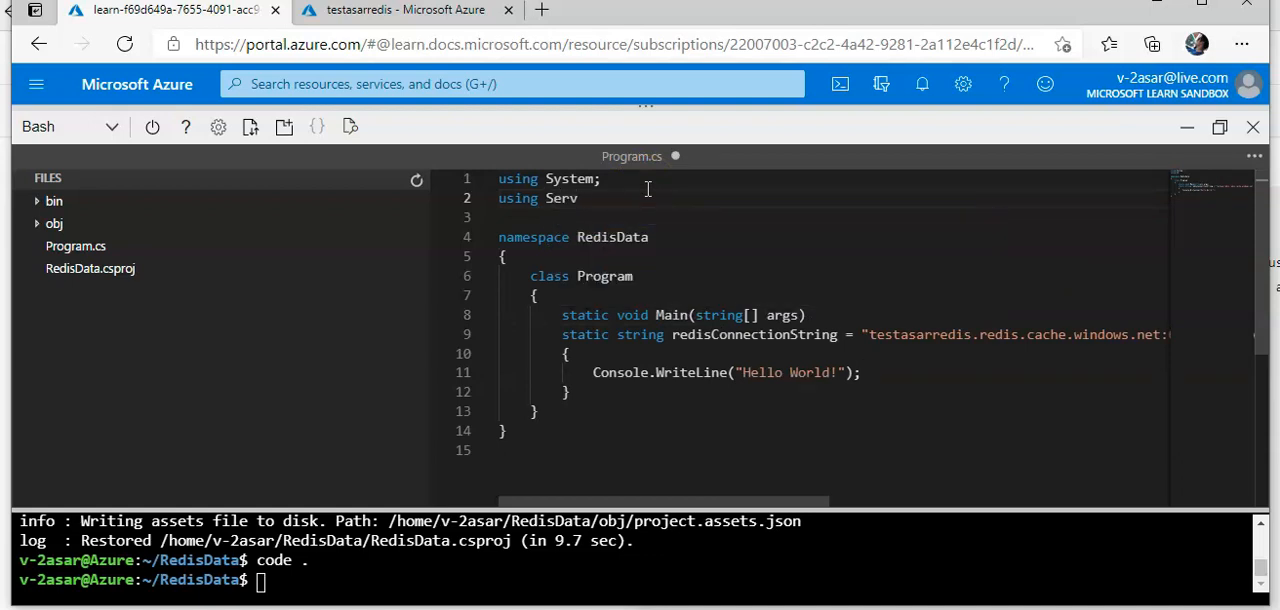
type("ice")
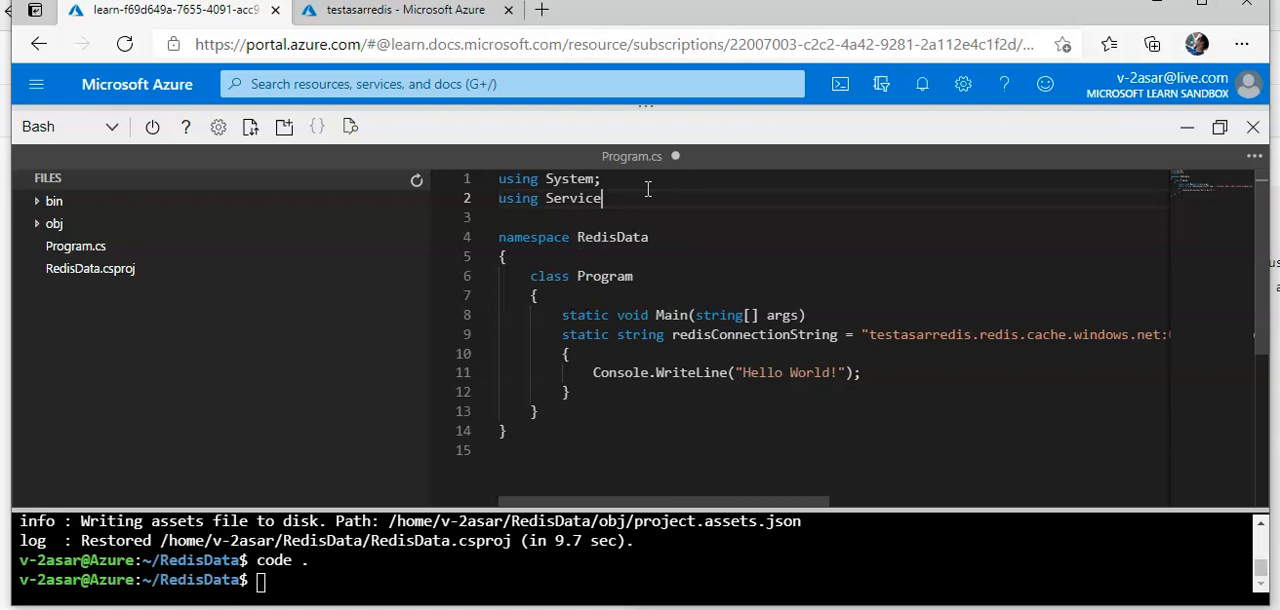
type("Stack")
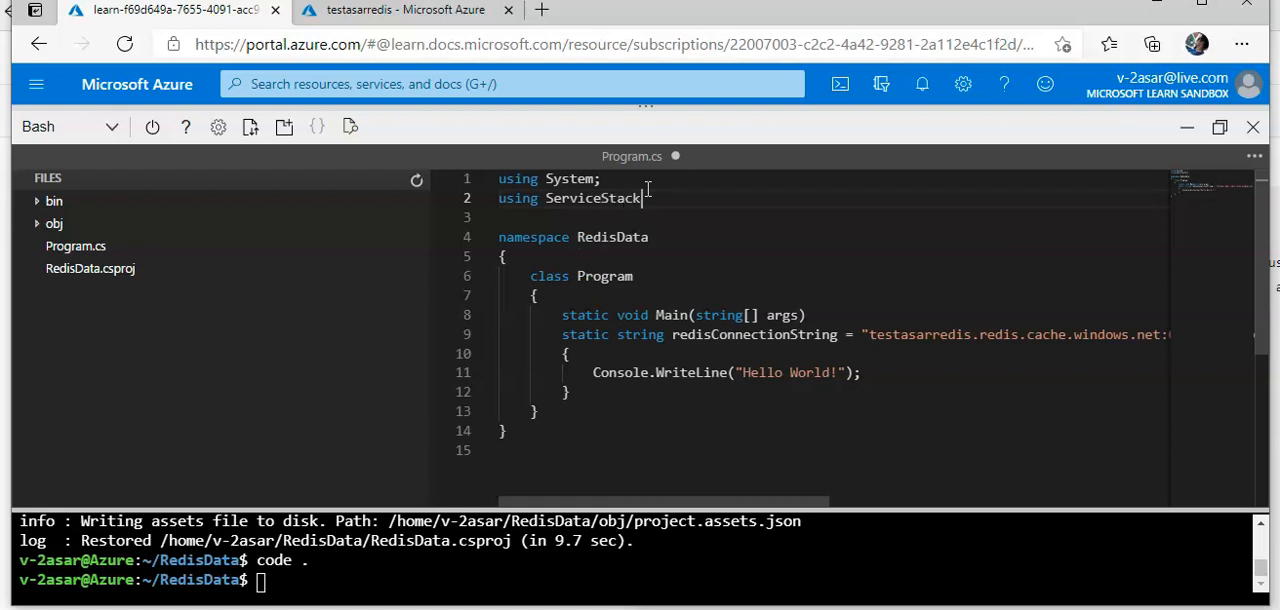
type(".re")
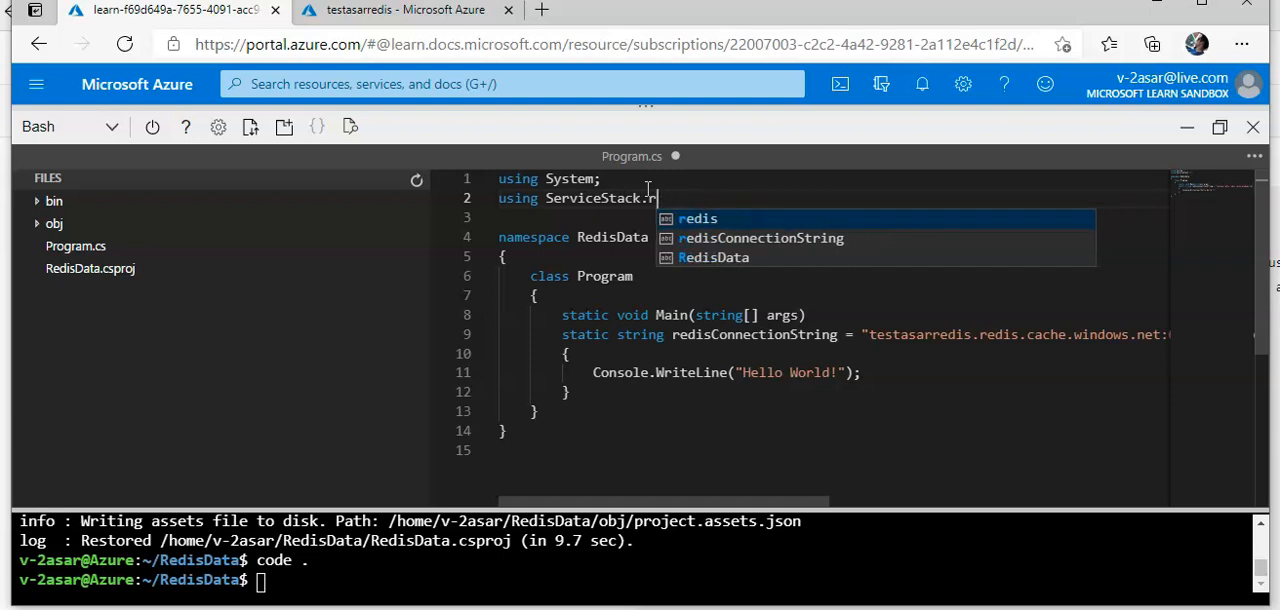
type("edis;")
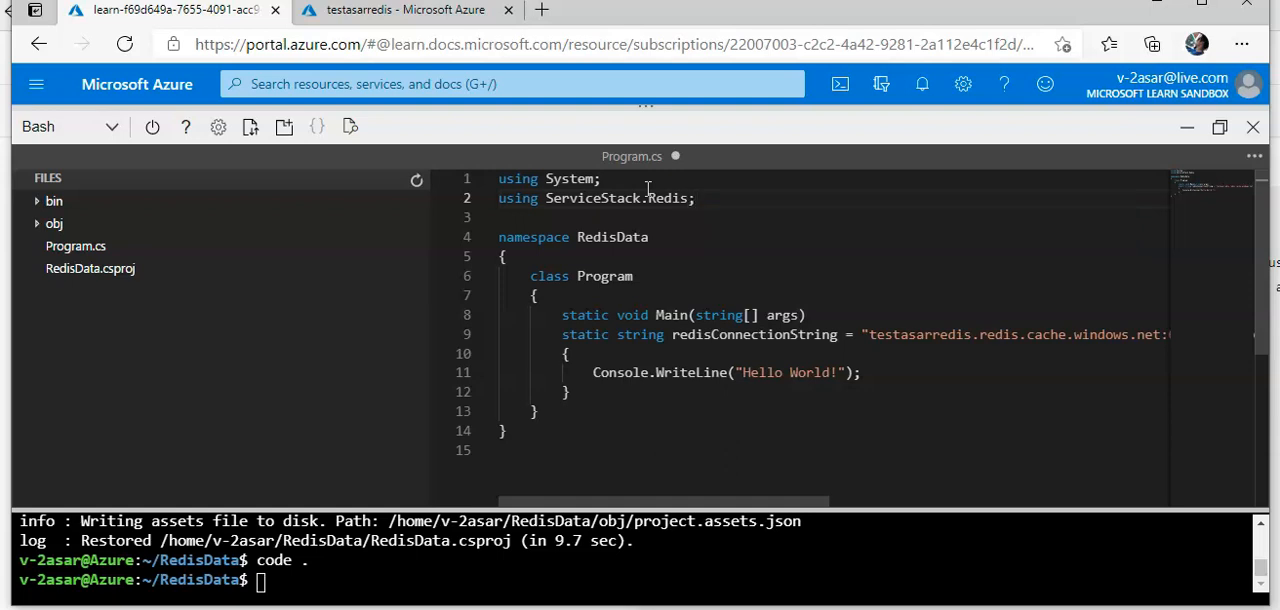
left_click(1252, 160)
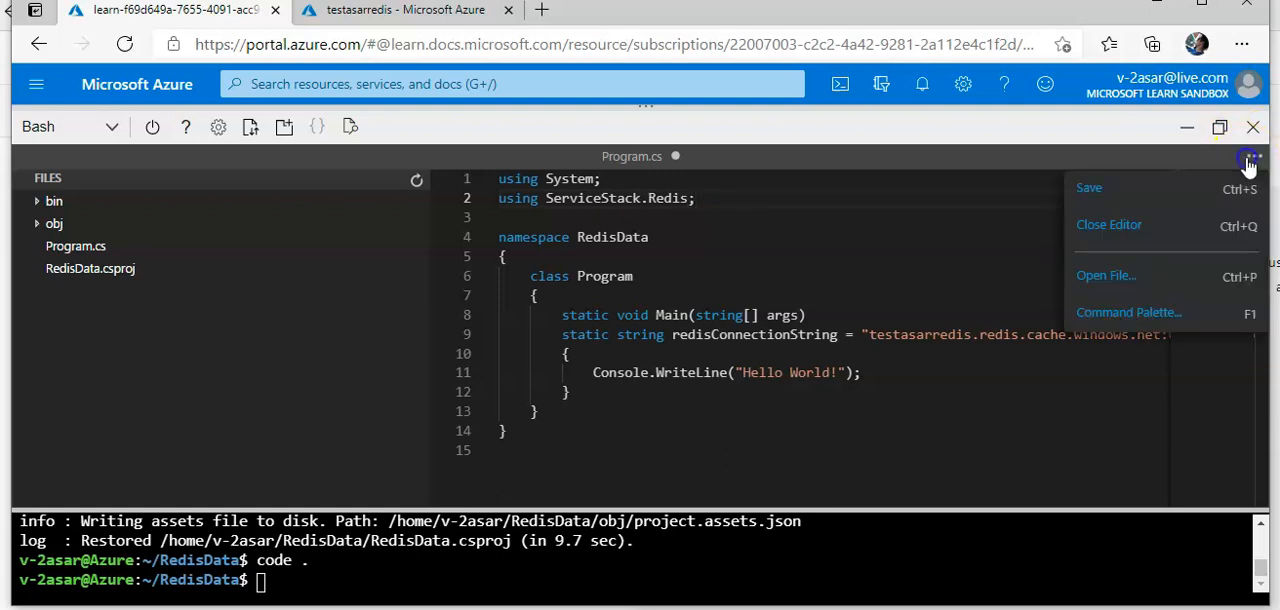
Save Program.cs, leave the editor and run dotnet run, which fails with syntax errors.
left_click(916, 374)
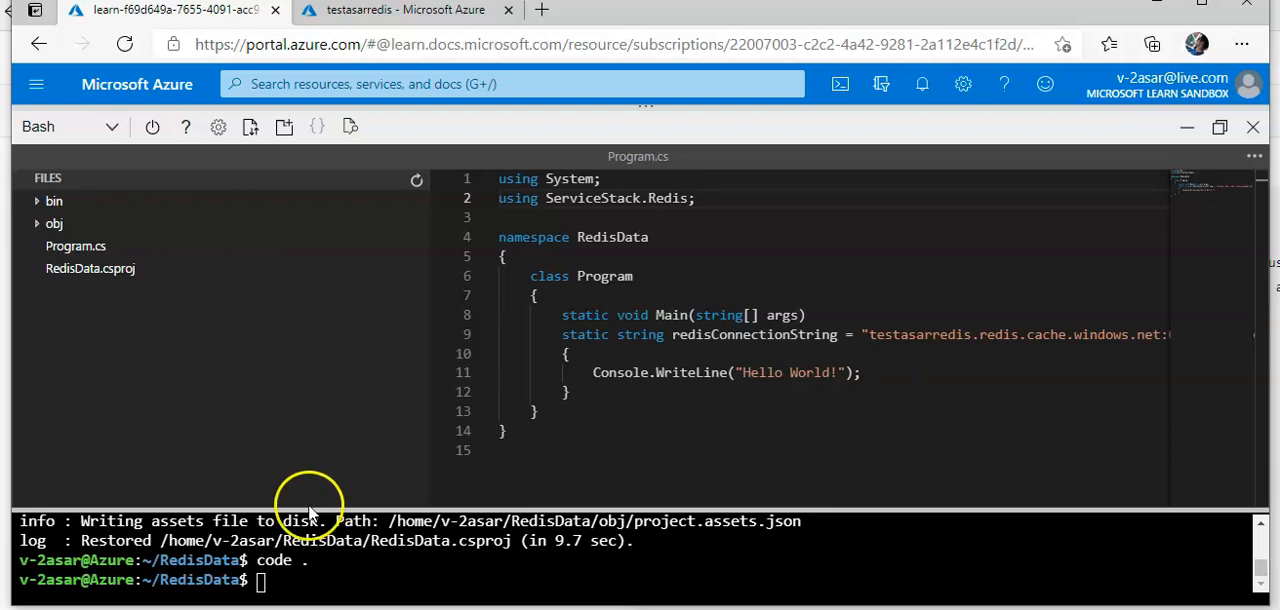
left_click(90, 290)
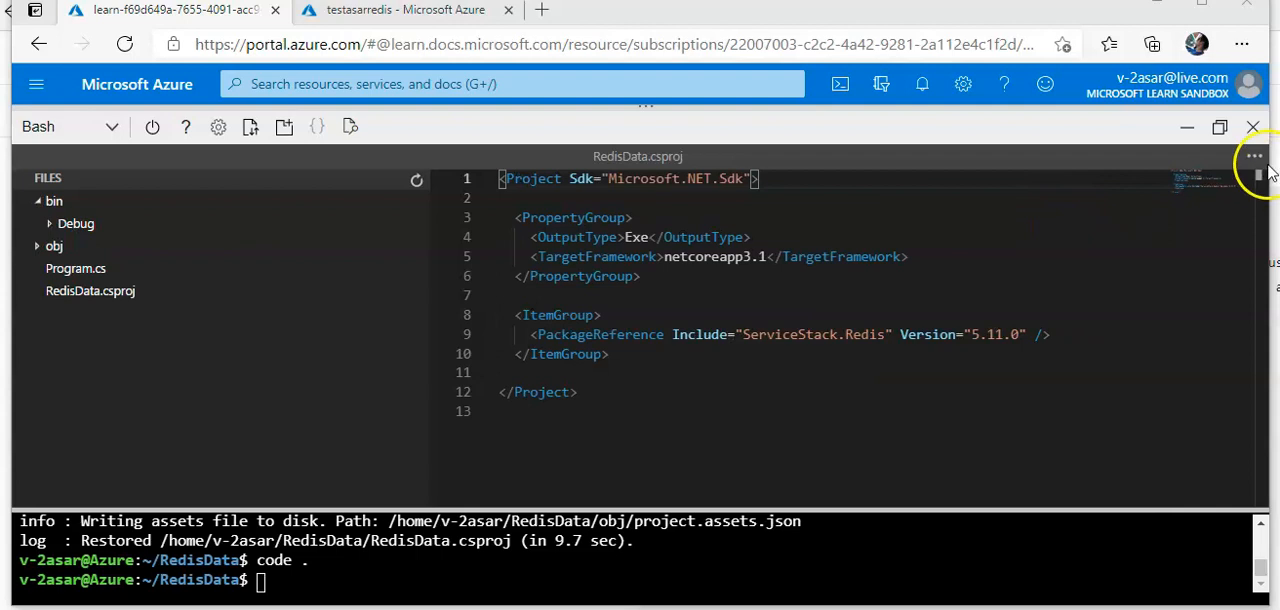
left_click(1252, 128)
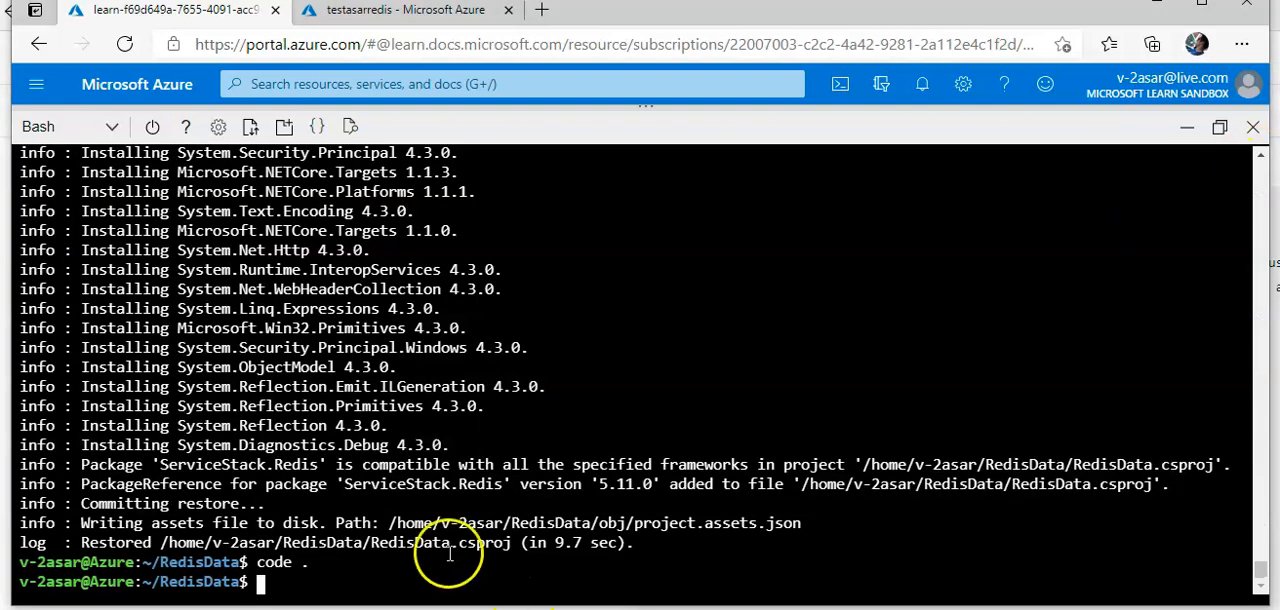
type("d")
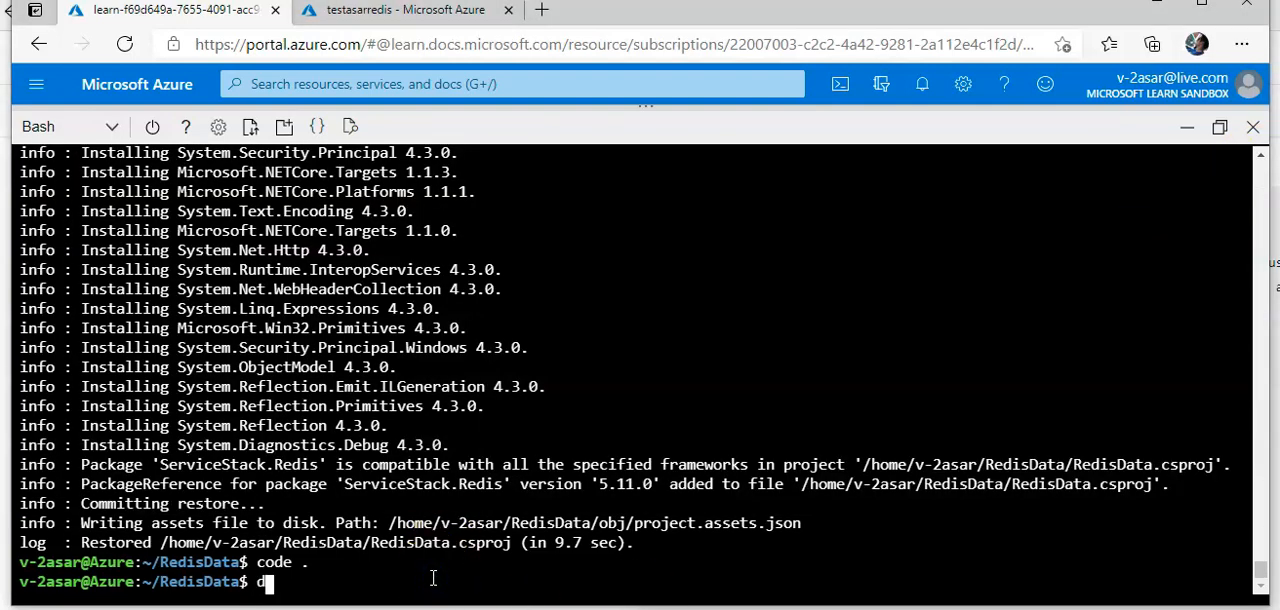
type("otnet")
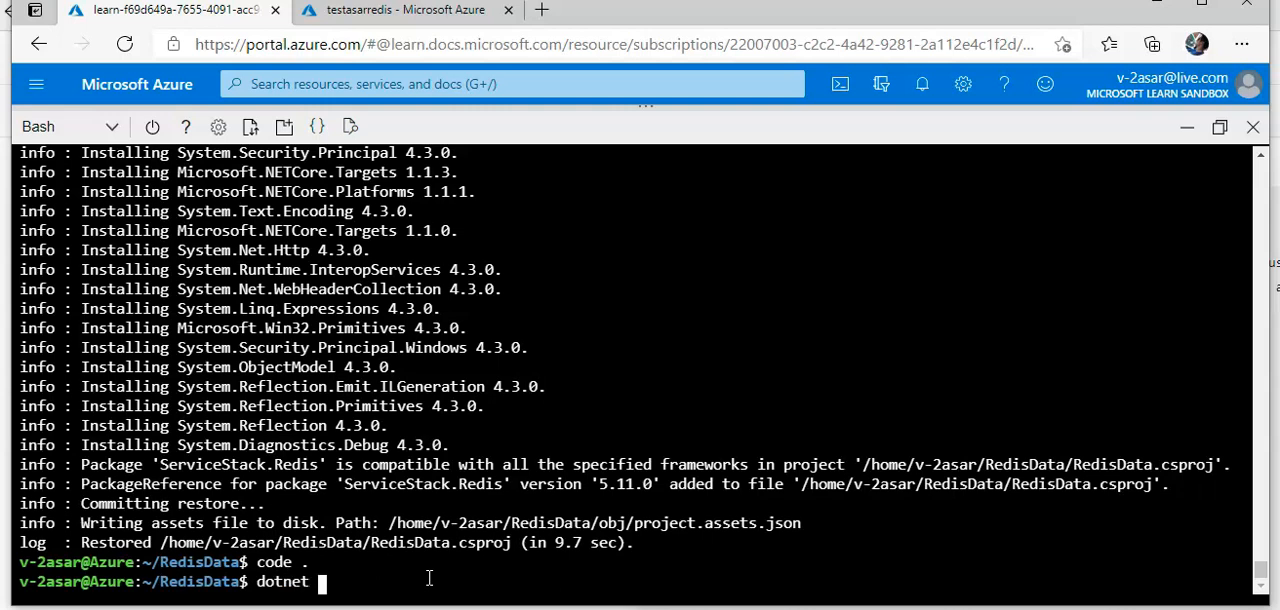
type("run")
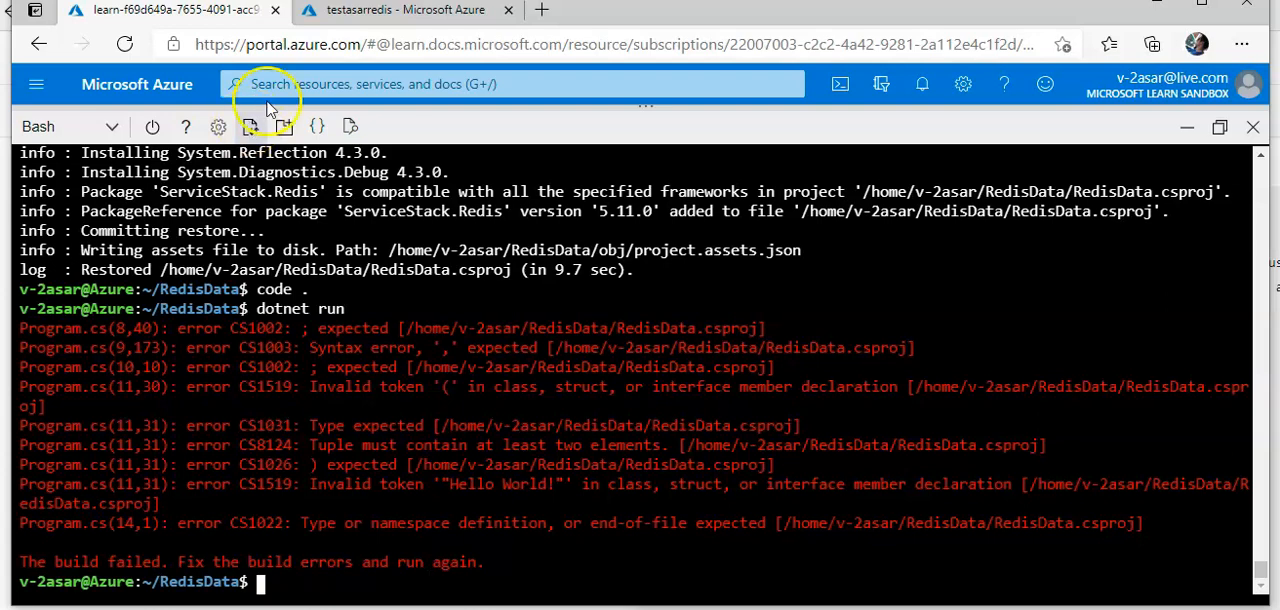
Go to the testasarredis cache in the portal and bring up its Redis console prompt.
left_click(404, 10)
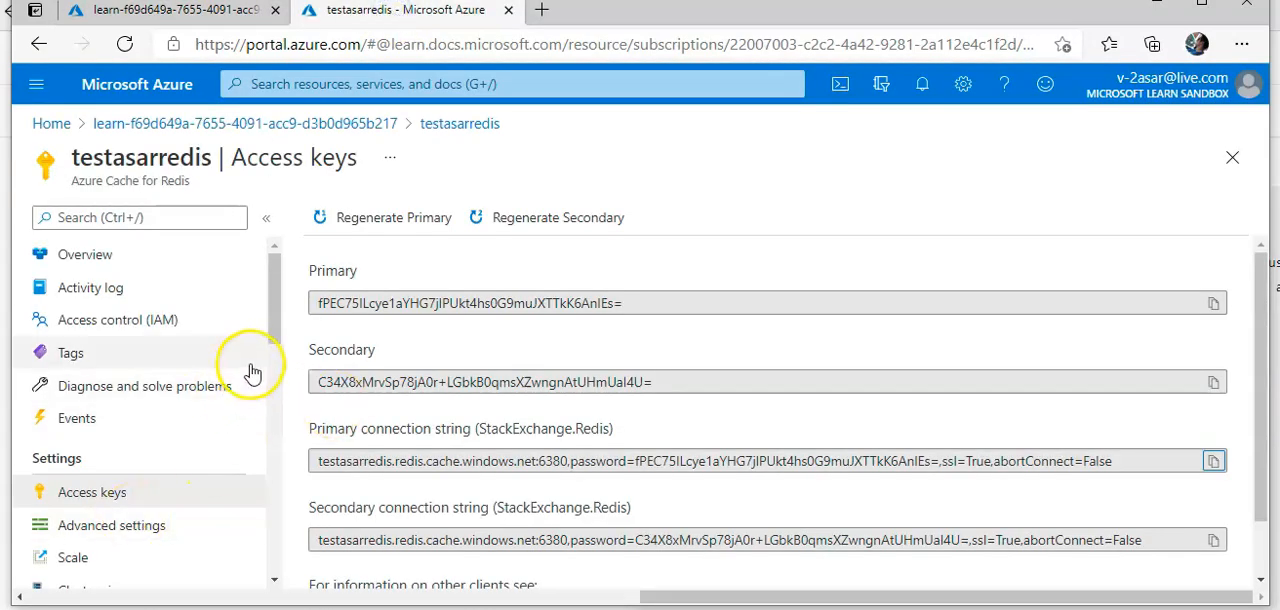
mouse_move(120, 288)
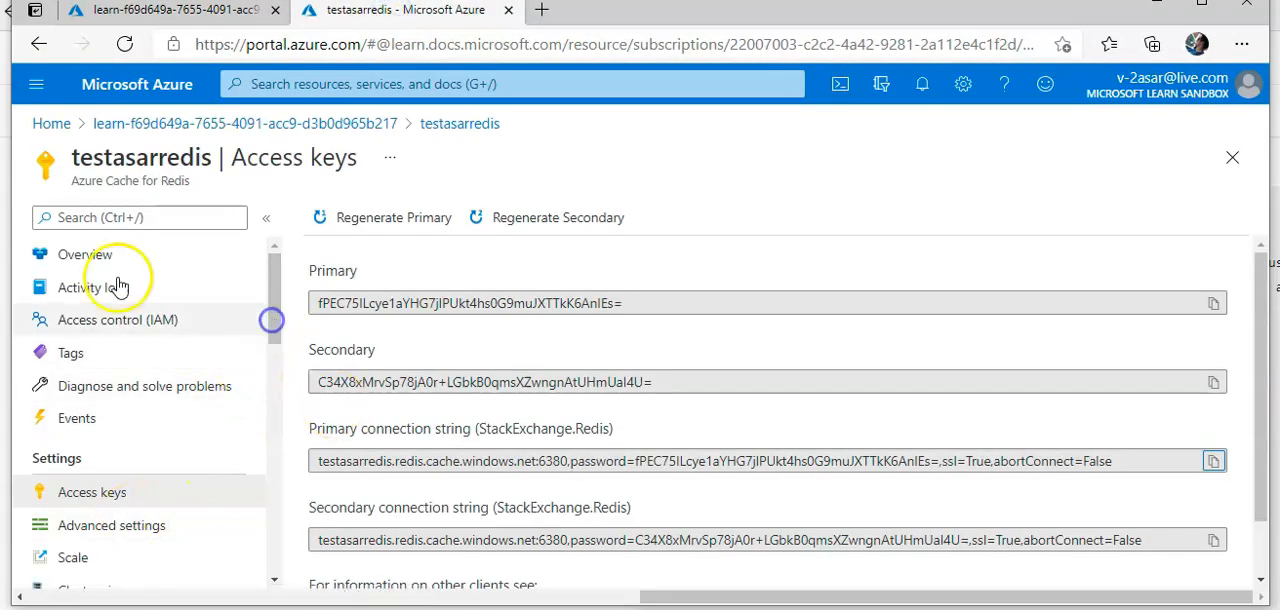
left_click(84, 252)
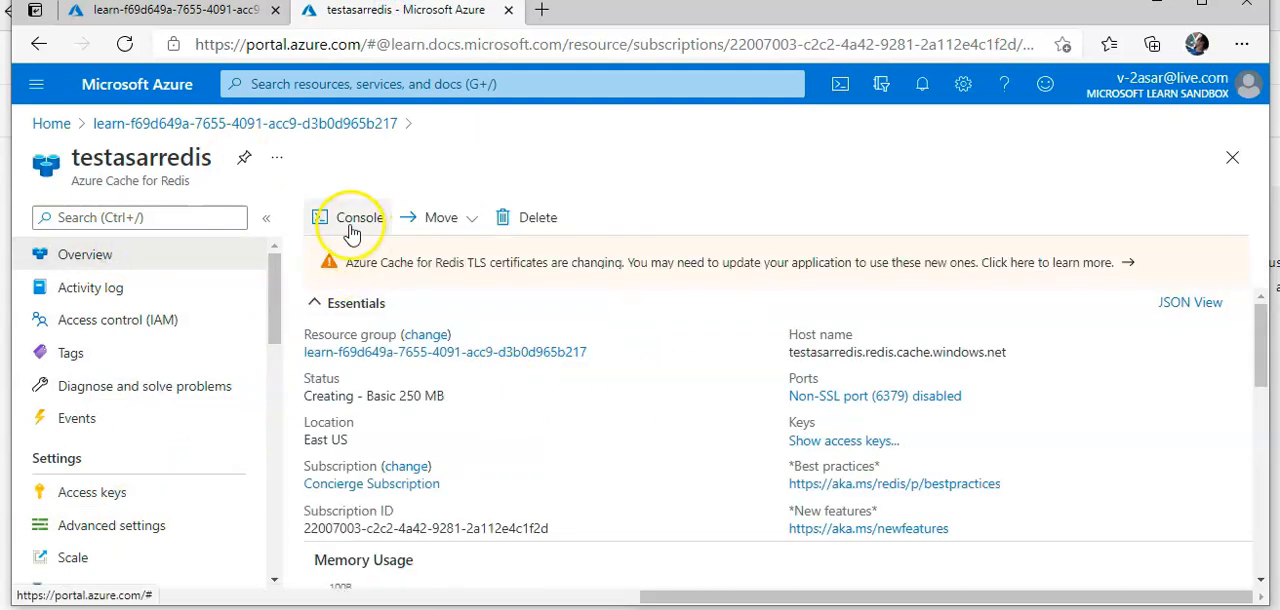
left_click(356, 216)
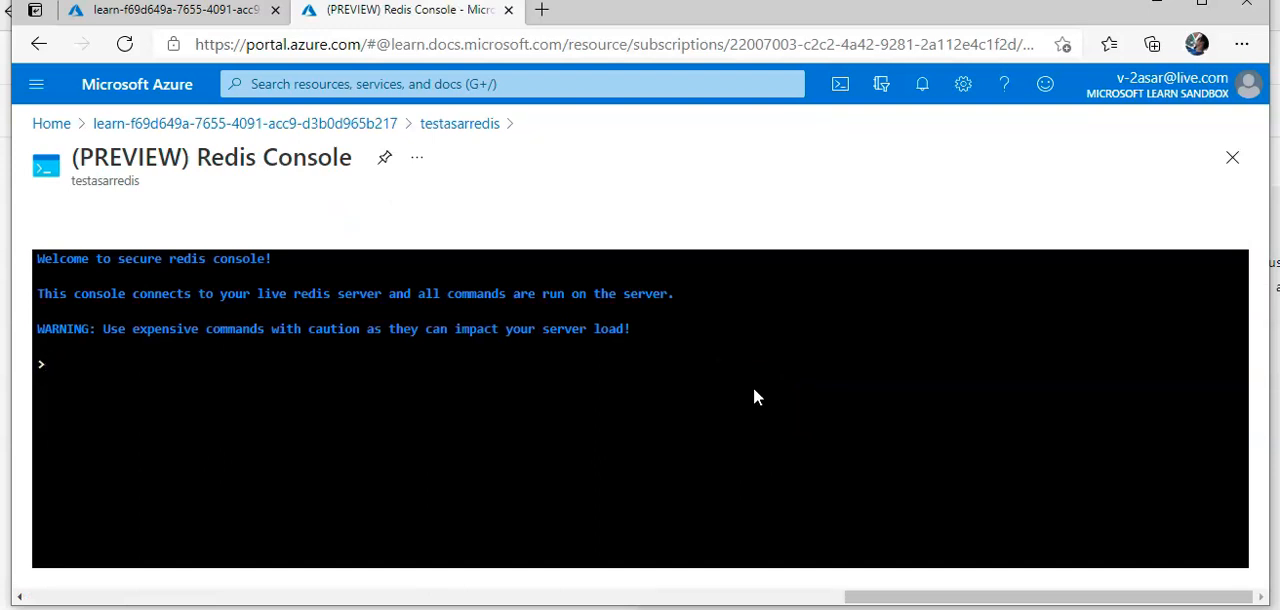
left_click(44, 364)
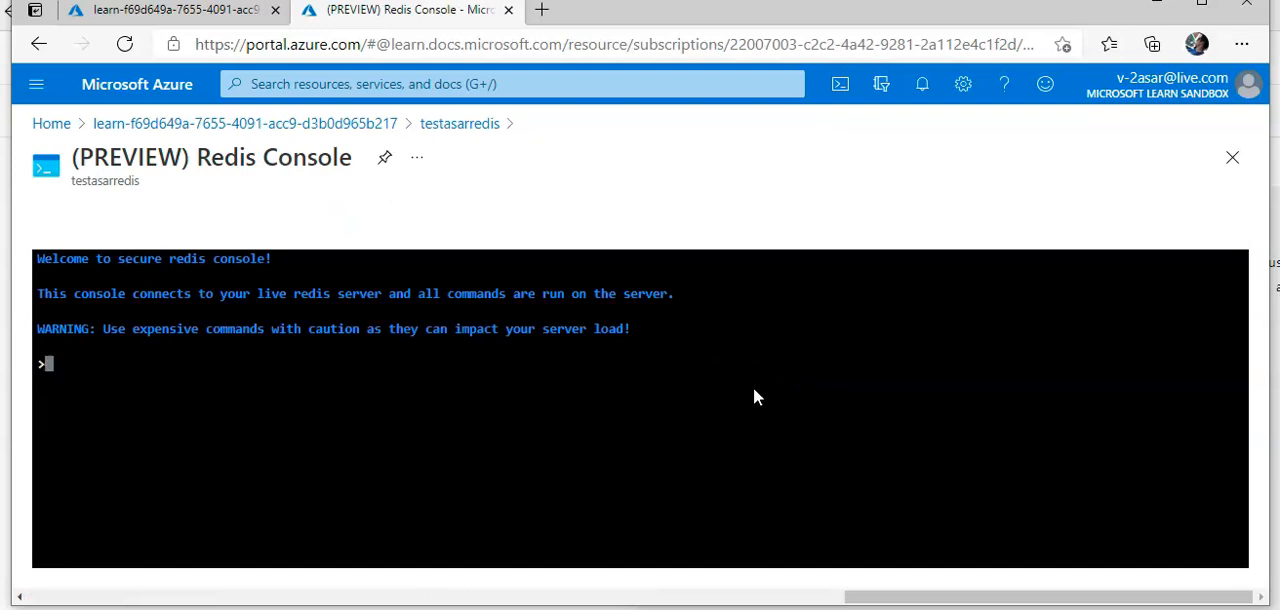
Query get Mykey1 repeatedly, which reports a connection failure.
type("get")
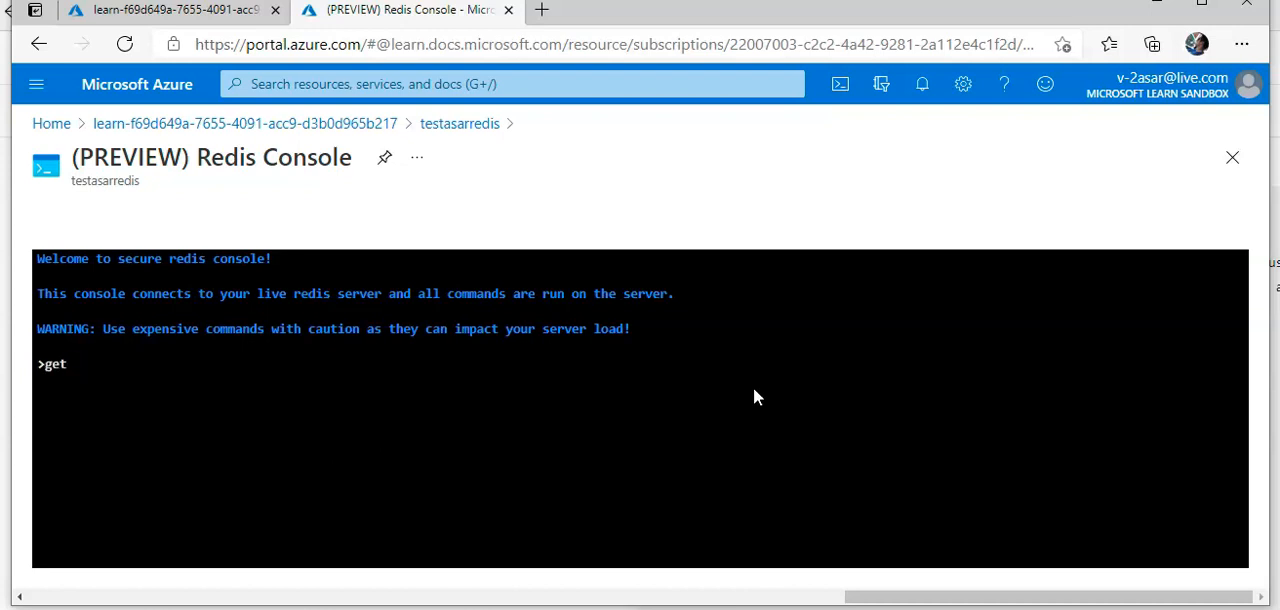
type("Mykey1")
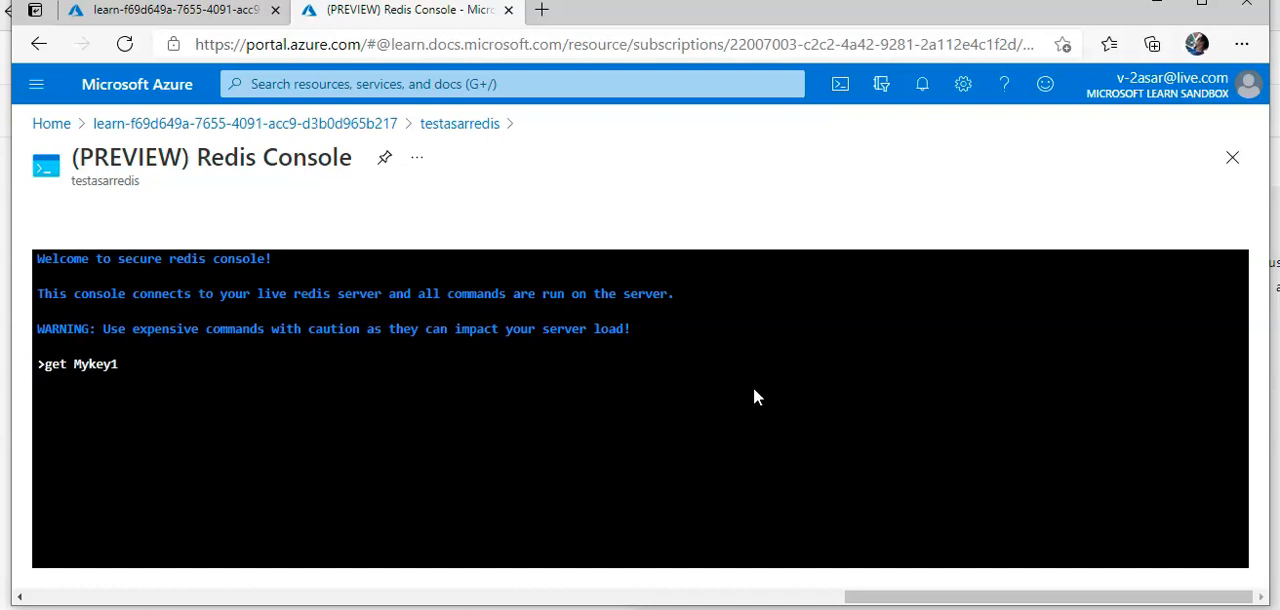
key("Return")
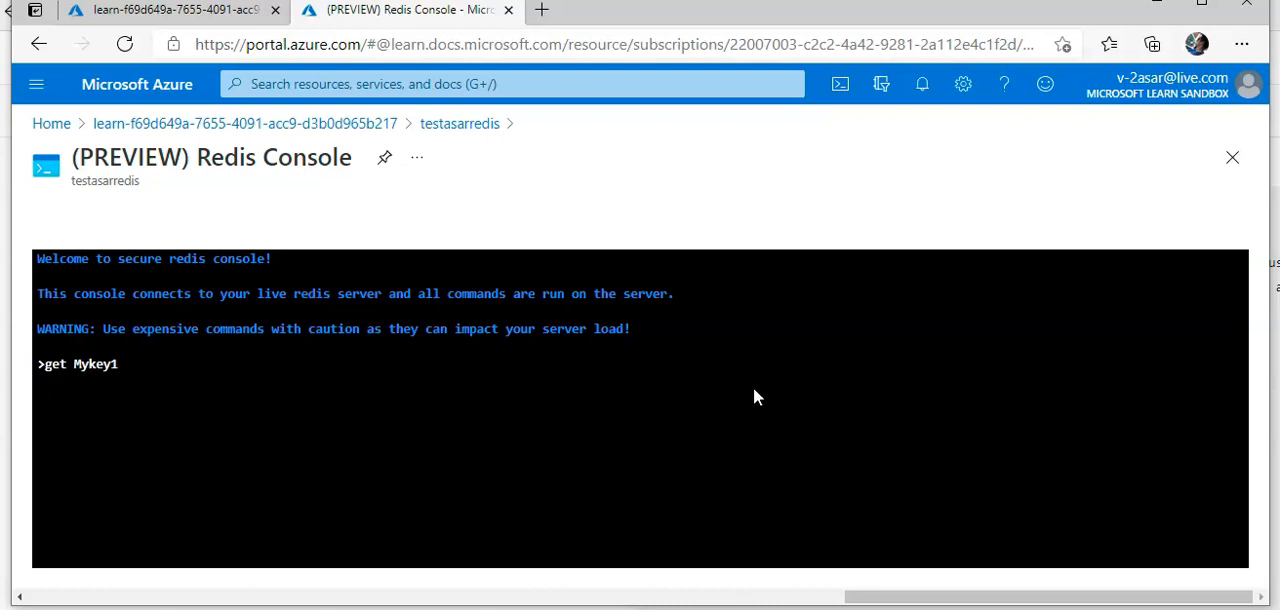
key("Return")
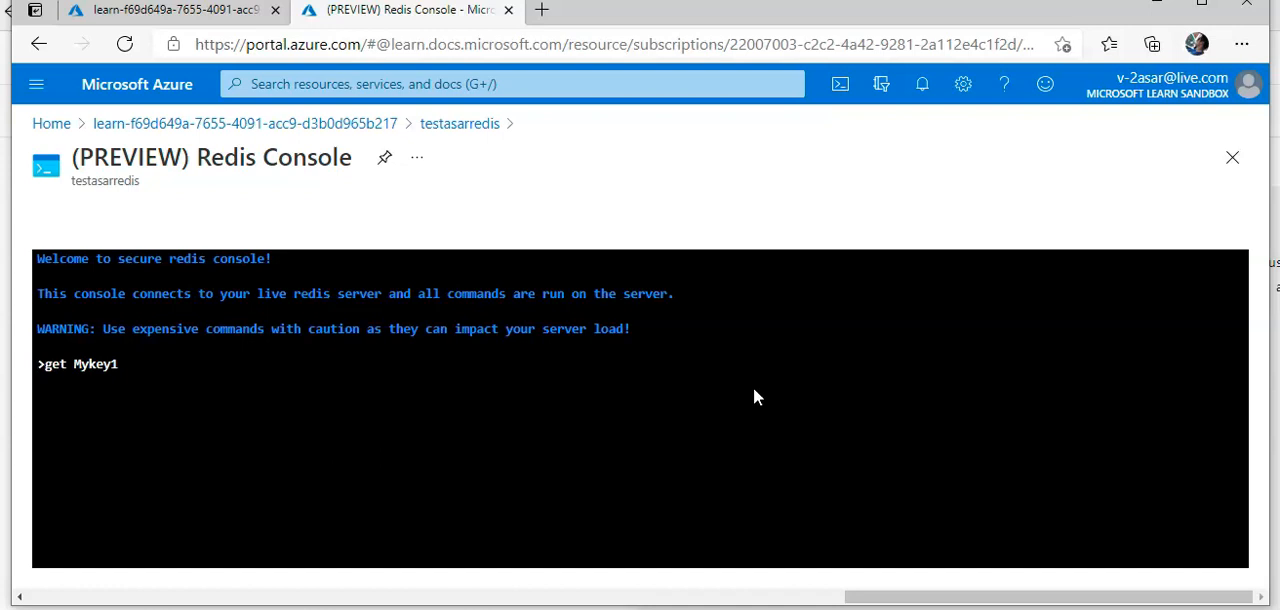
key("Return")
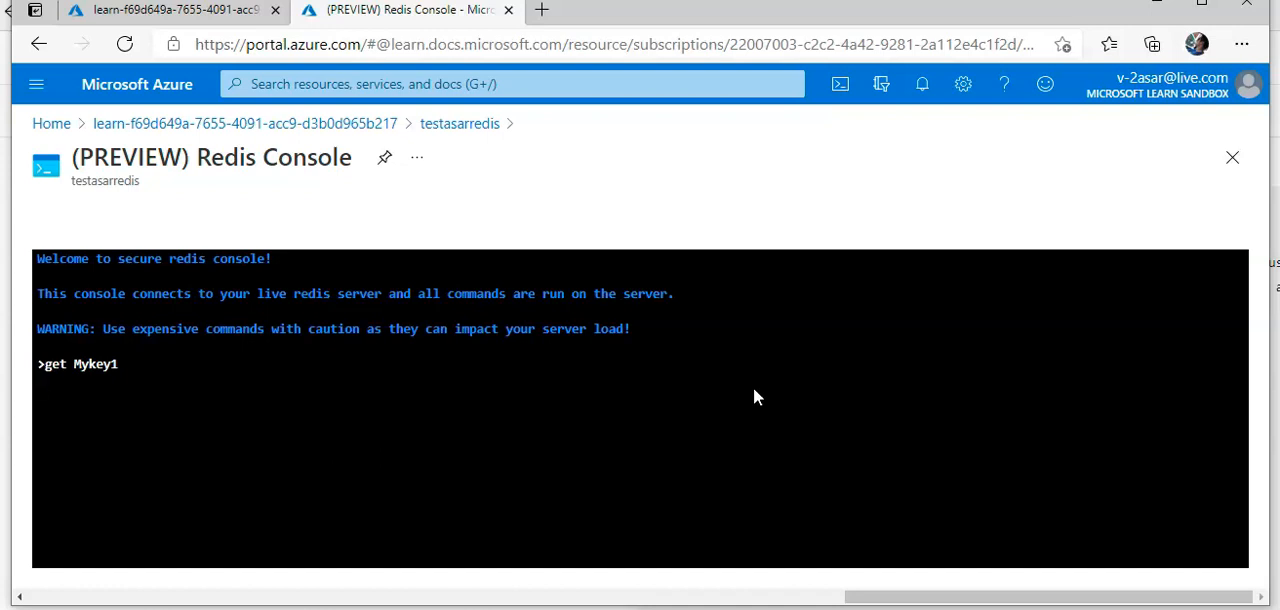
key("Return")
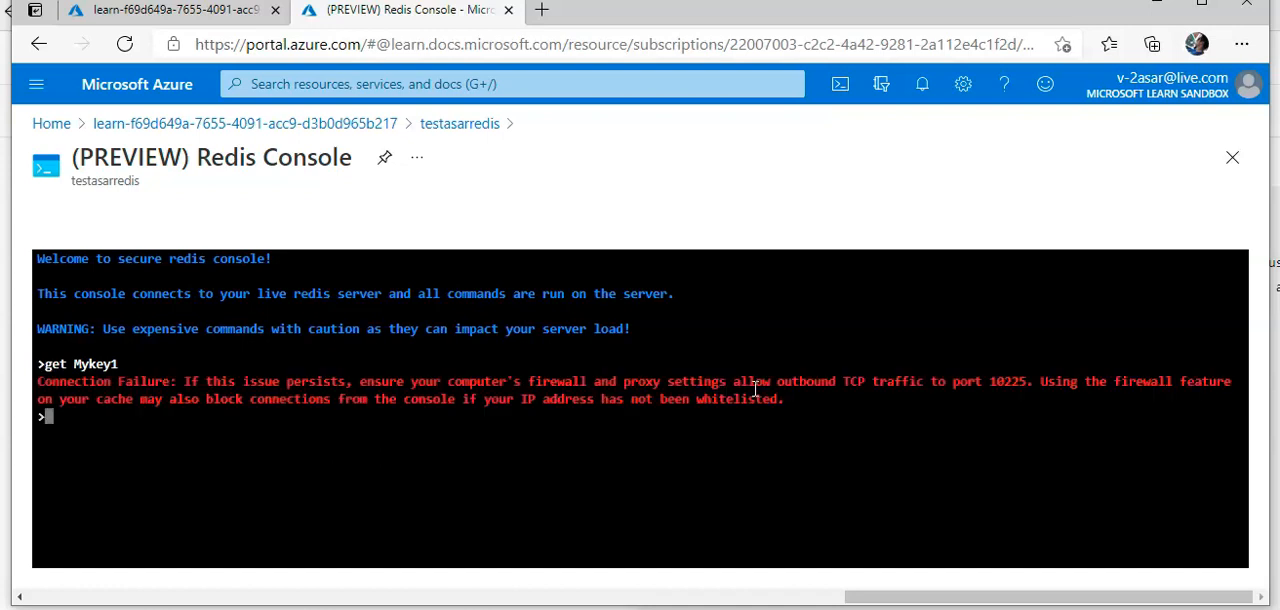
mouse_move(480, 444)
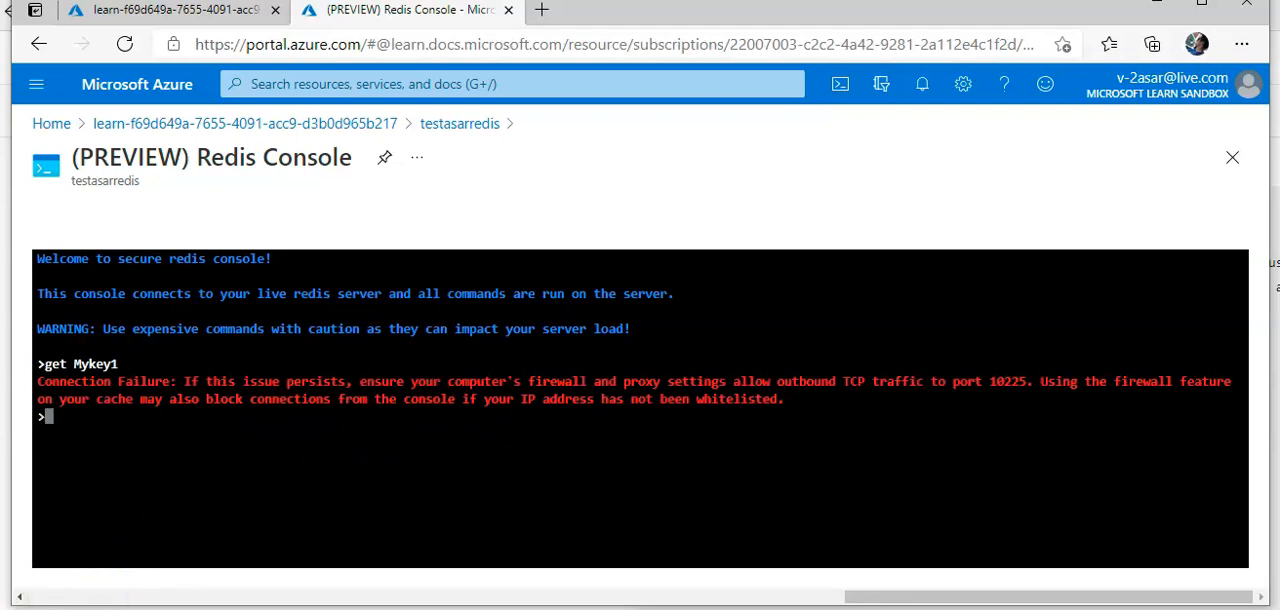
mouse_move(352, 234)
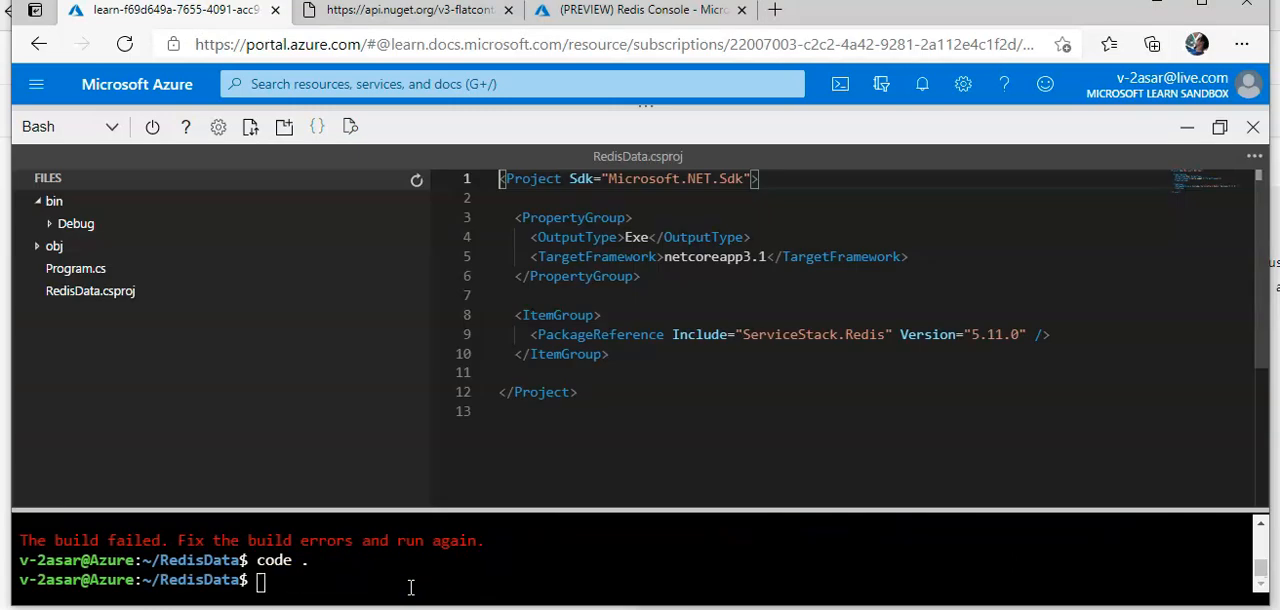
Extend Program.cs with the Redis client code, close the editor and reopen it via code.
left_click(76, 268)
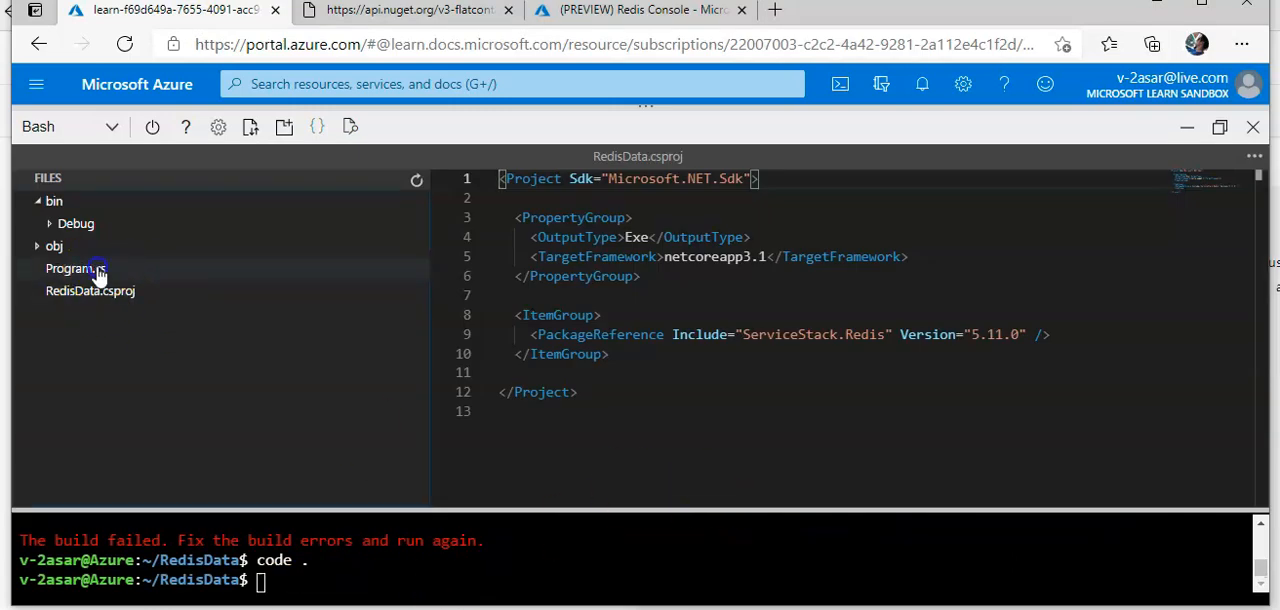
left_click(72, 268)
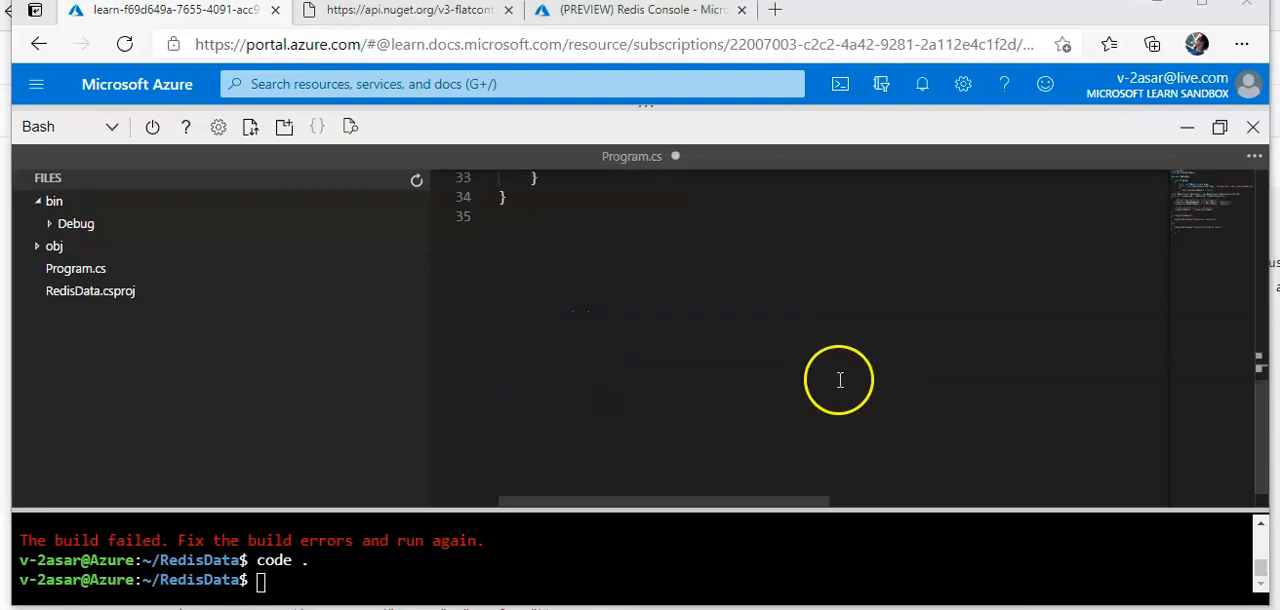
left_click(1254, 156)
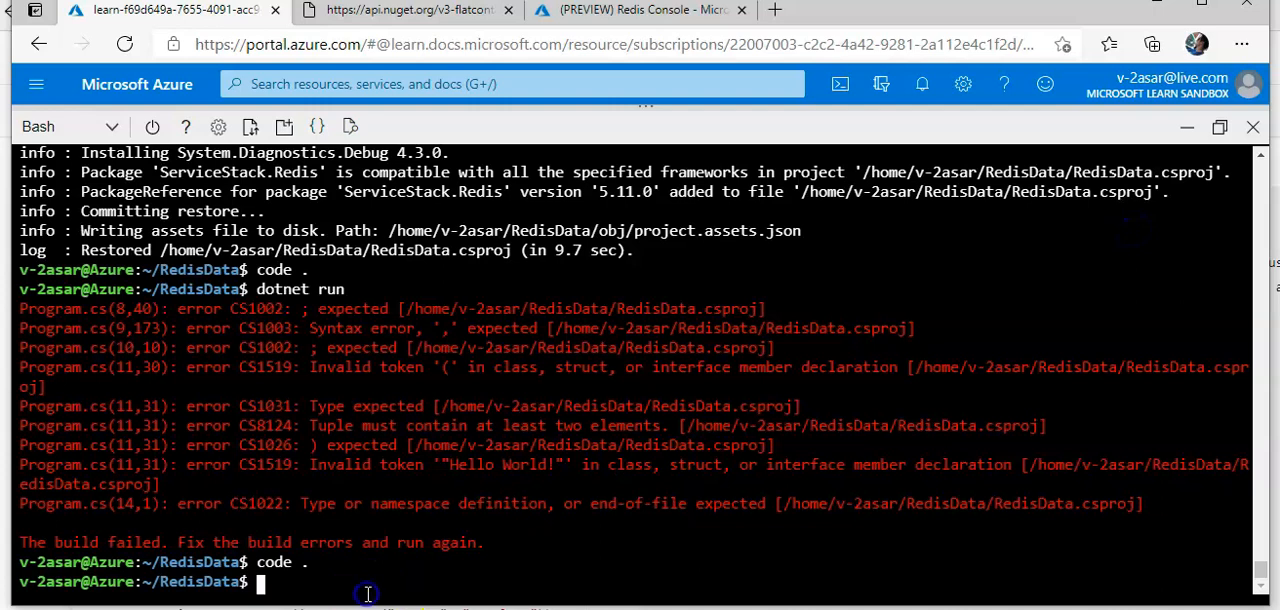
type("code .")
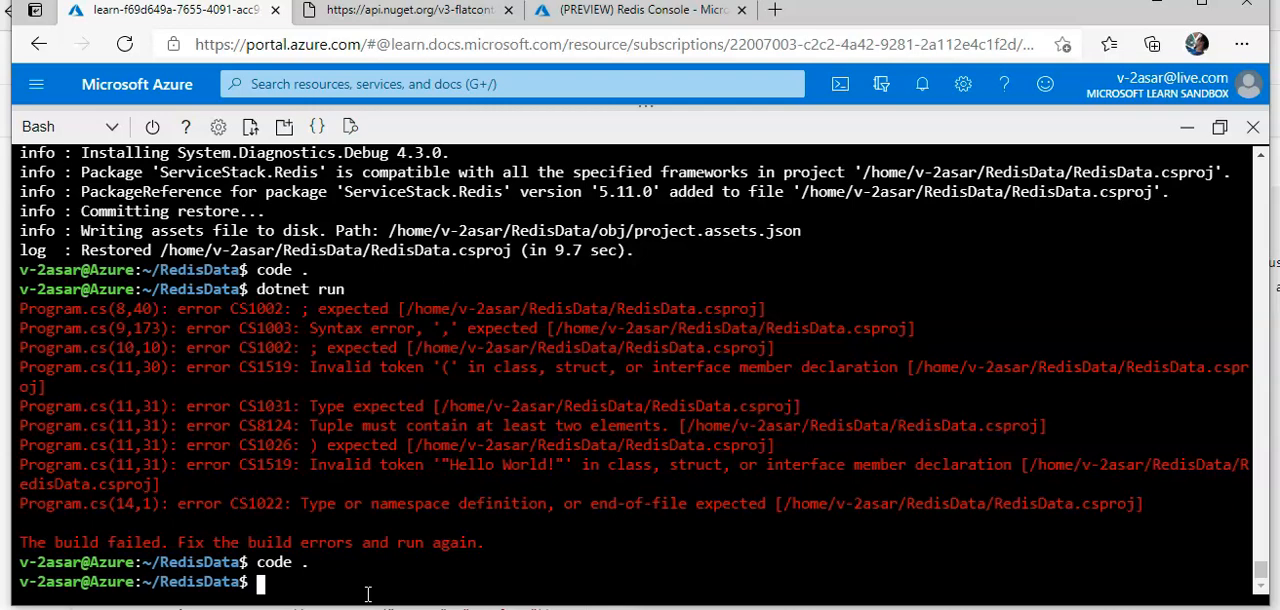
Run dotnet run again; the build fails with namespace and top-level statement errors.
type("dotnet")
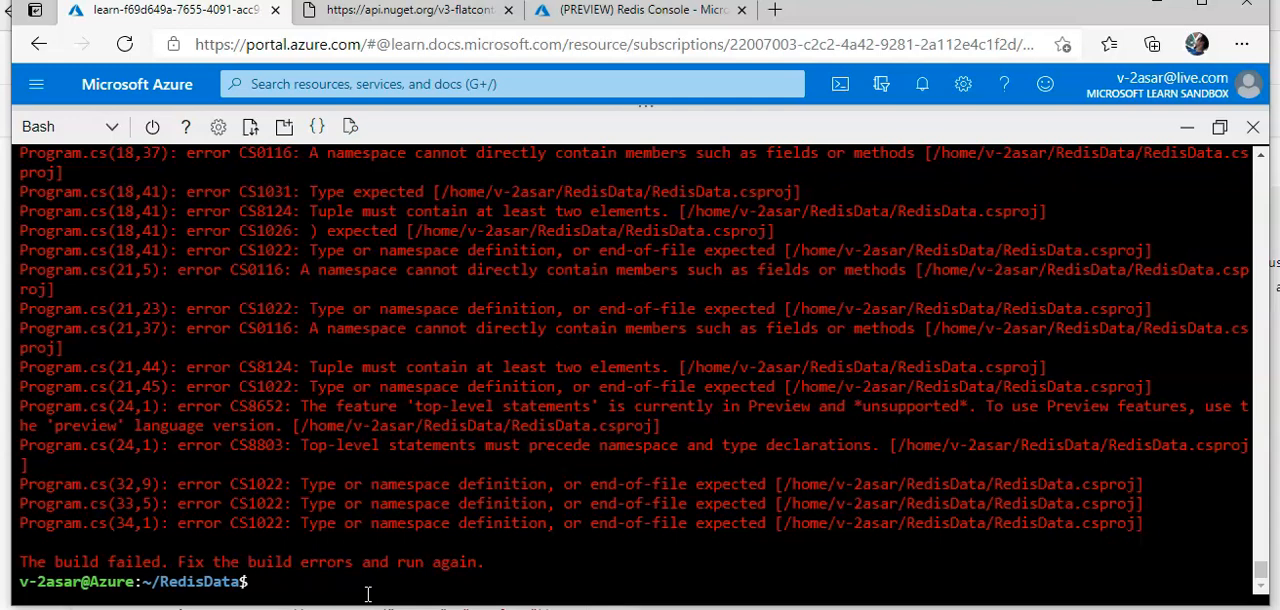
mouse_move(518, 456)
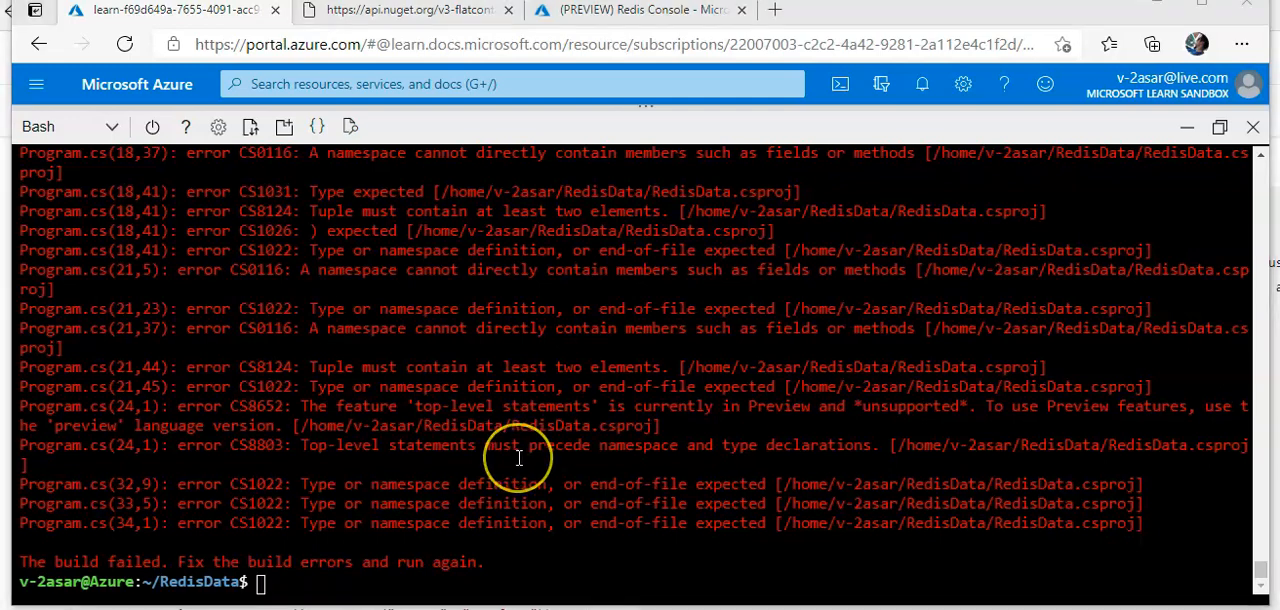
mouse_move(518, 458)
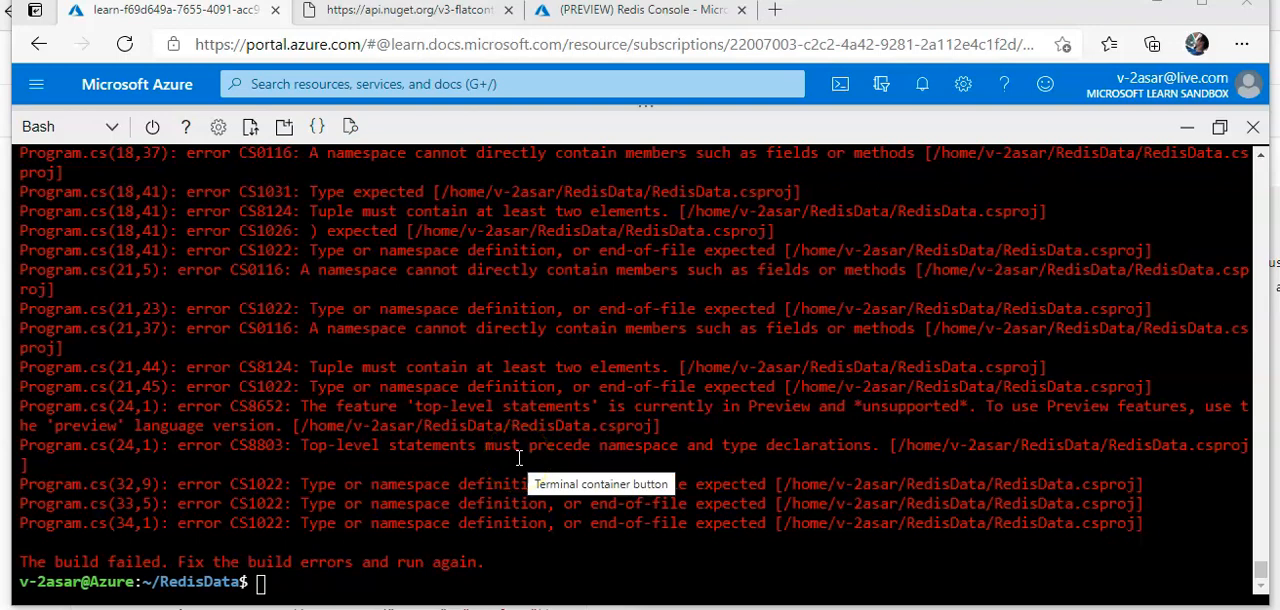